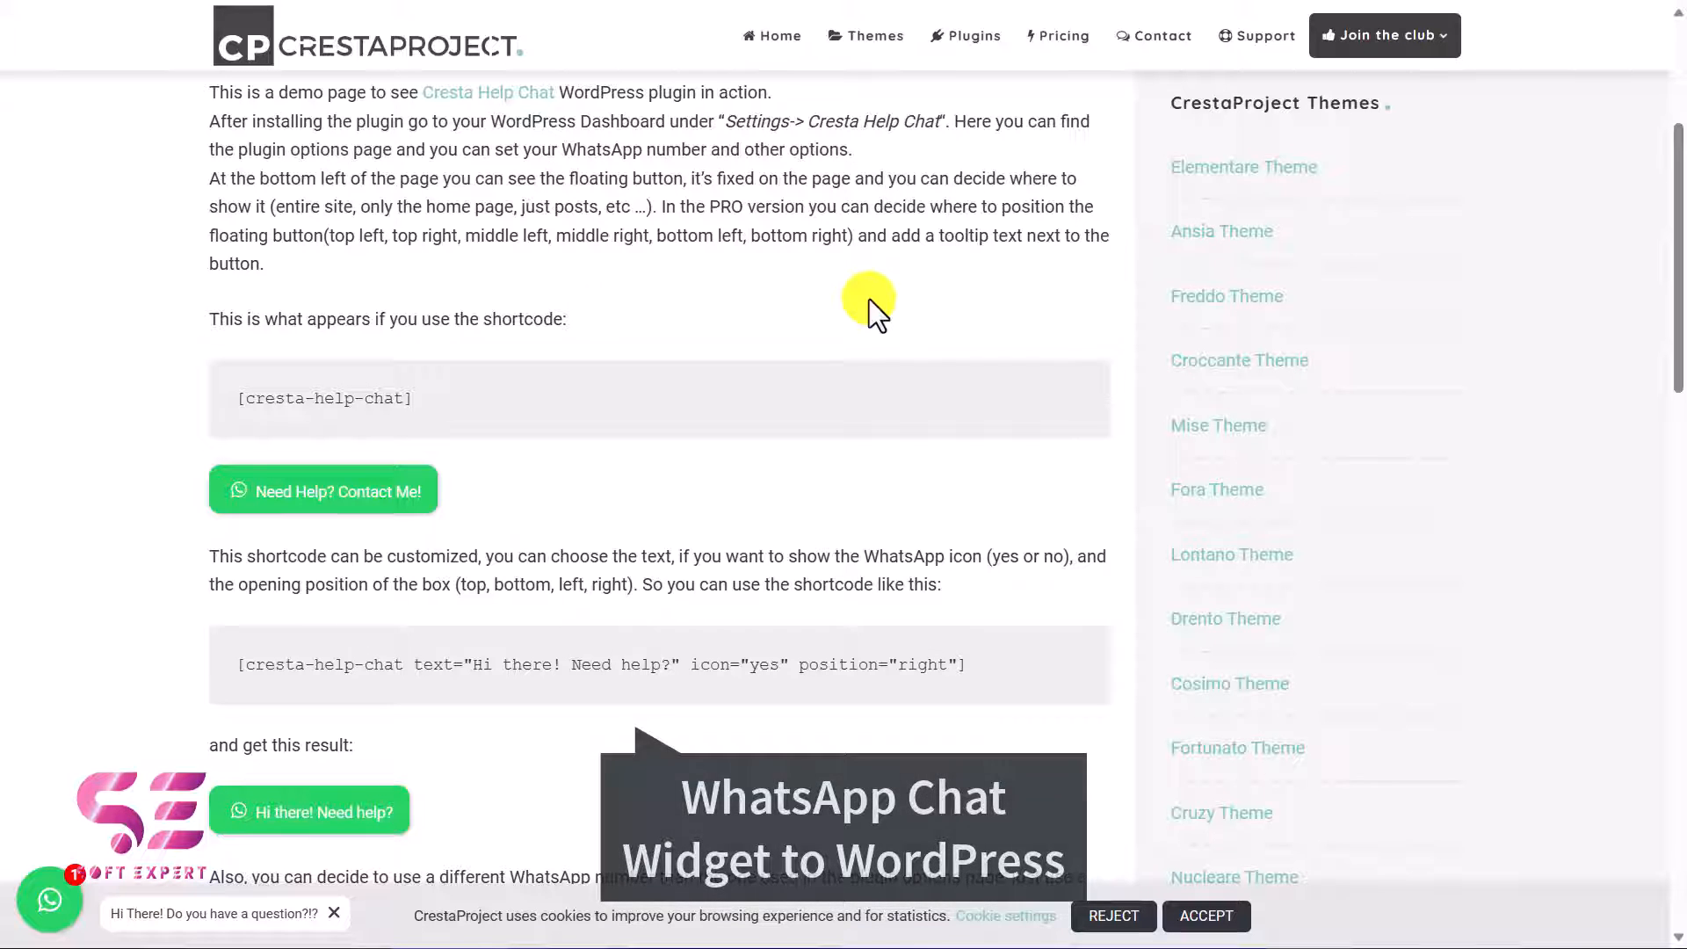
Try the demo's floating WhatsApp box and the 'Hi there! Need help?' shortcode button
scroll("down", 3)
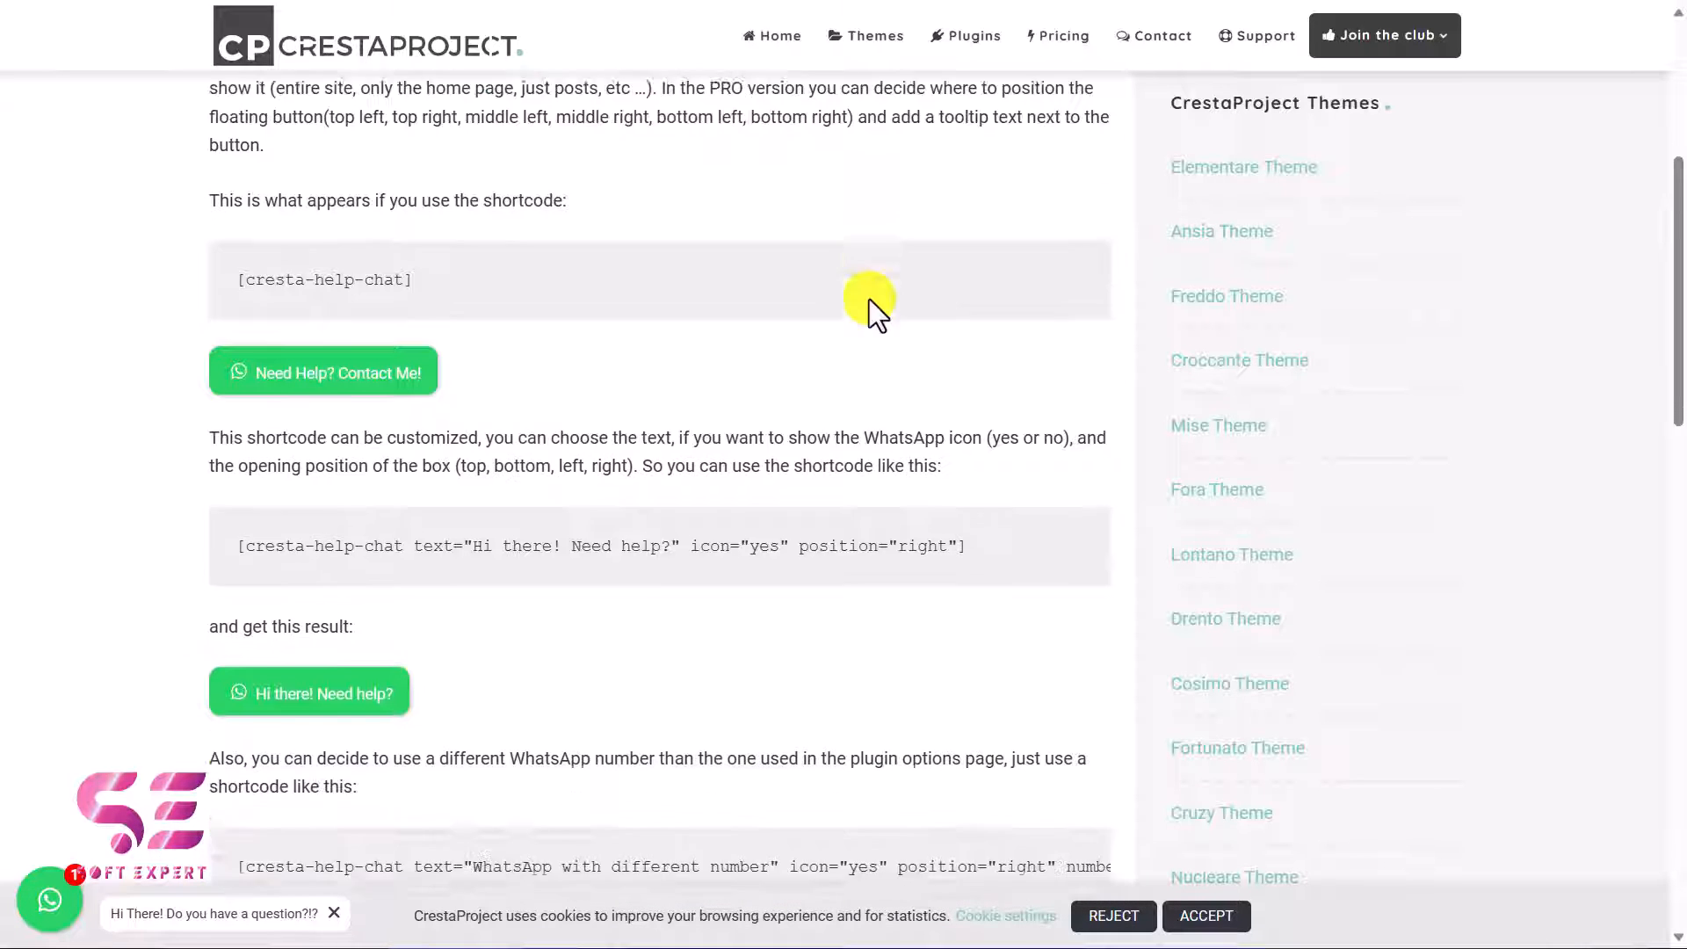
scroll("down", 3)
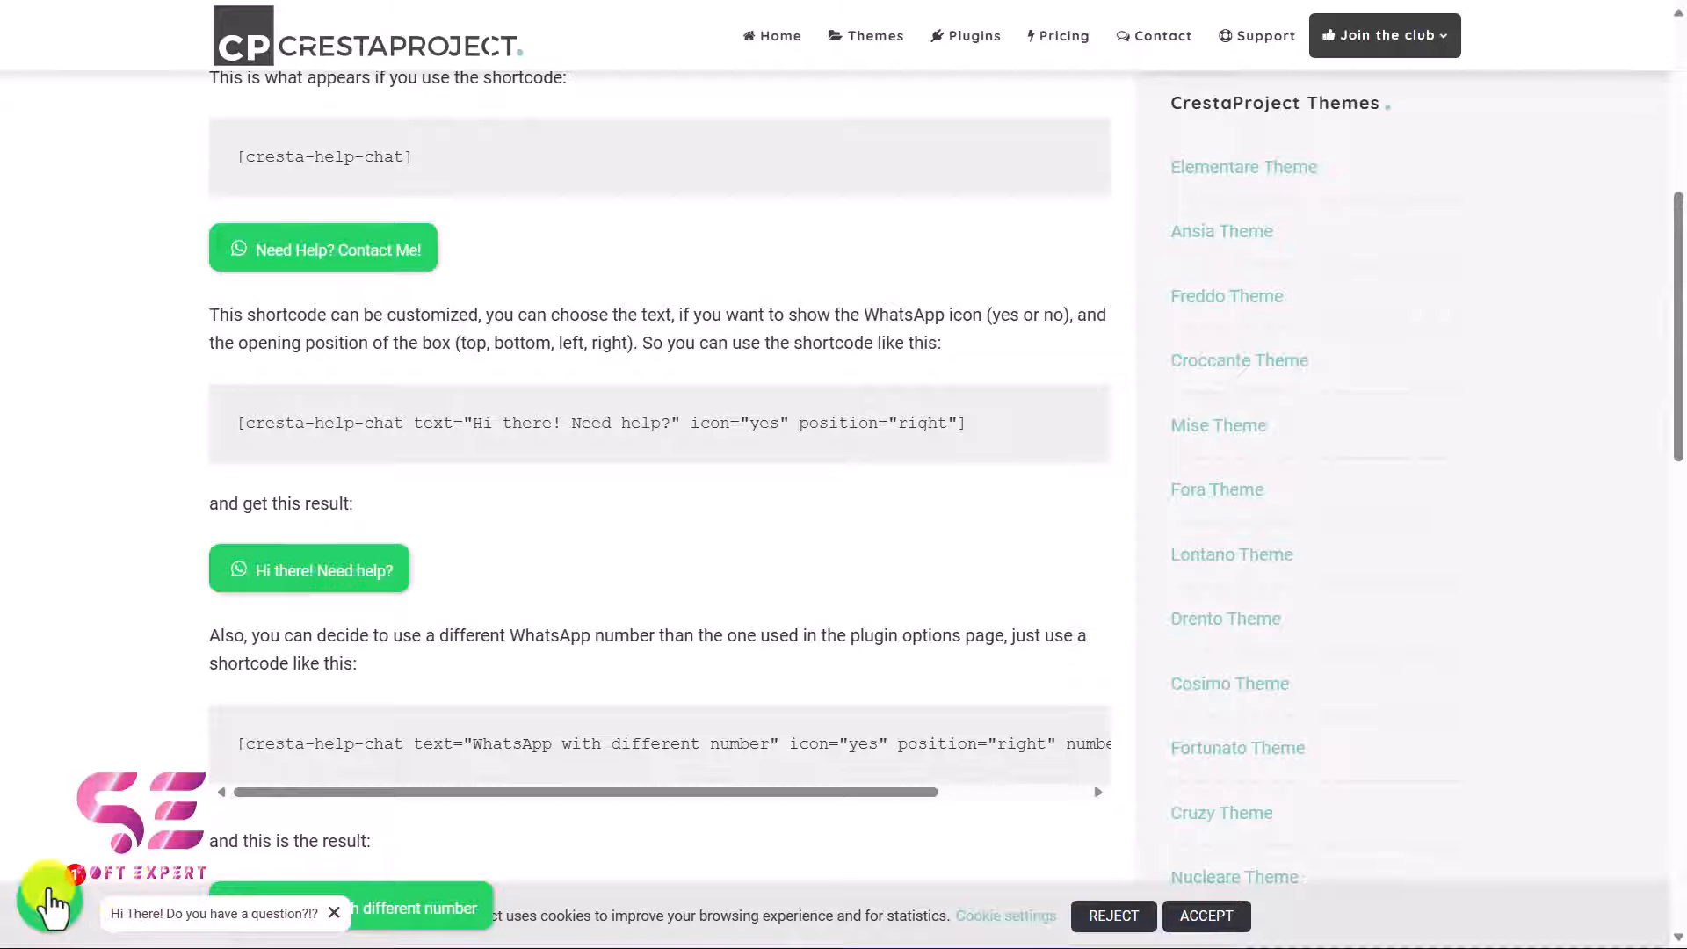
left_click(49, 899)
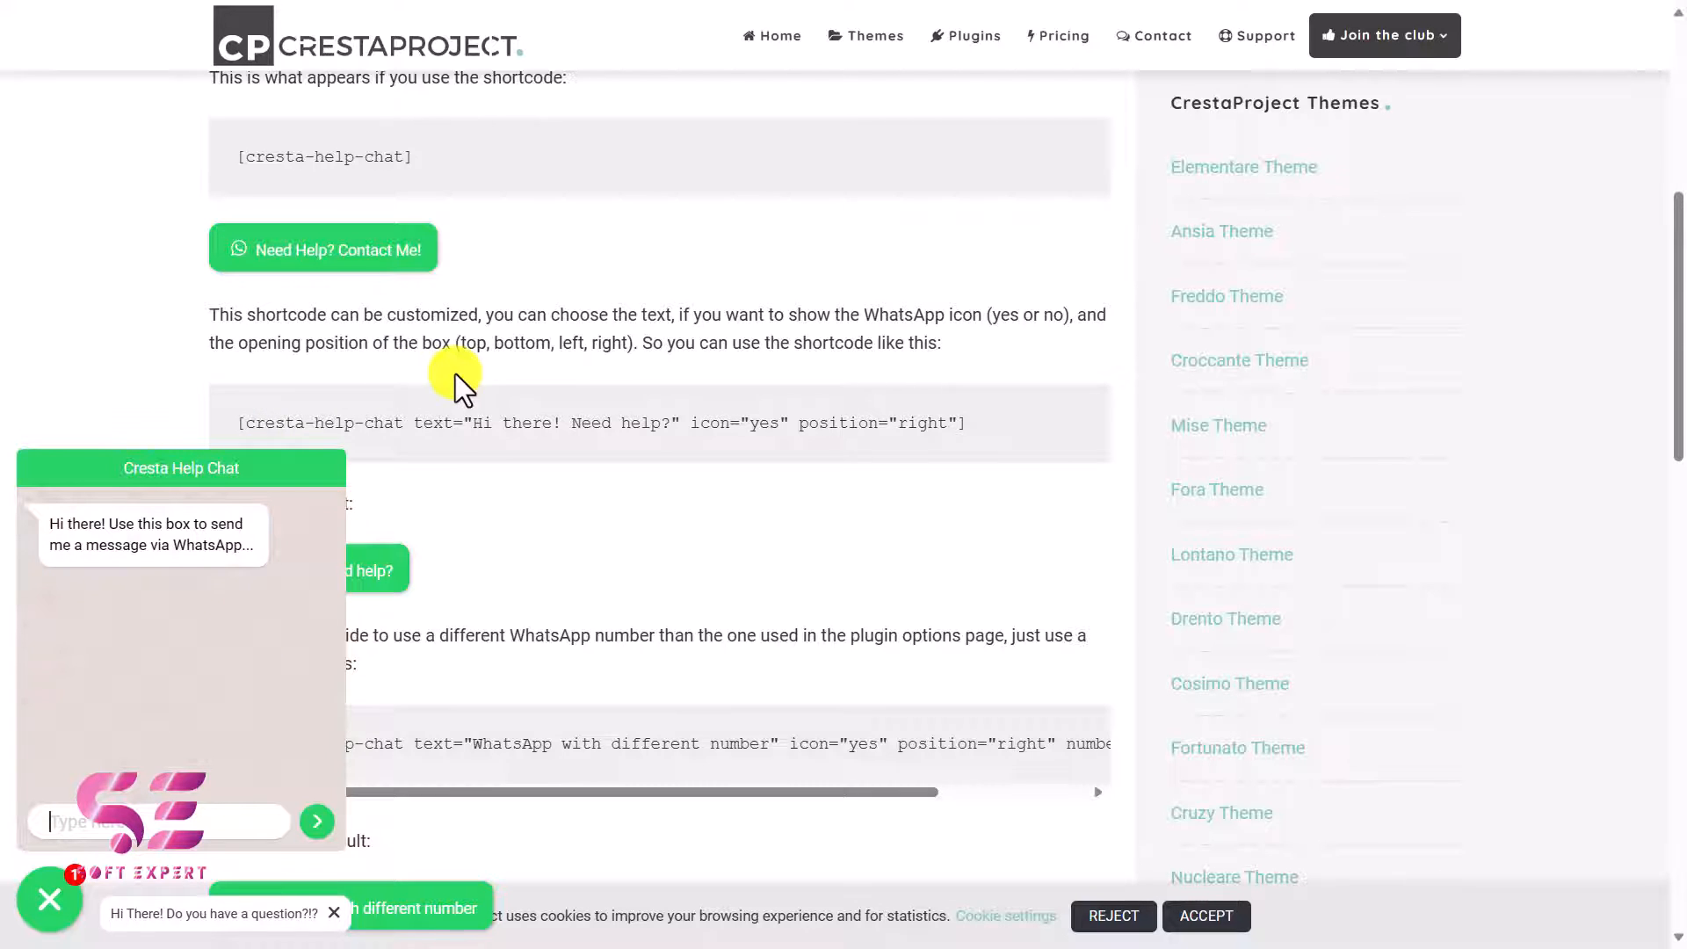
scroll("down", 3)
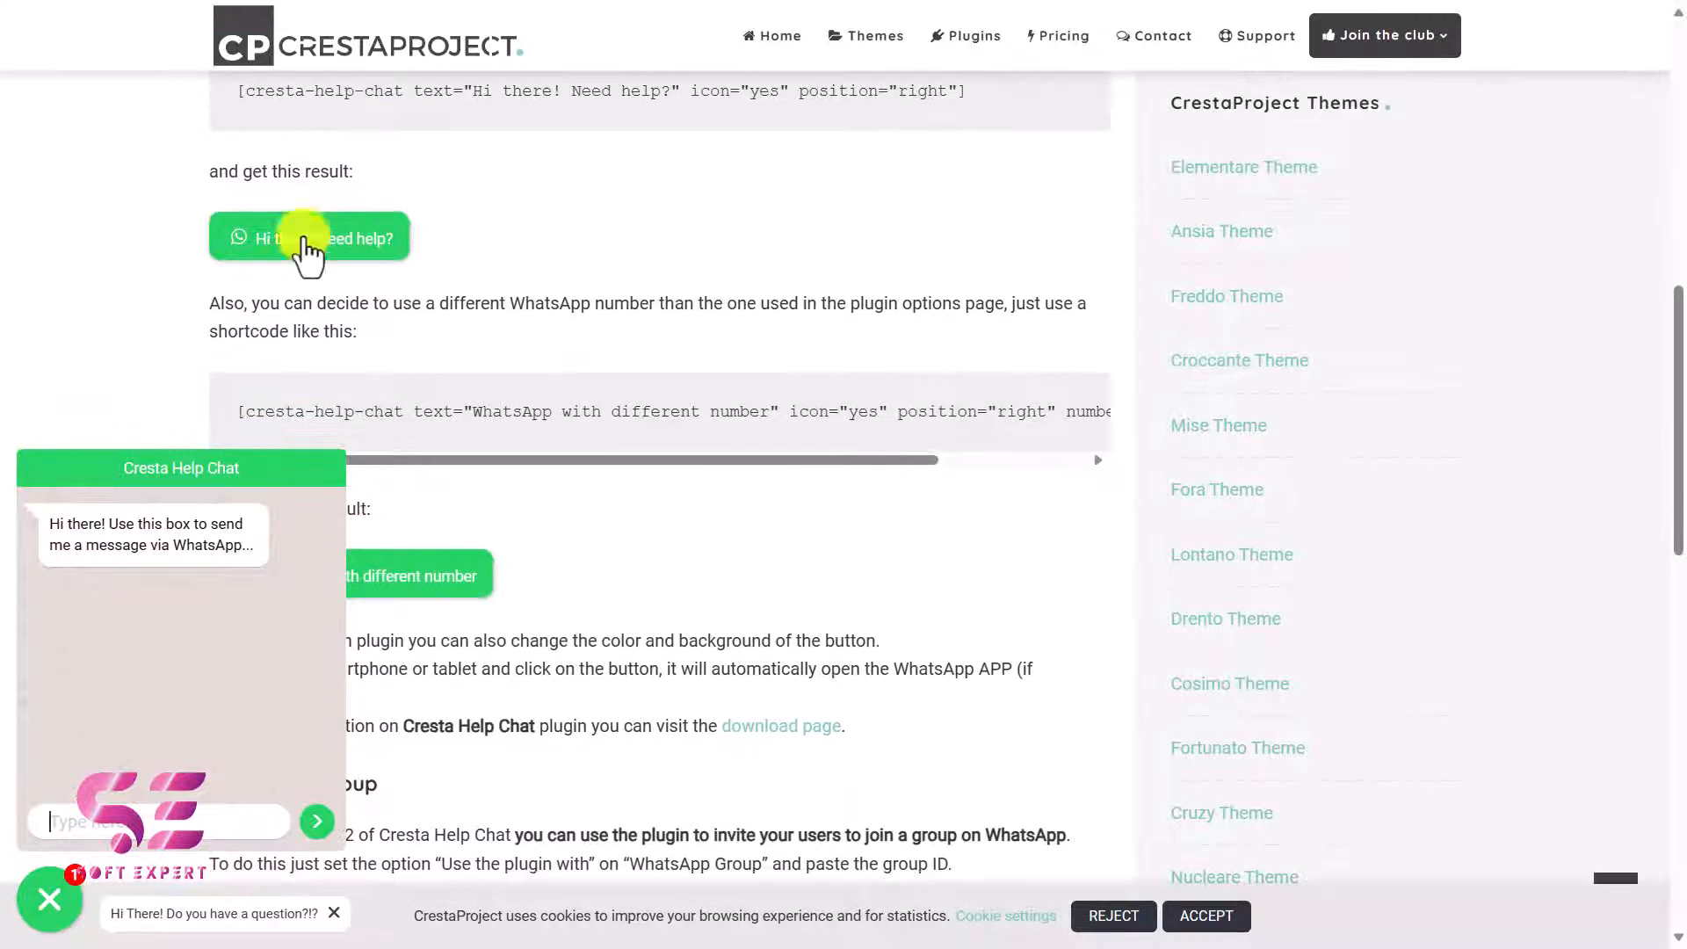
scroll("down", 3)
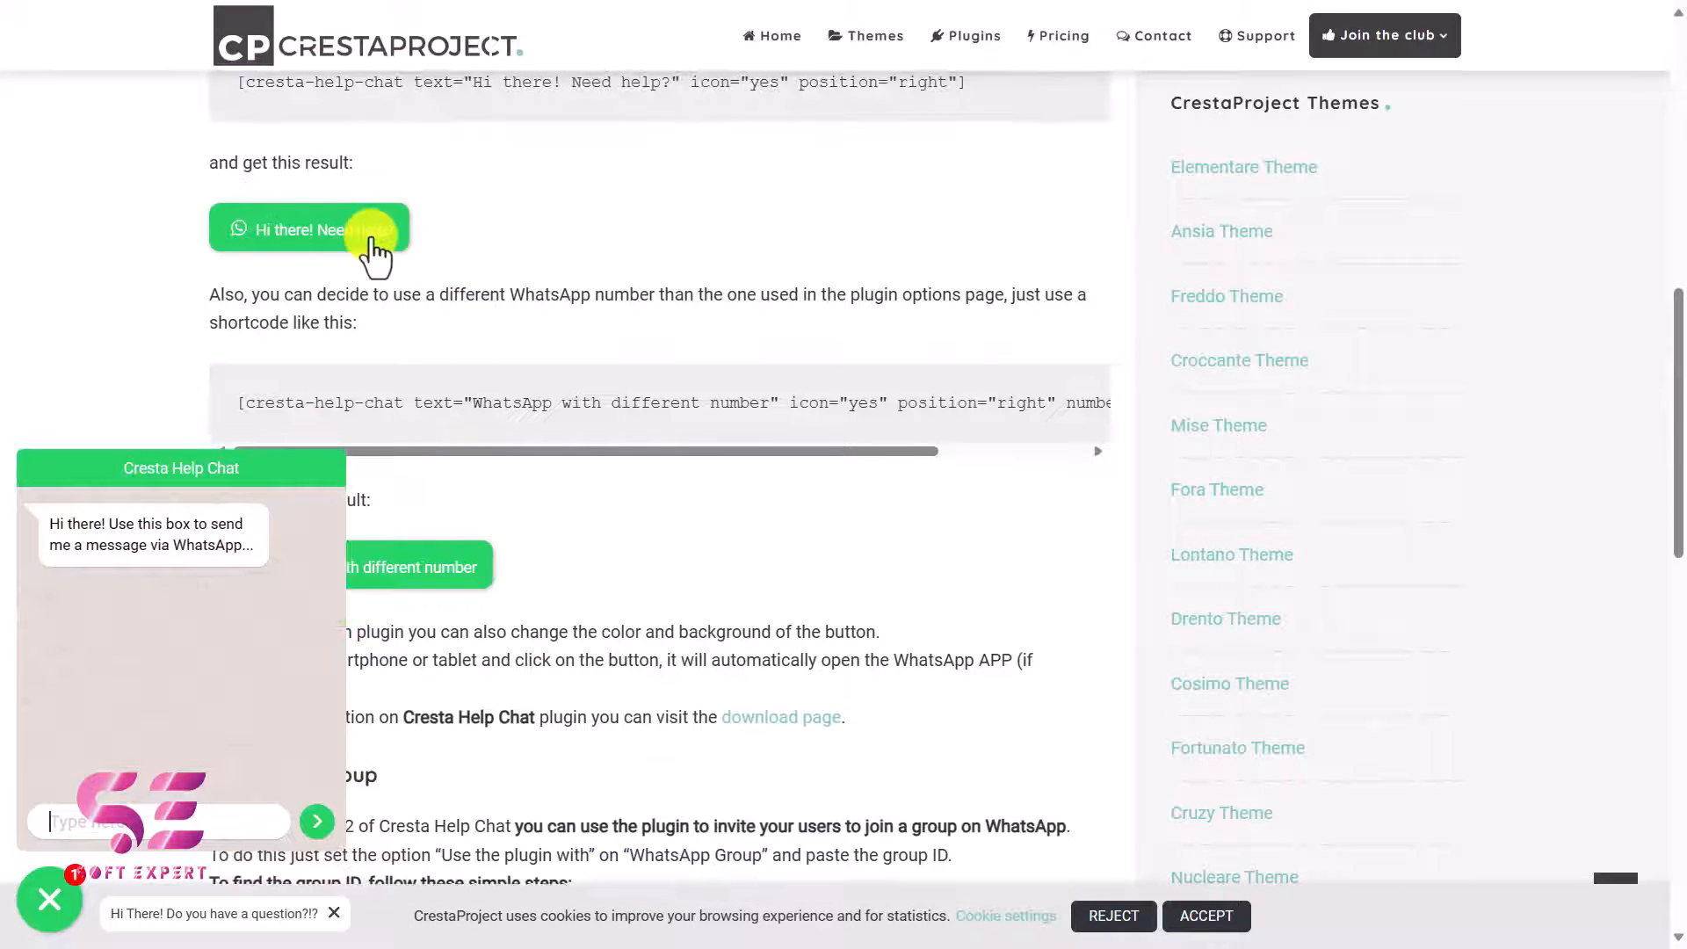
left_click(309, 229)
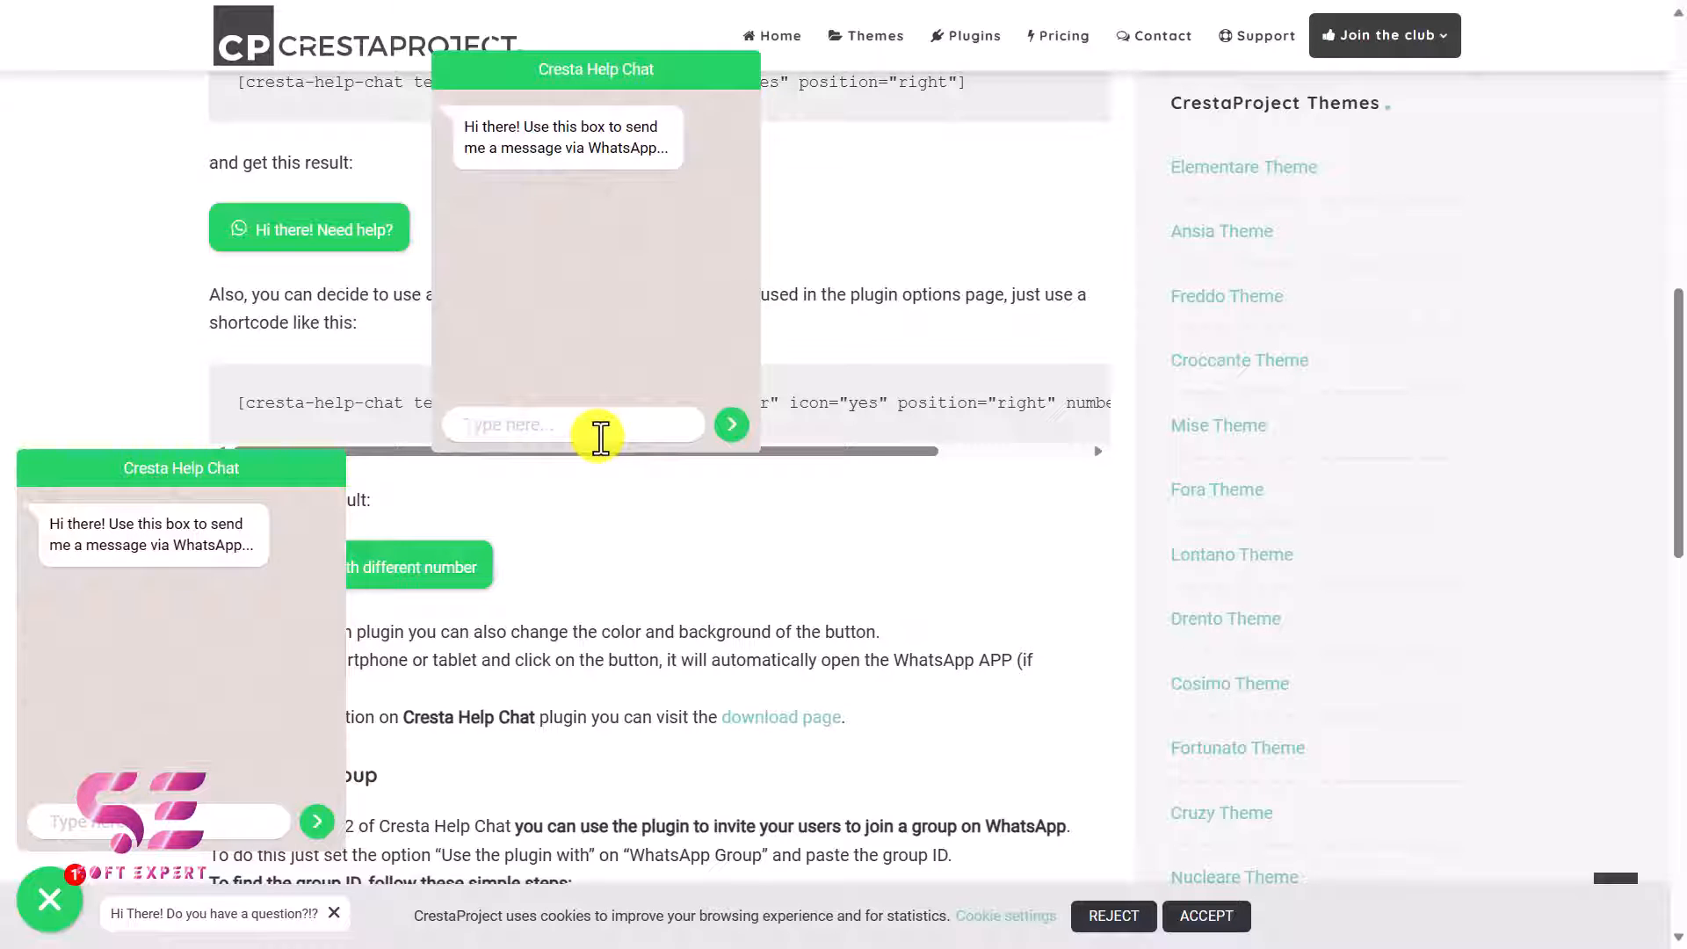
Go to the Cresta Help Chat plugin listing on WordPress.org
left_click(780, 717)
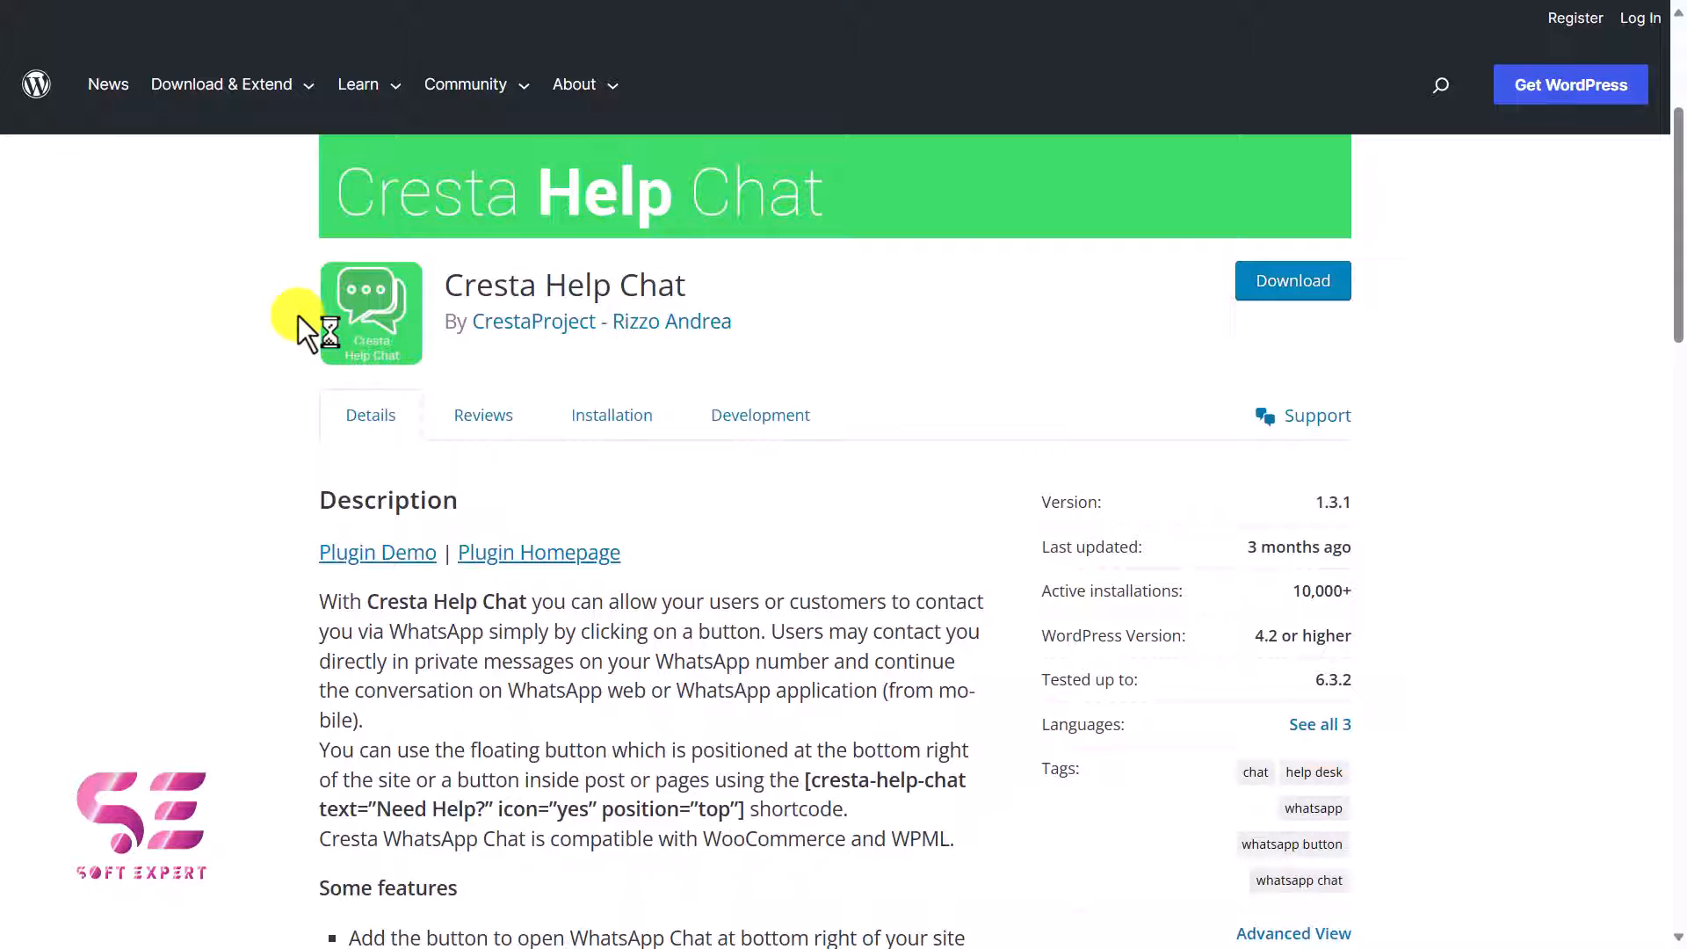
scroll("down", 3)
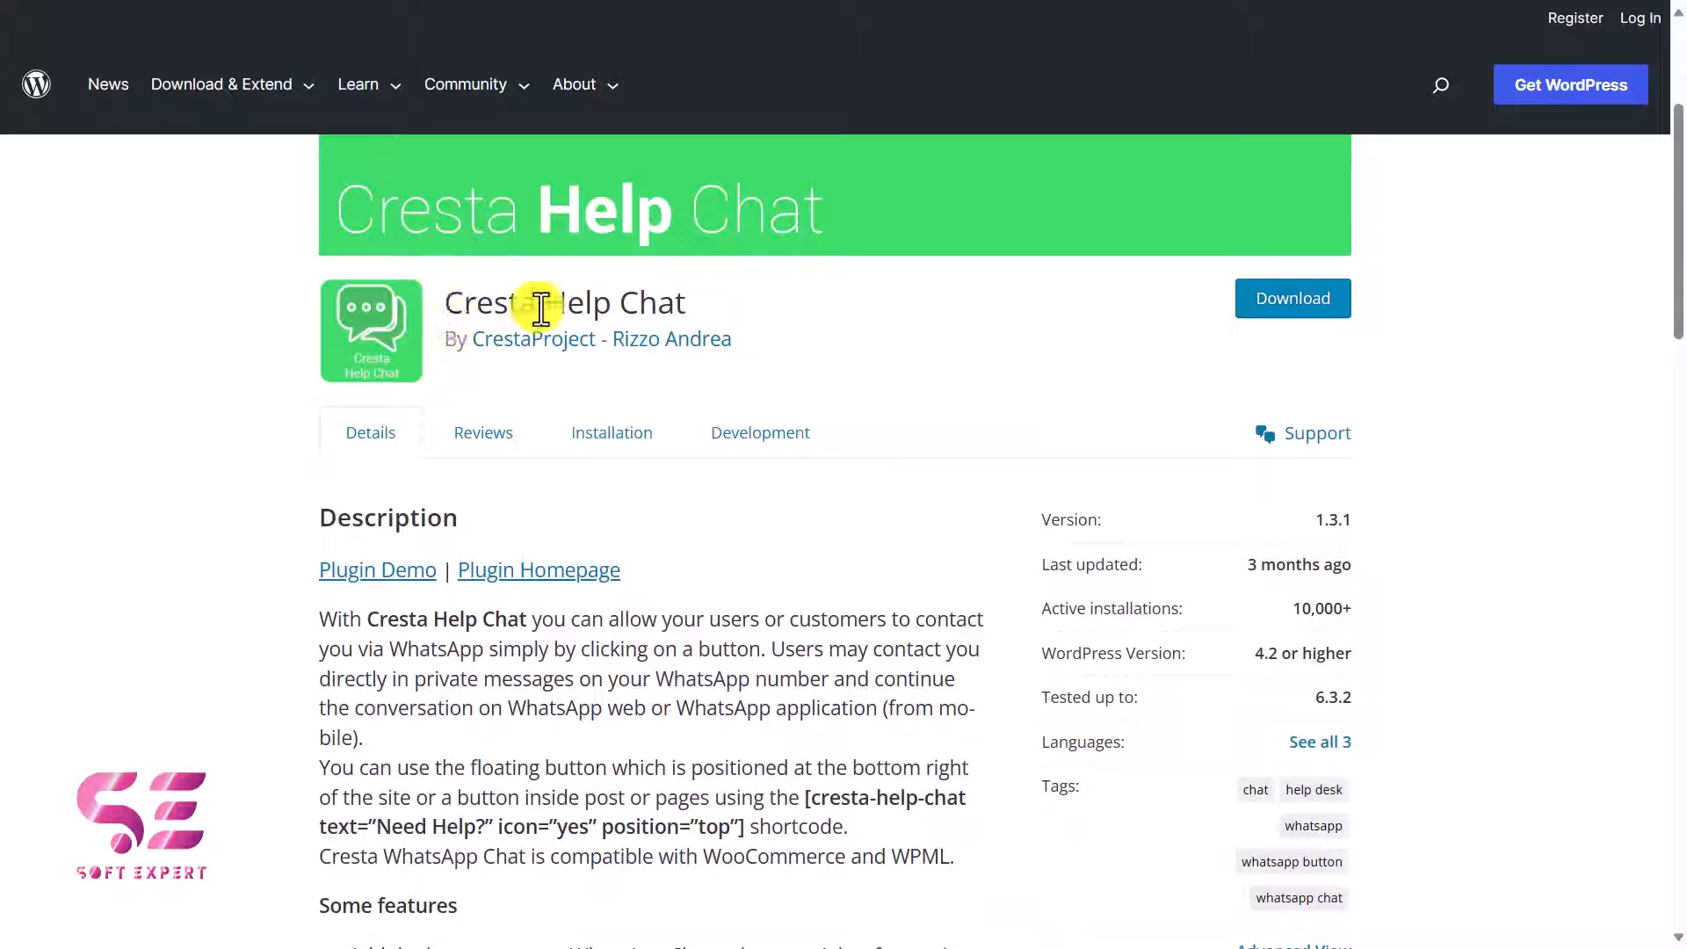
scroll("down", 3)
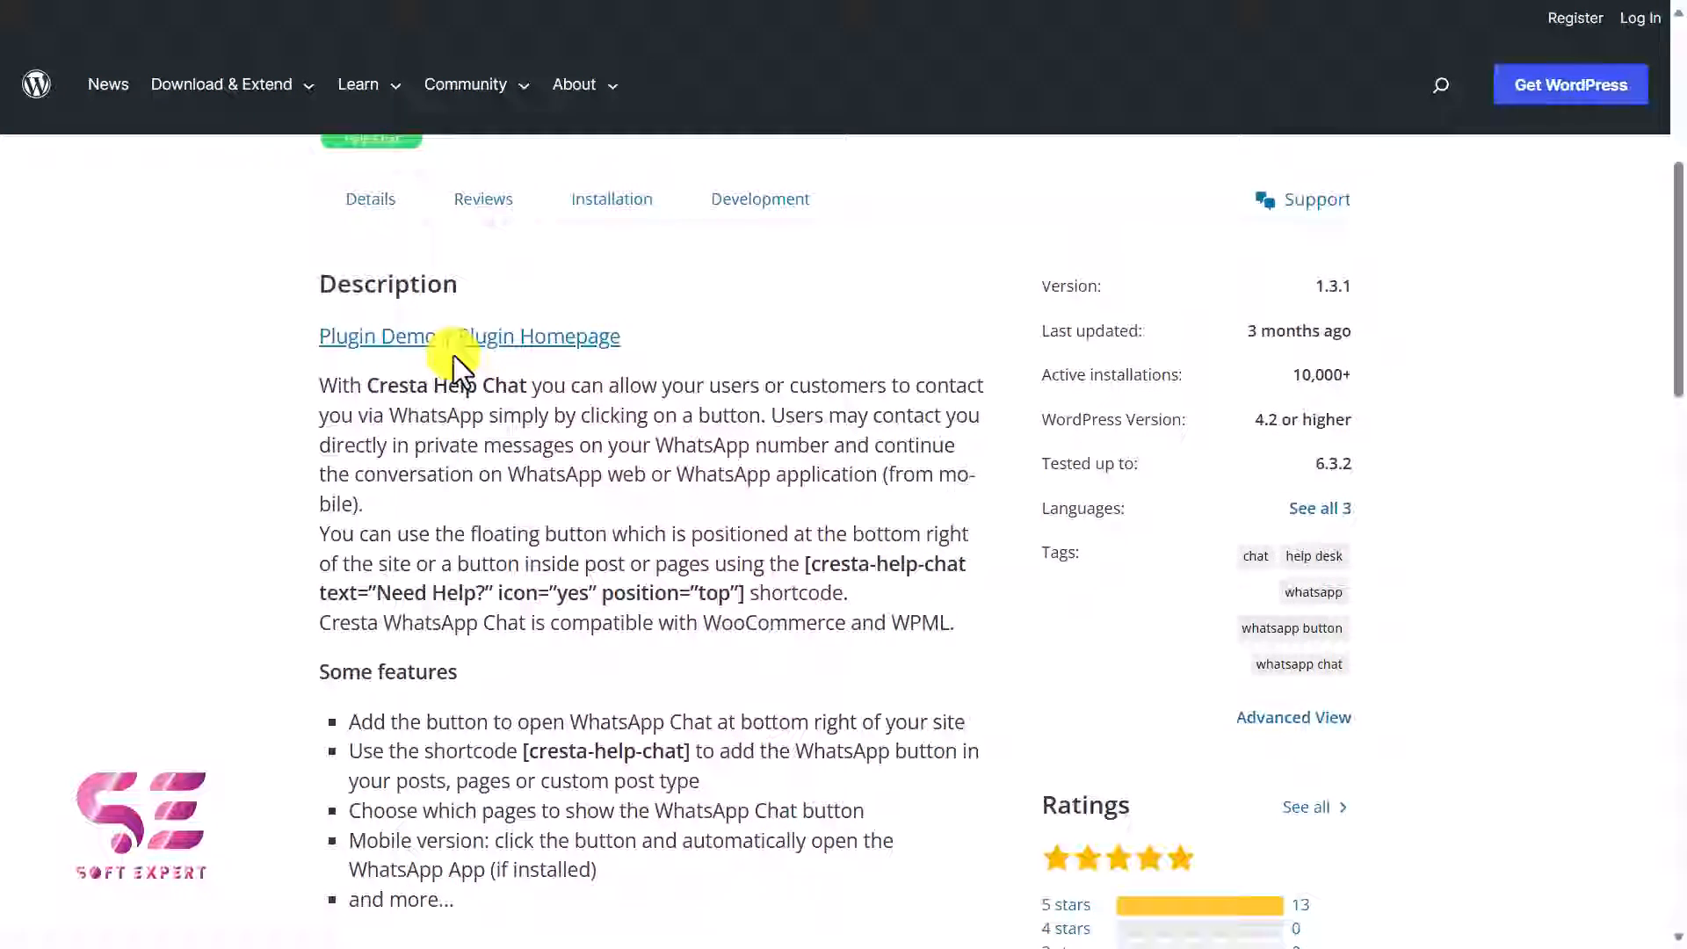
scroll("down", 3)
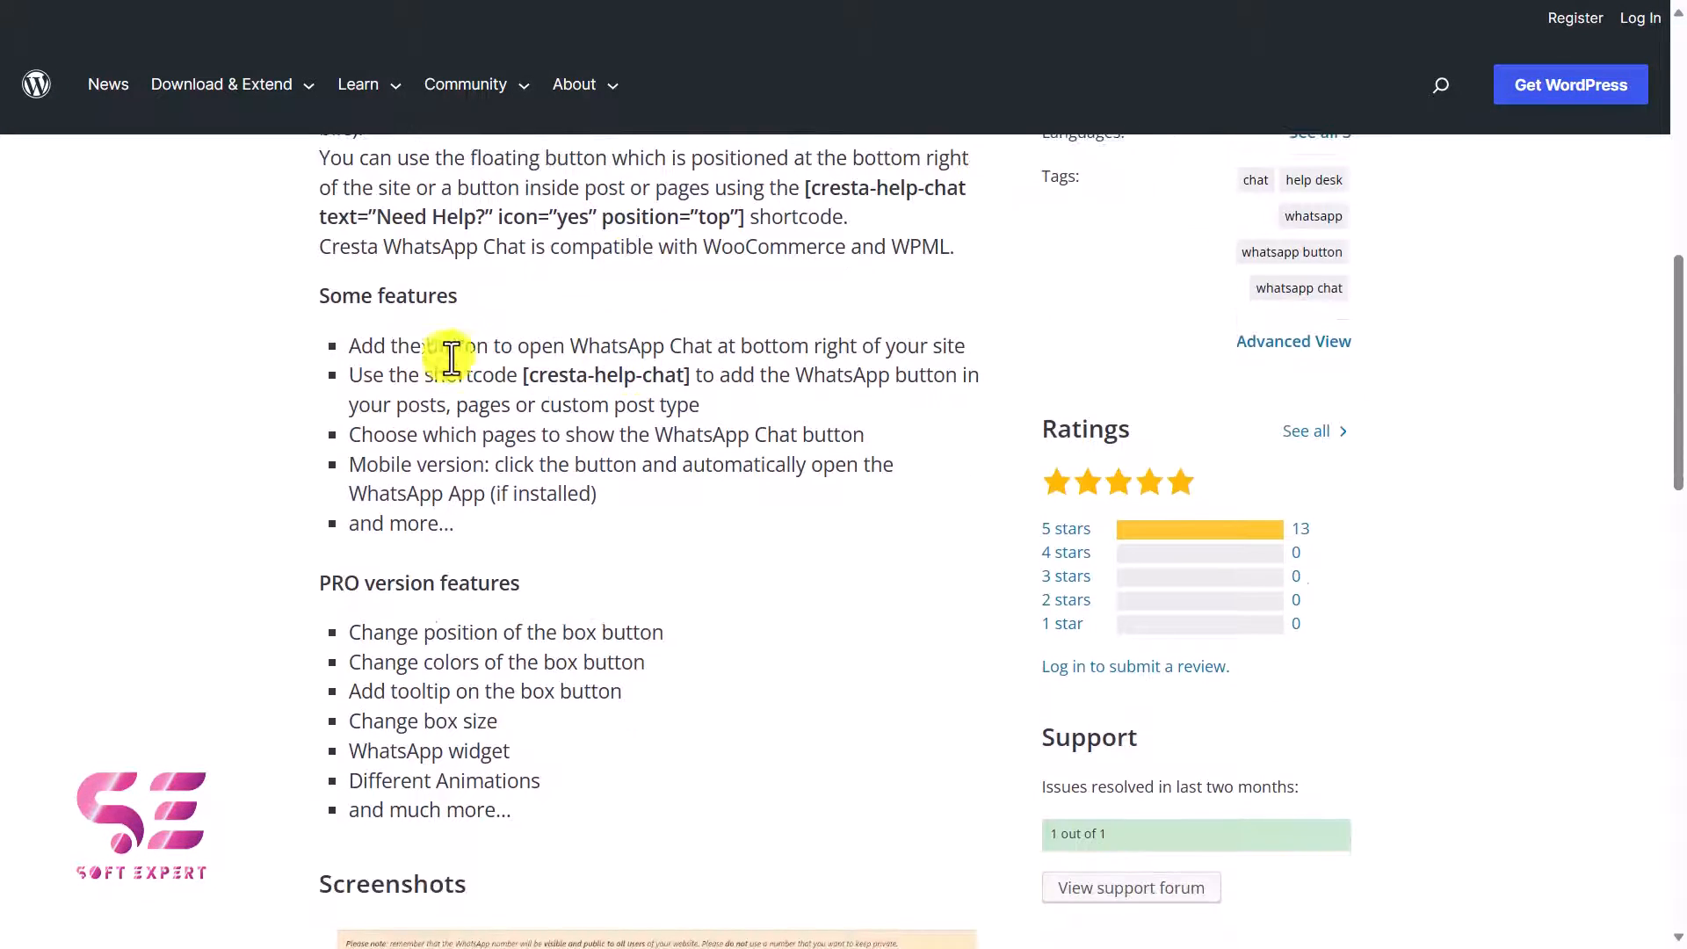
left_click_drag(391, 346, 548, 346)
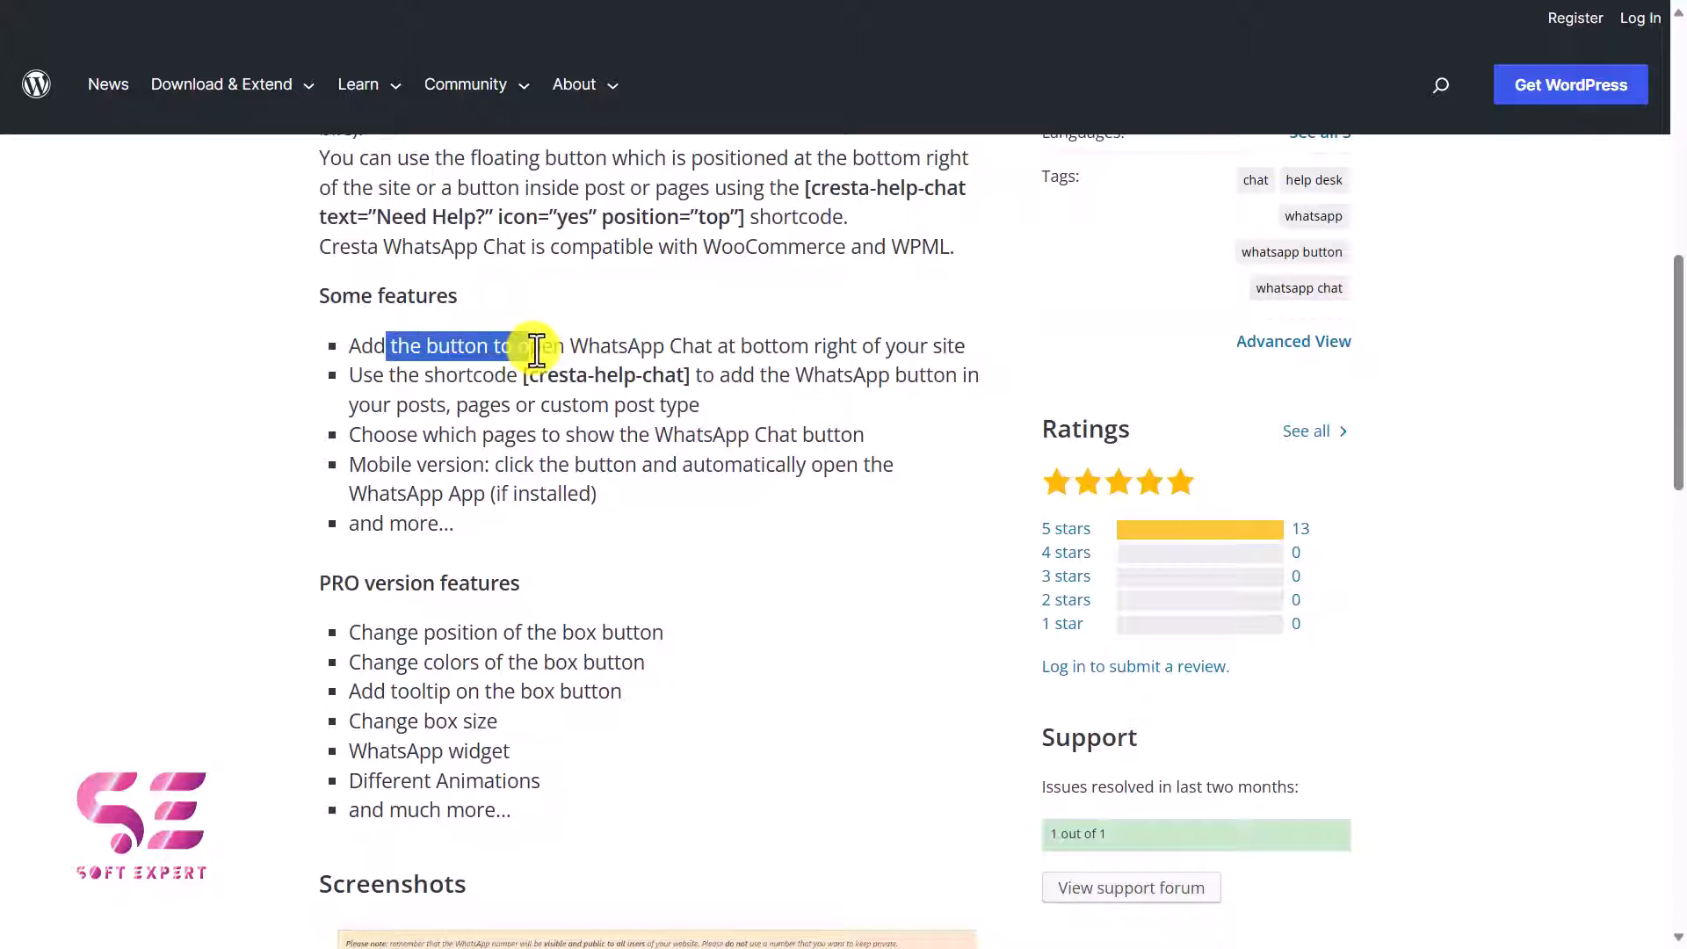
mouse_move(890, 347)
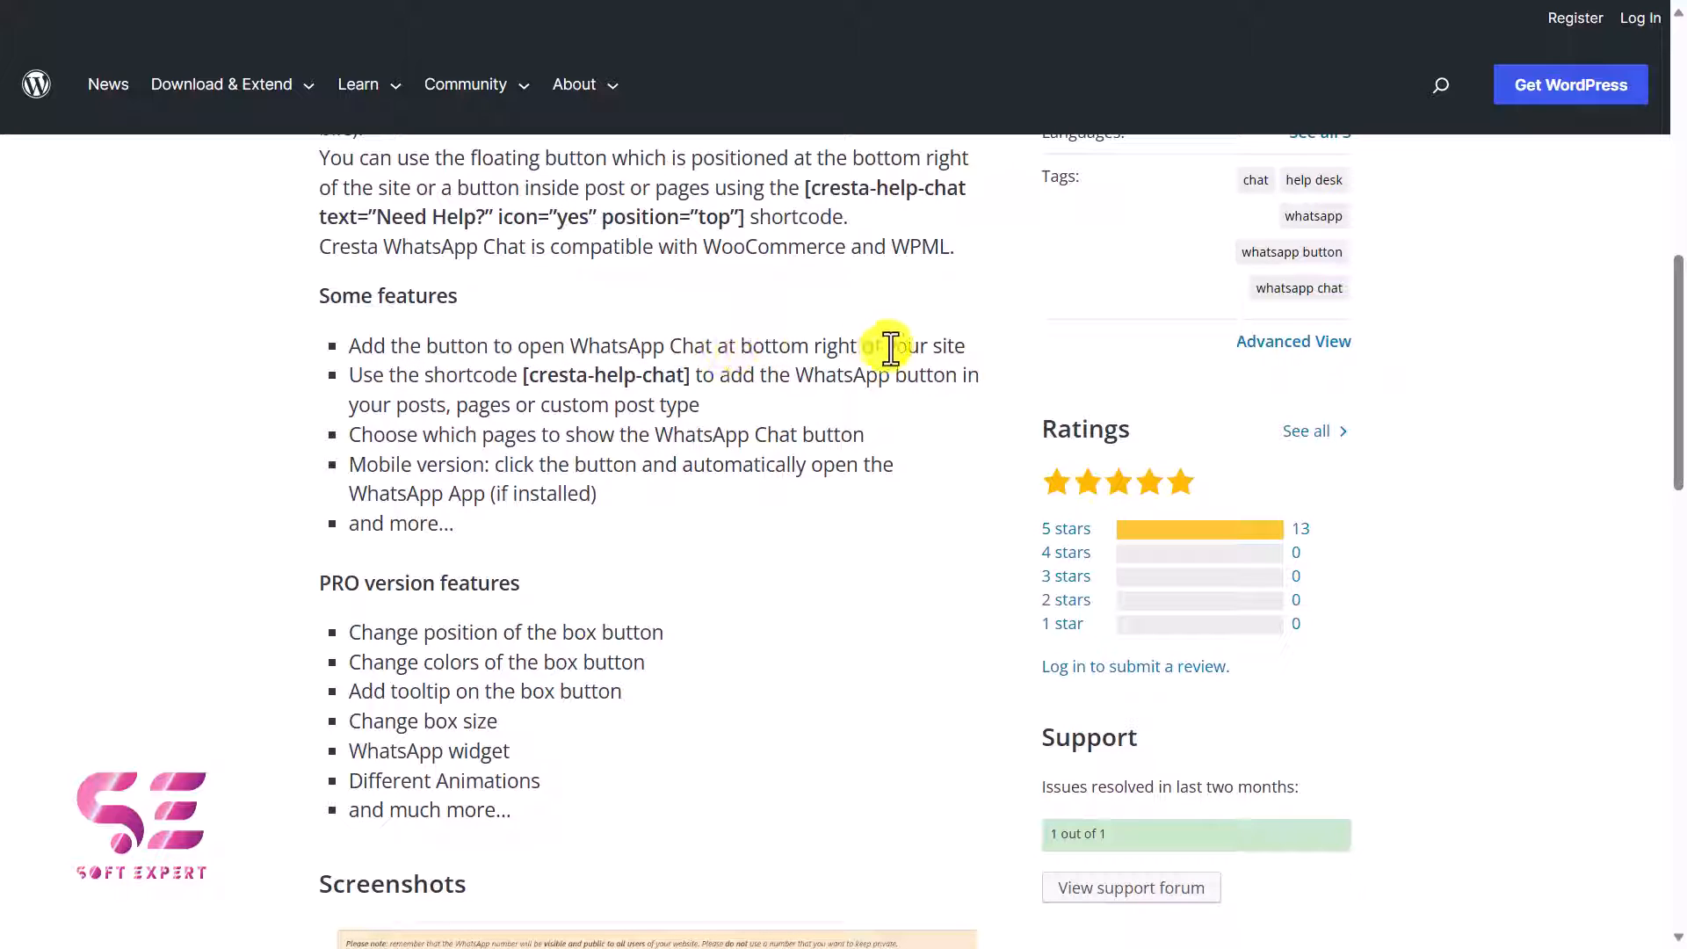
scroll("down", 3)
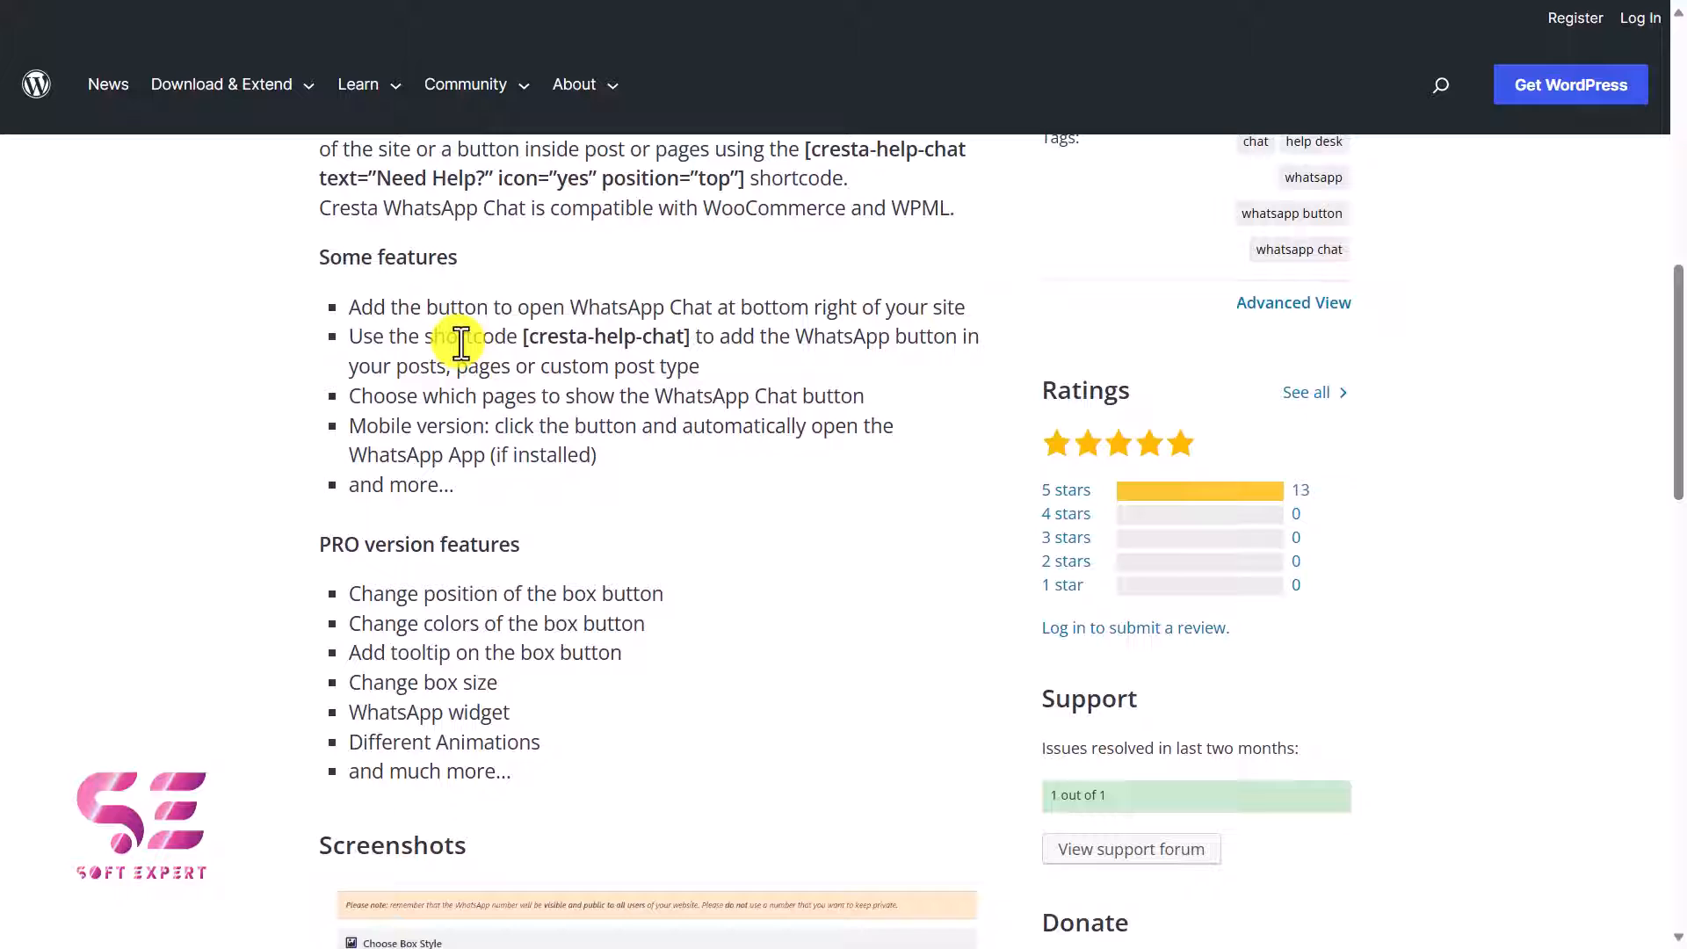
scroll("down", 3)
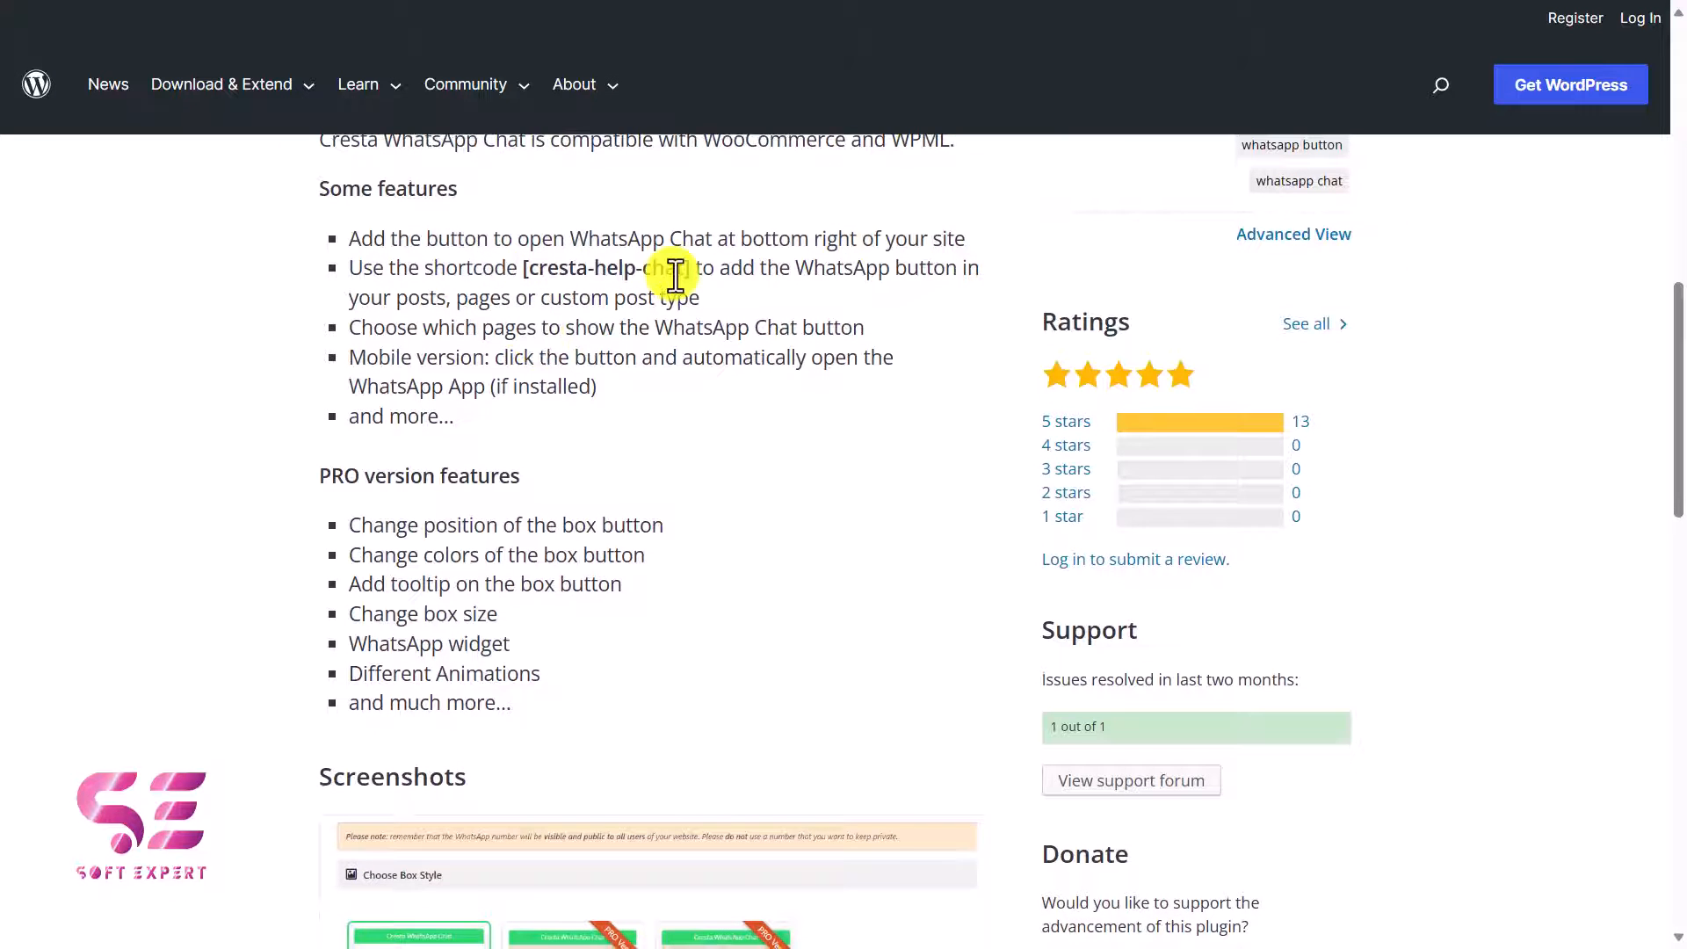
mouse_move(487, 334)
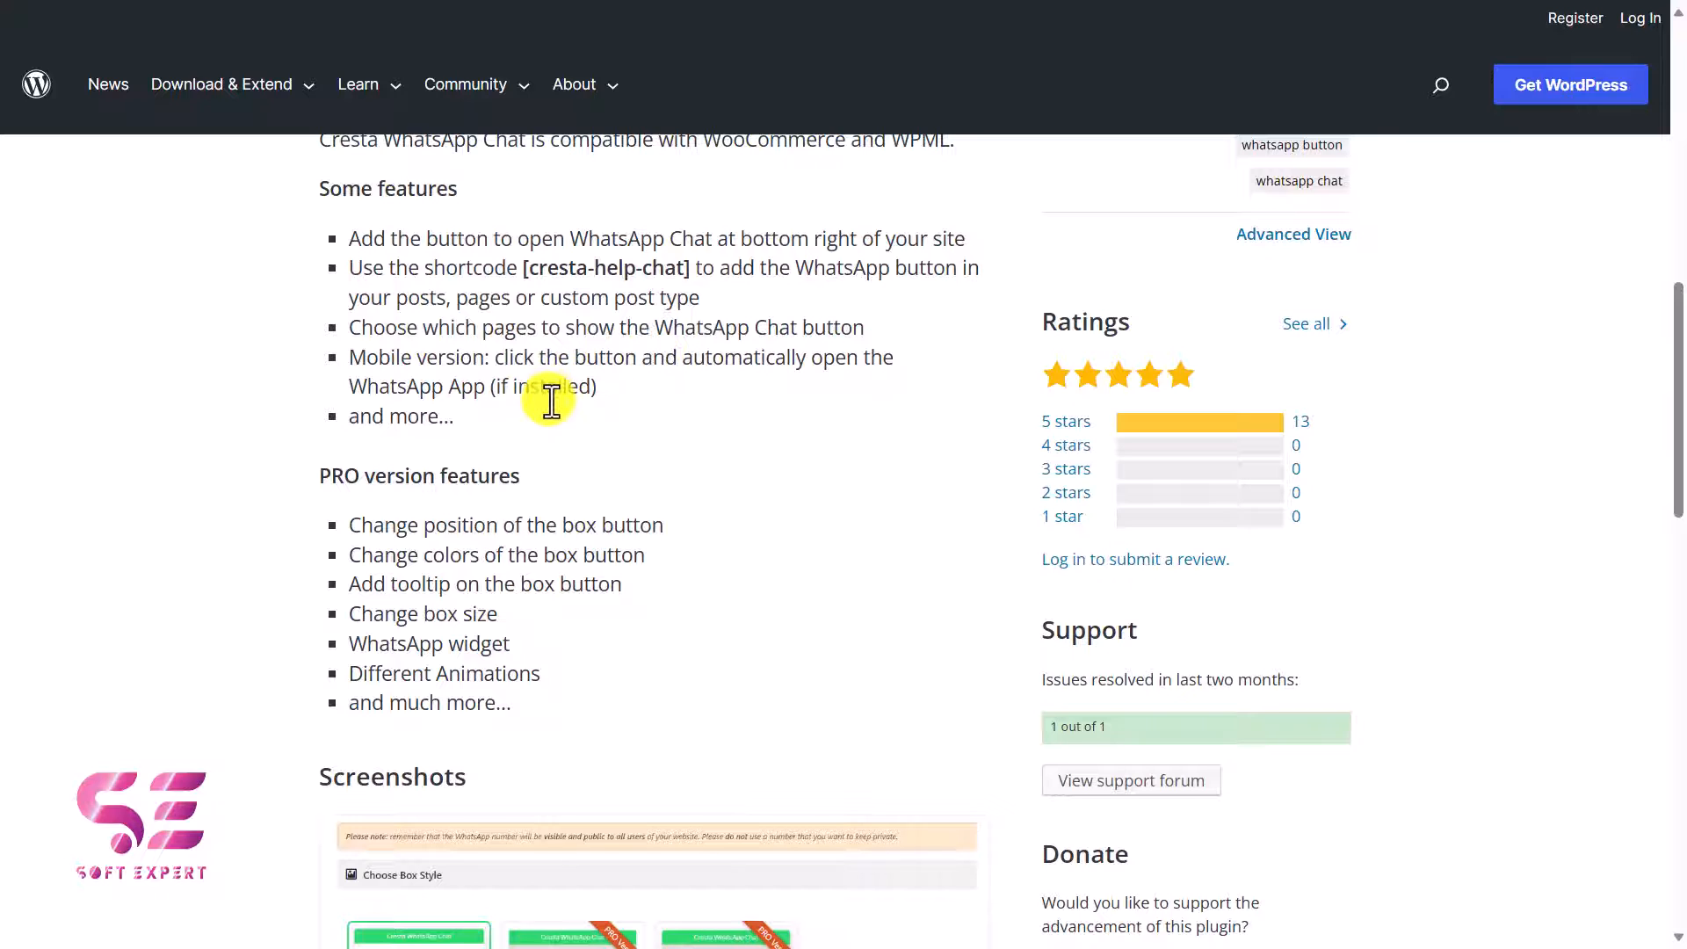
scroll("down", 3)
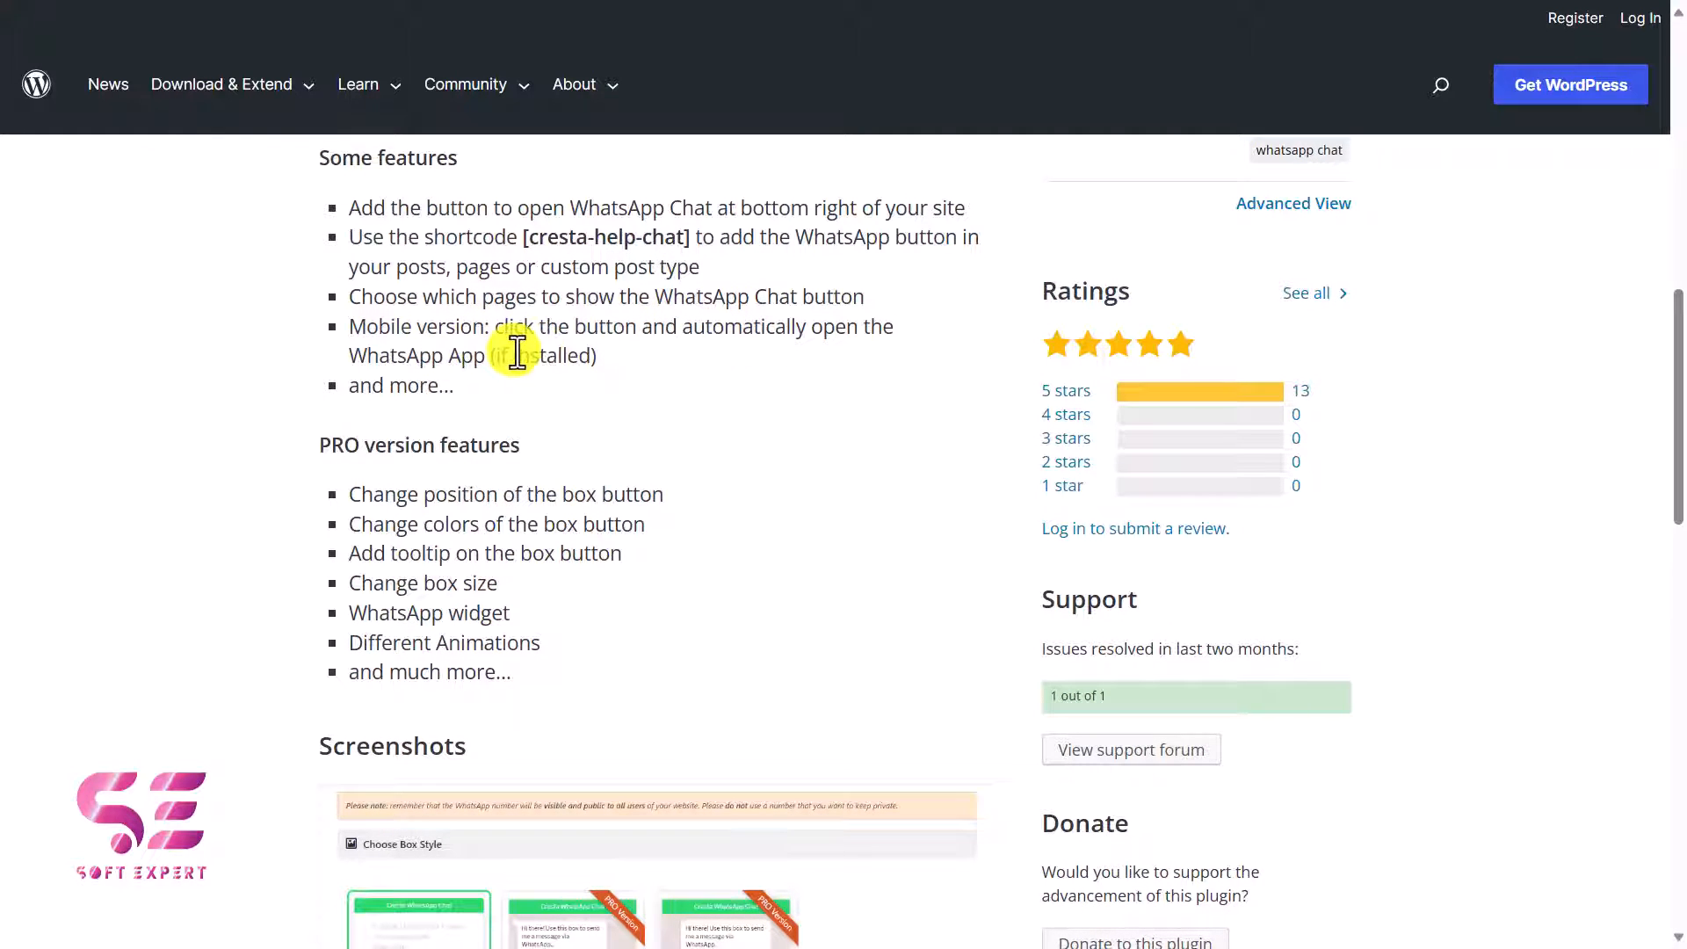
scroll("down", 3)
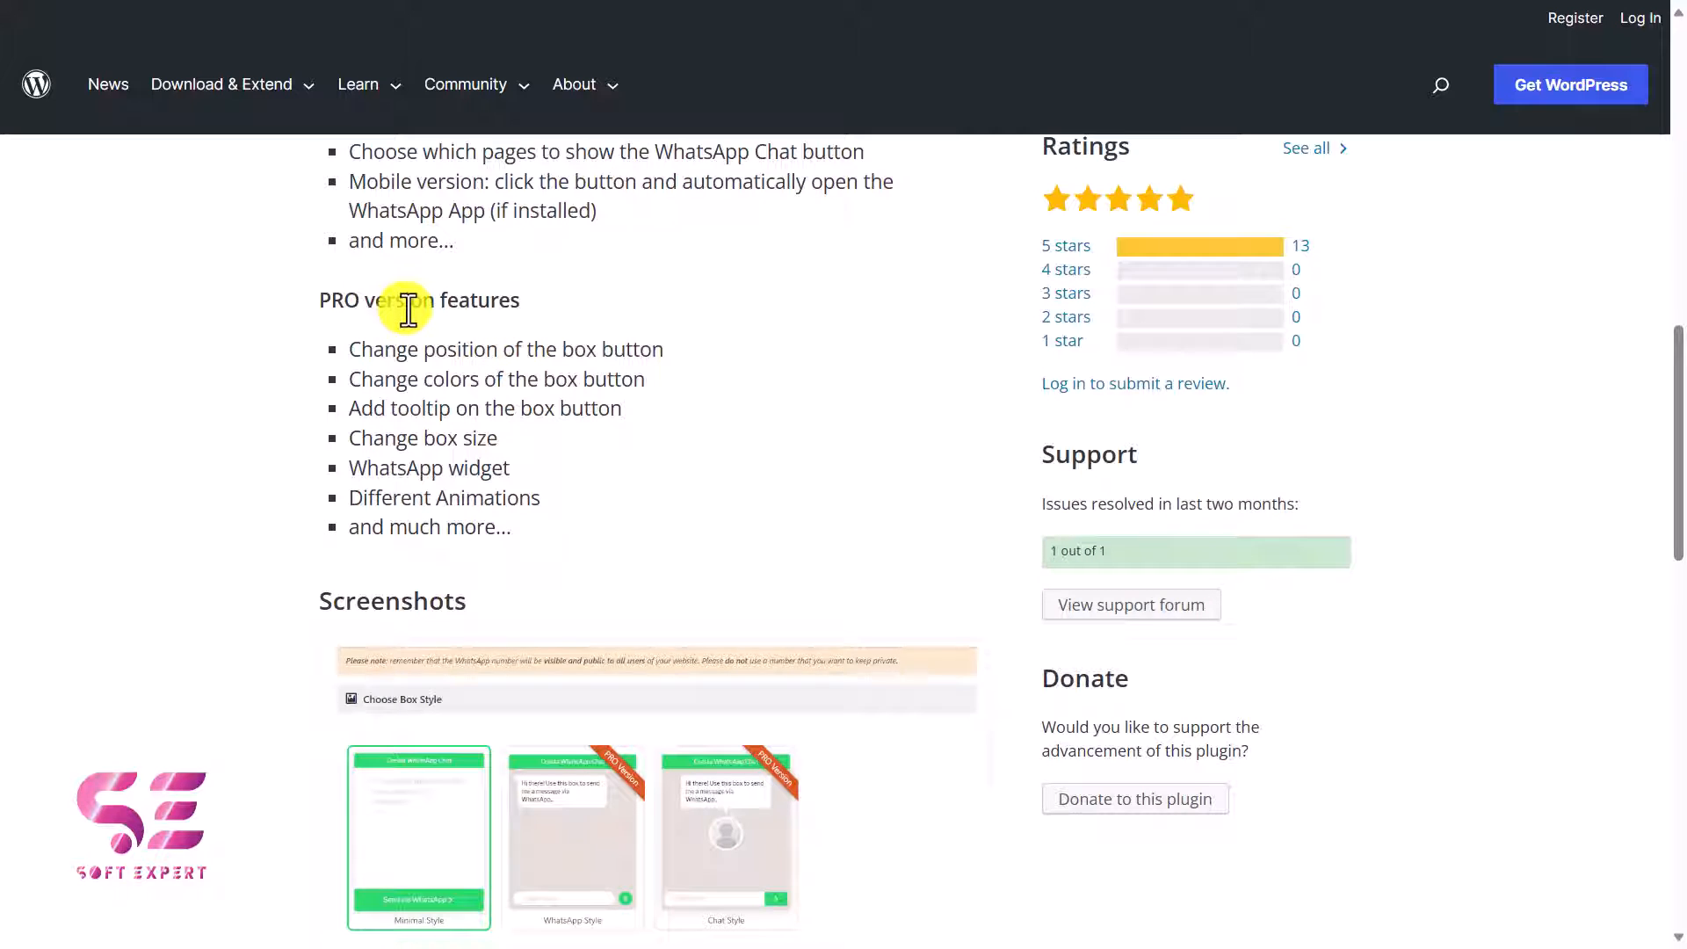
scroll("down", 3)
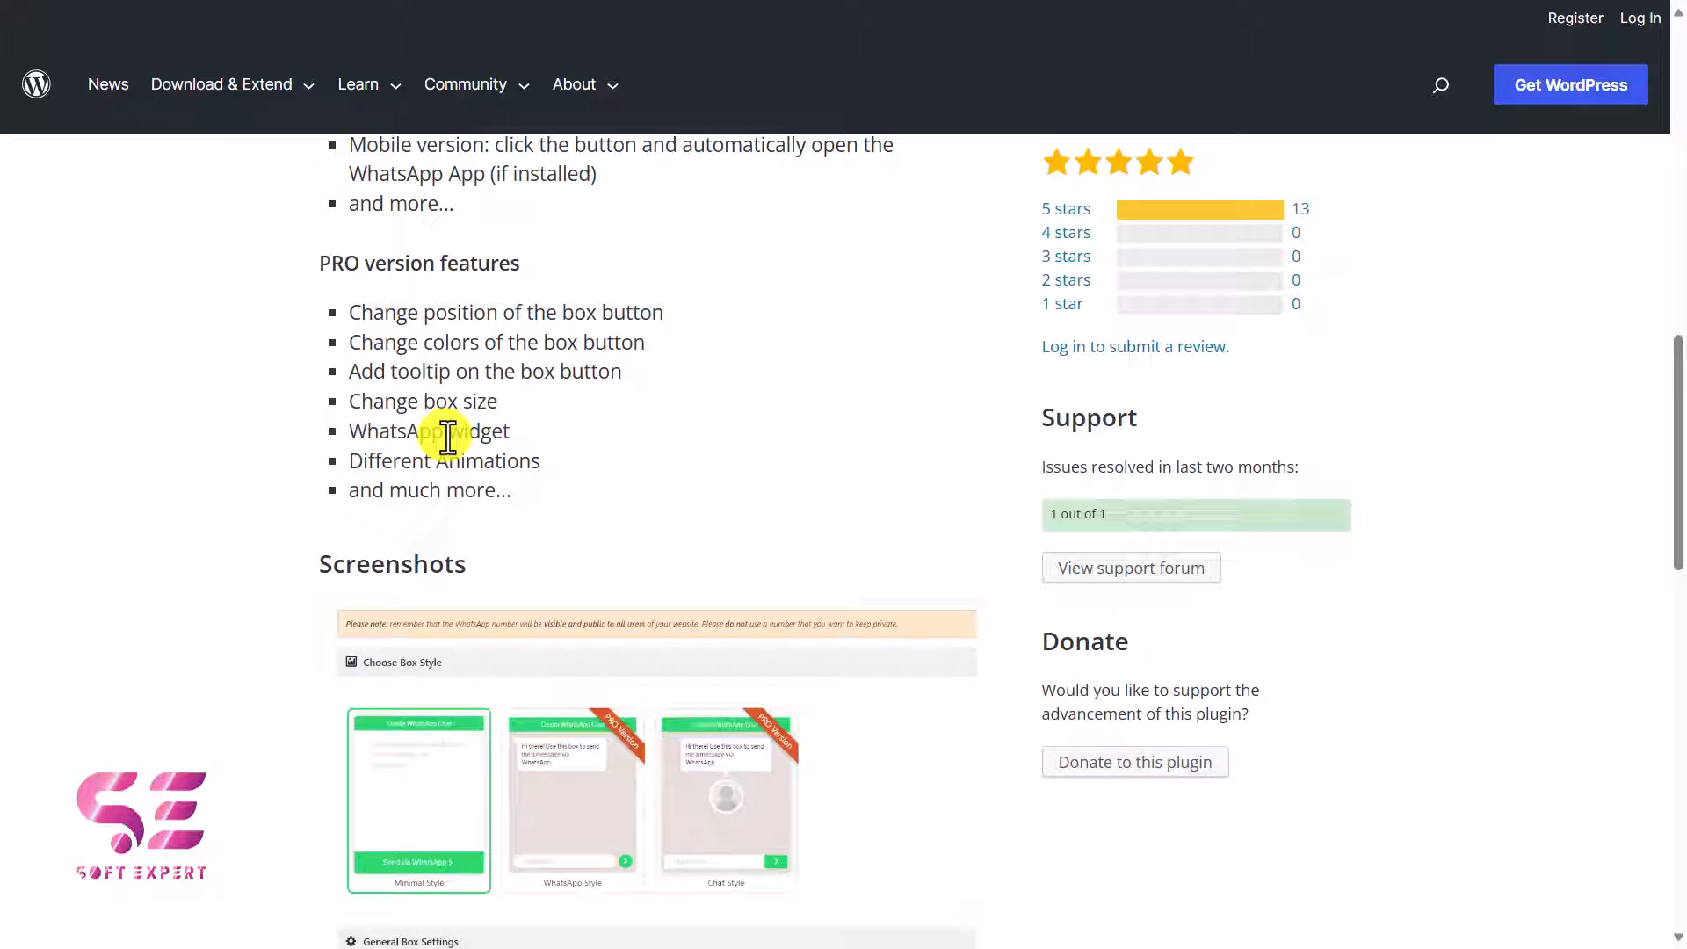
mouse_move(487, 496)
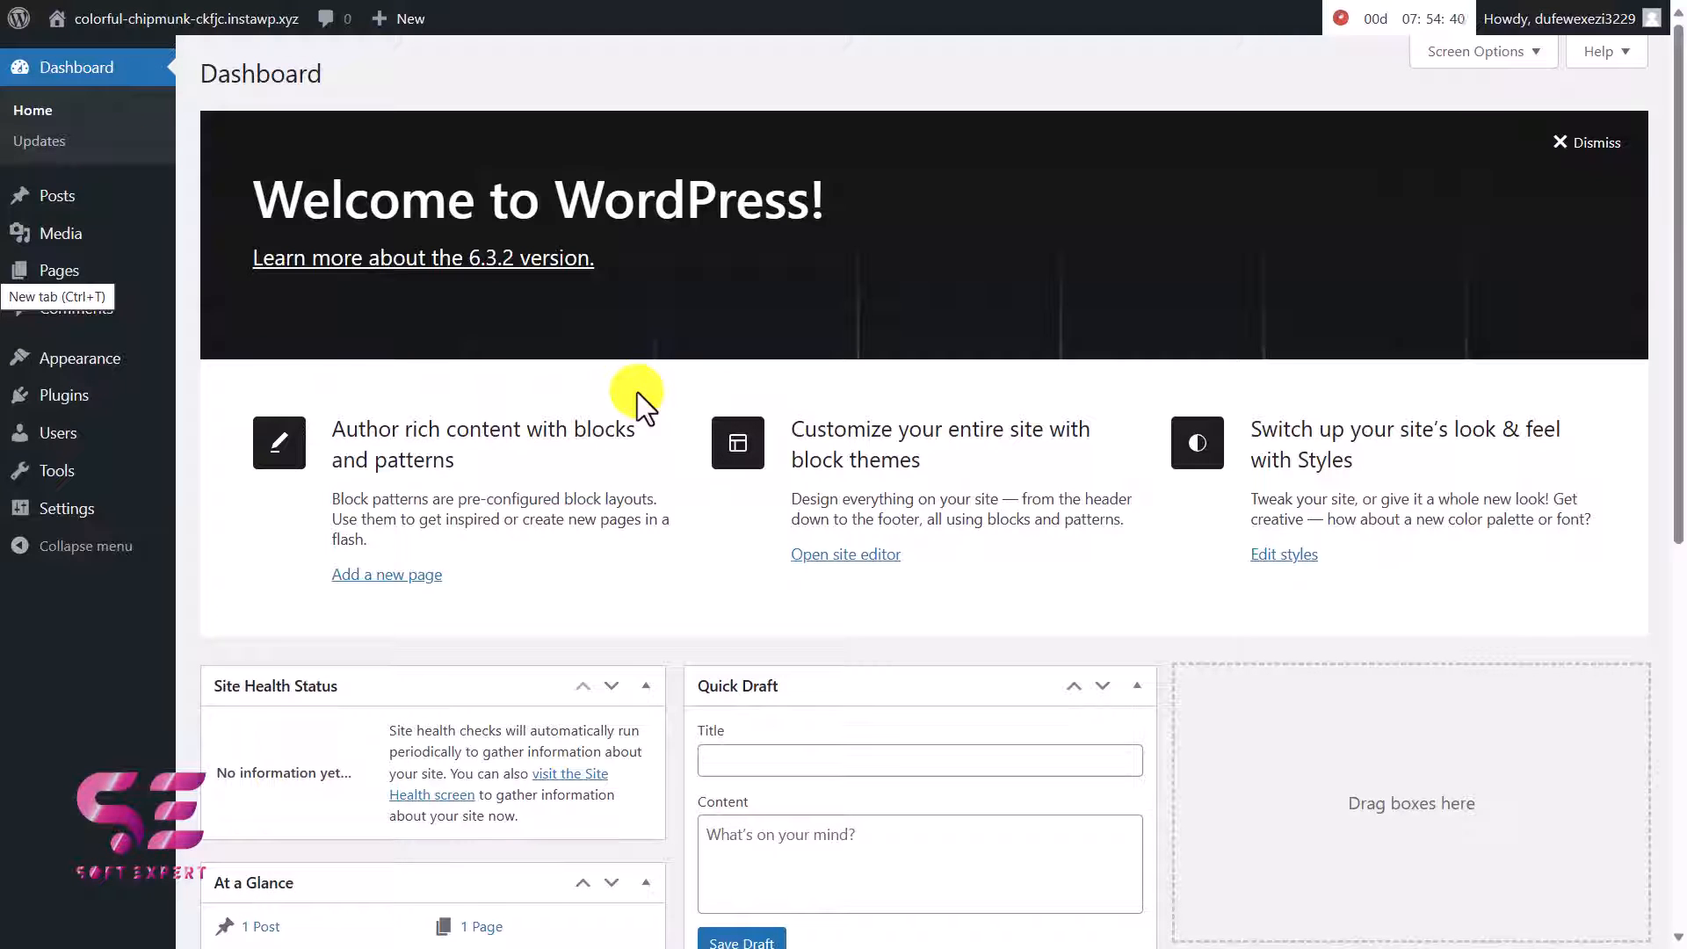
mouse_move(1308, 238)
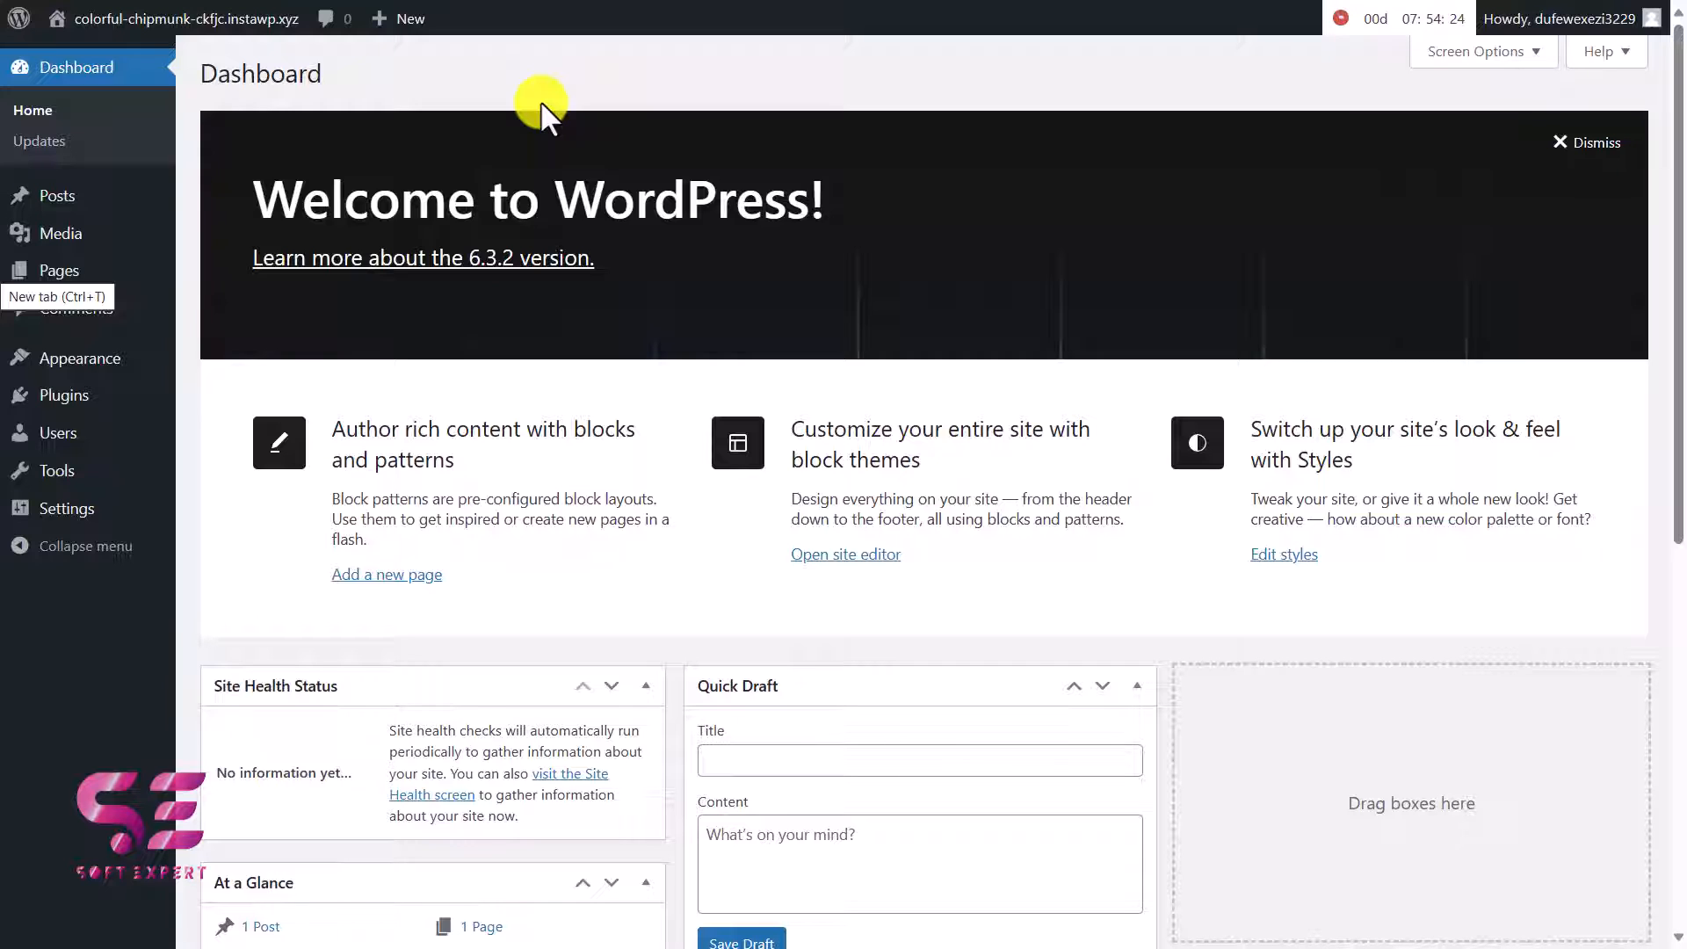
mouse_move(183, 161)
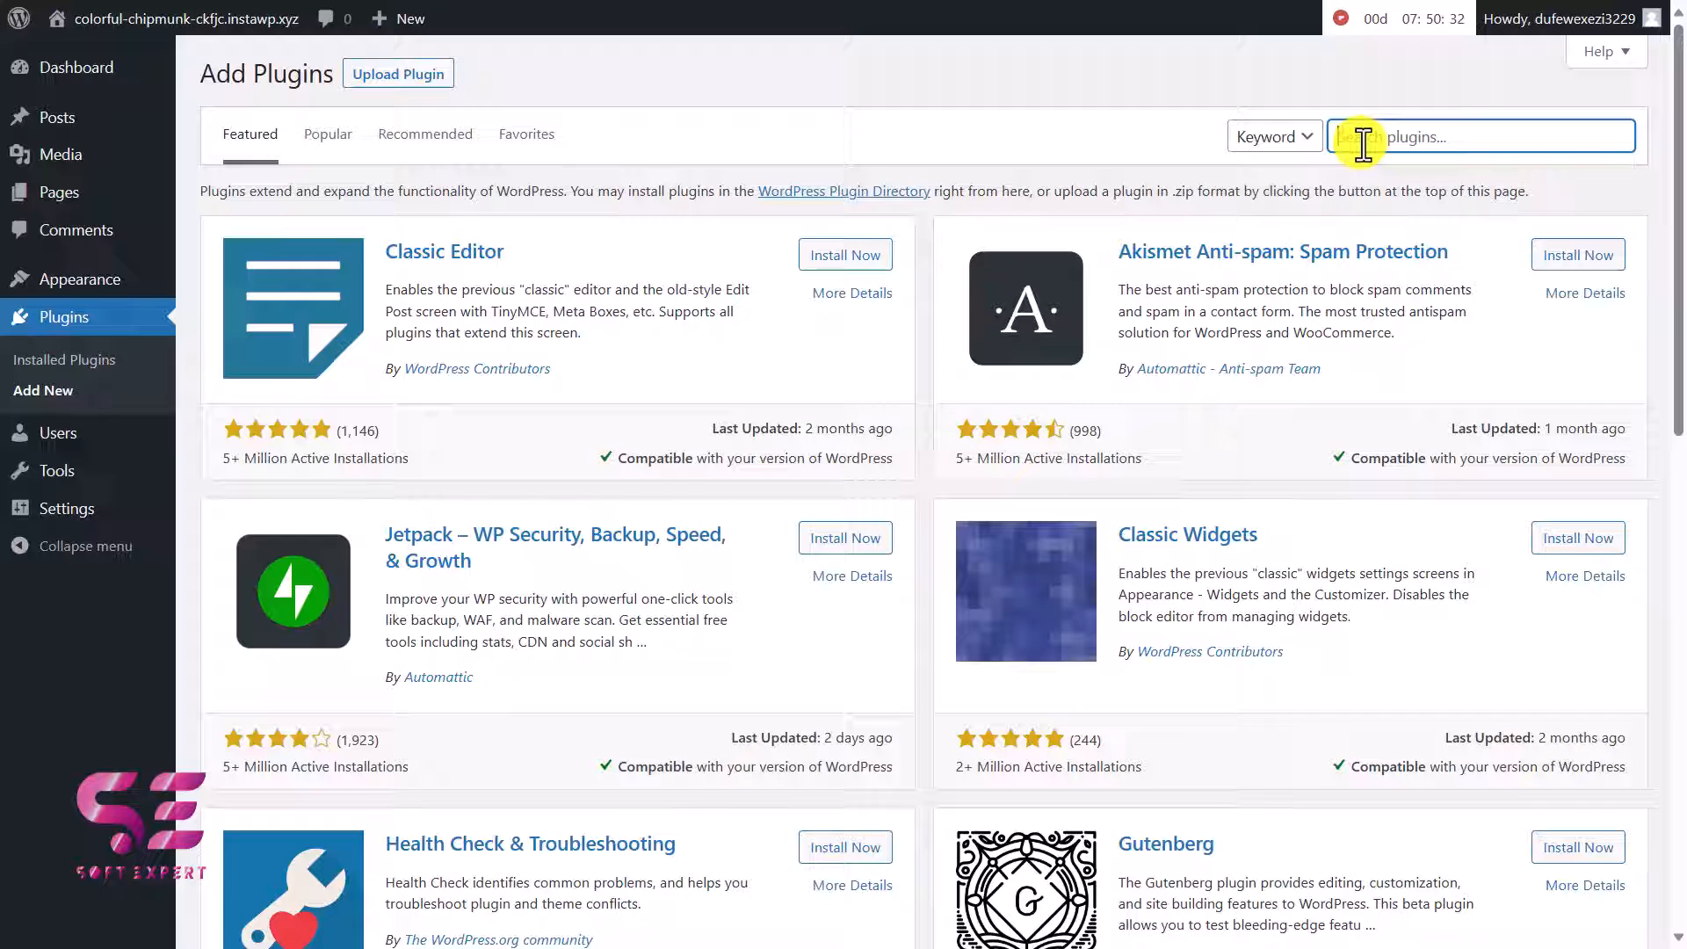
Search 'Cresta Help Chat' in Add Plugins, install it and activate it
type("Cresta Help Chat")
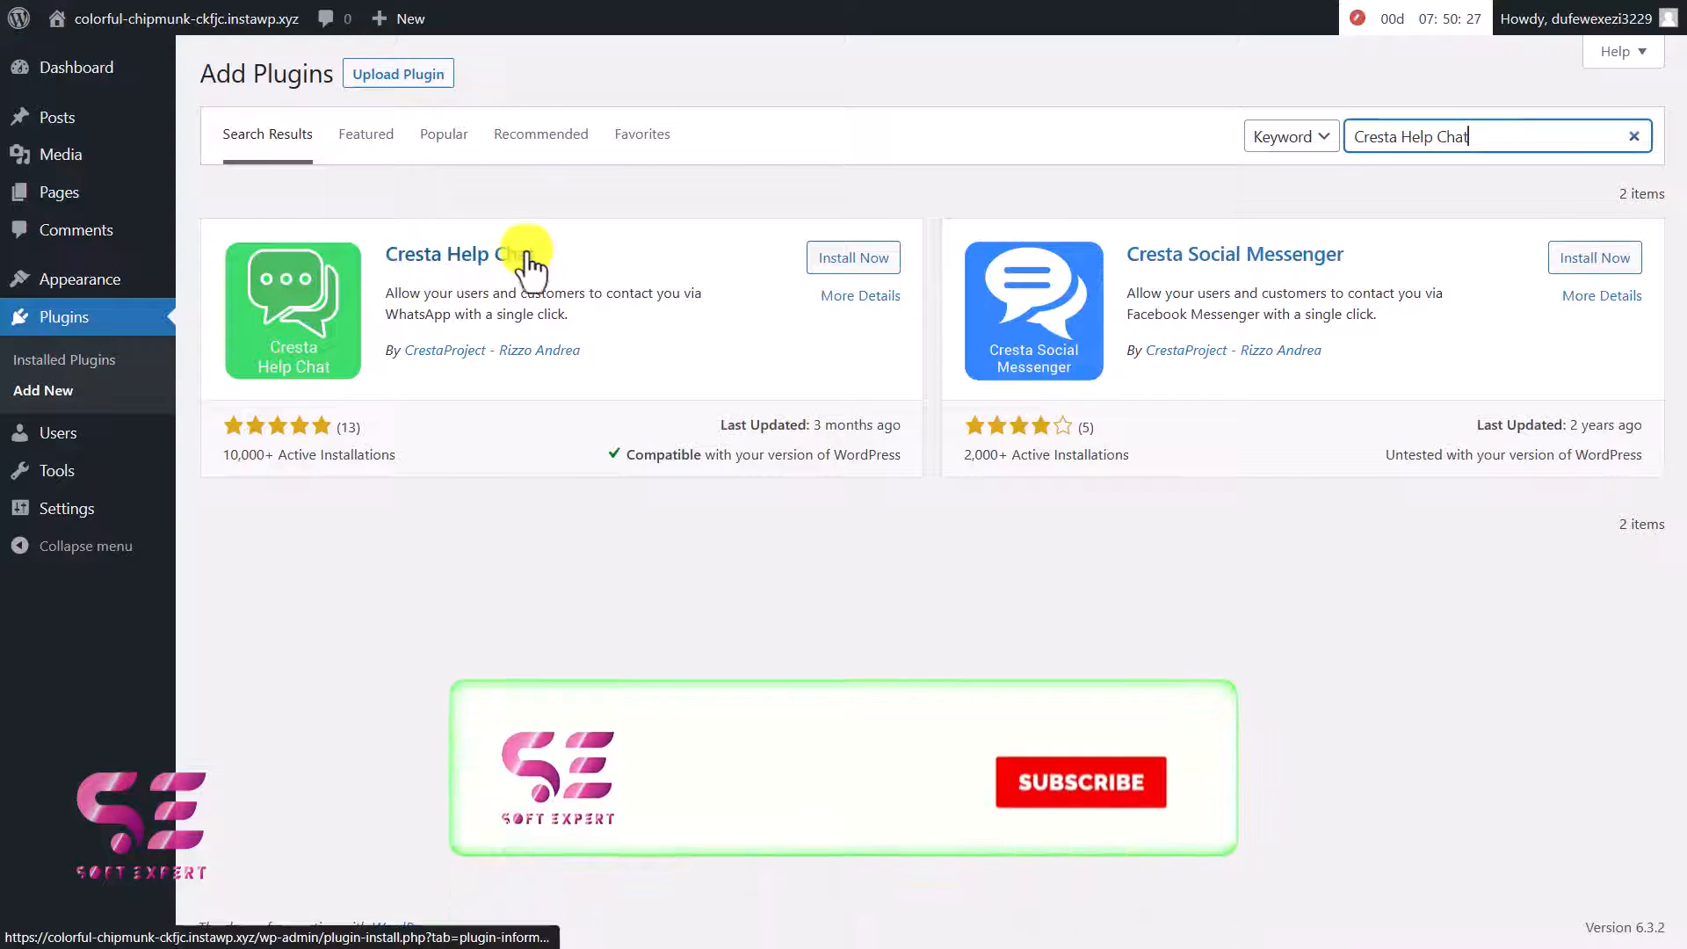
left_click(852, 256)
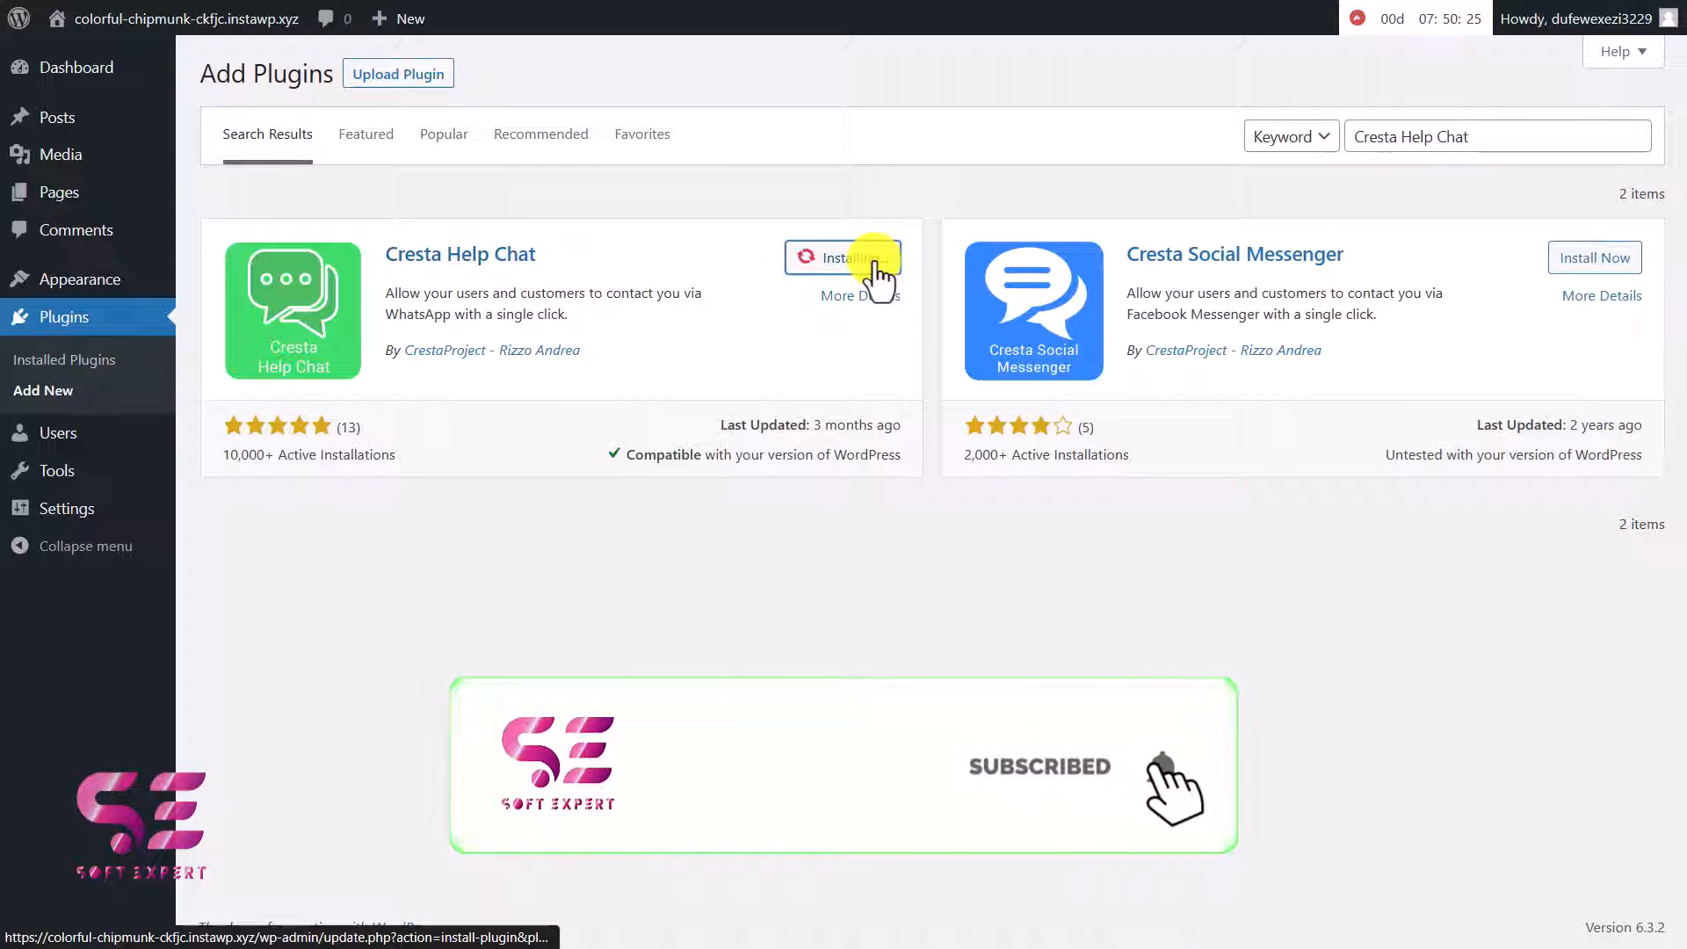
left_click(843, 256)
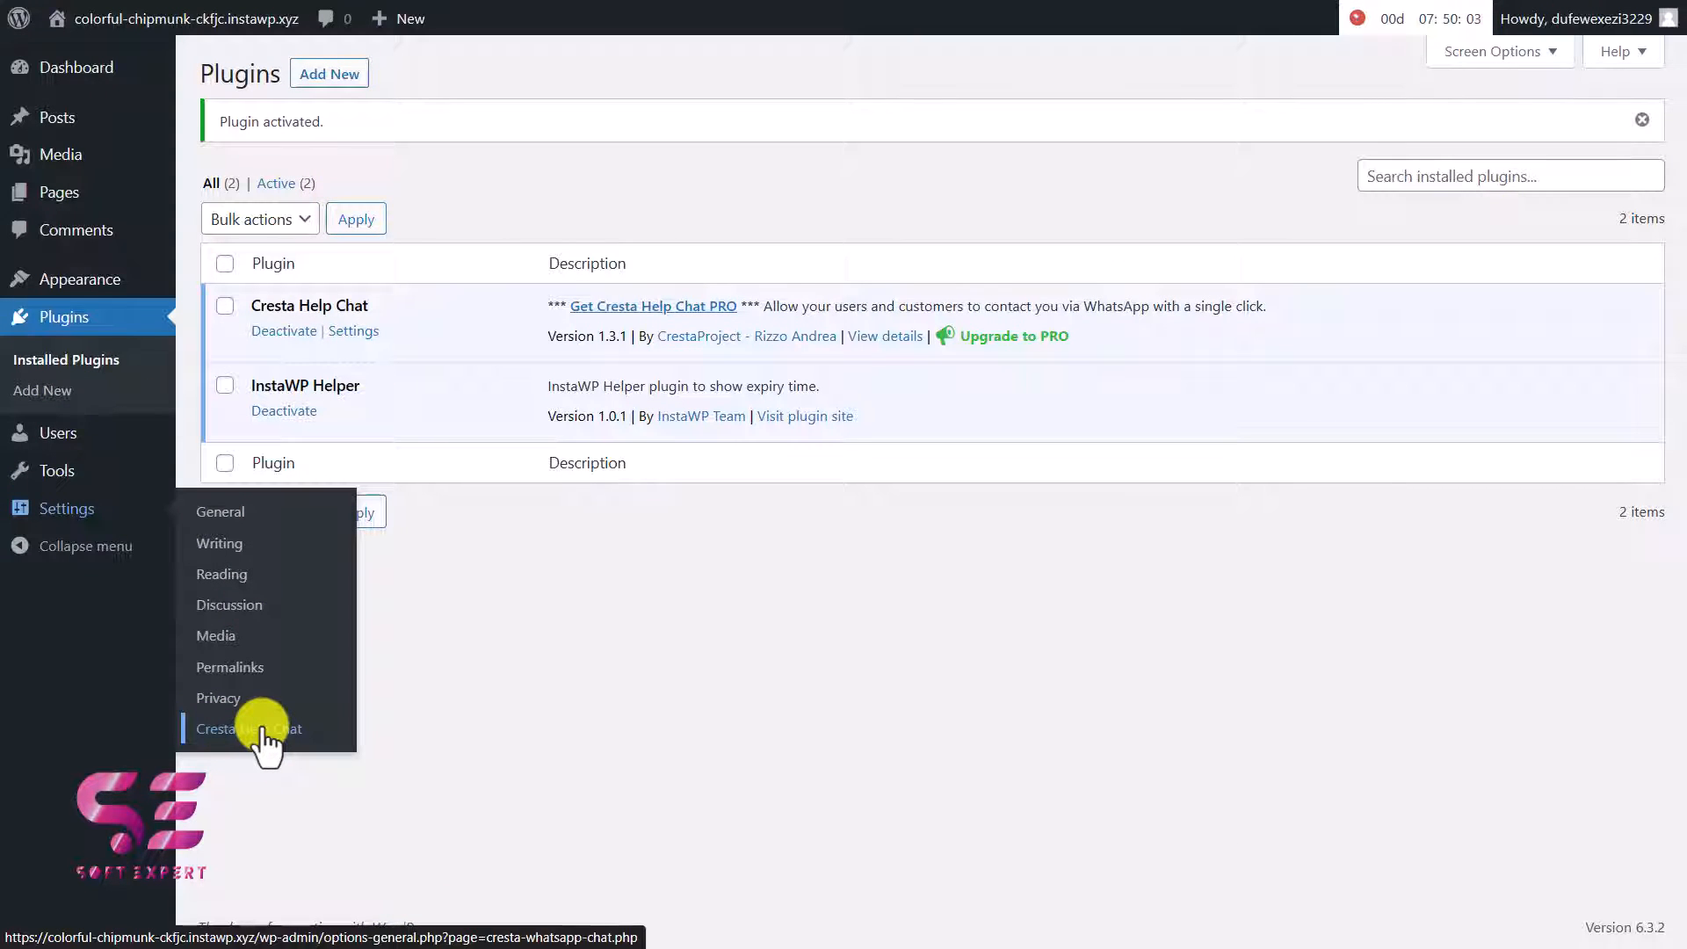
left_click(247, 727)
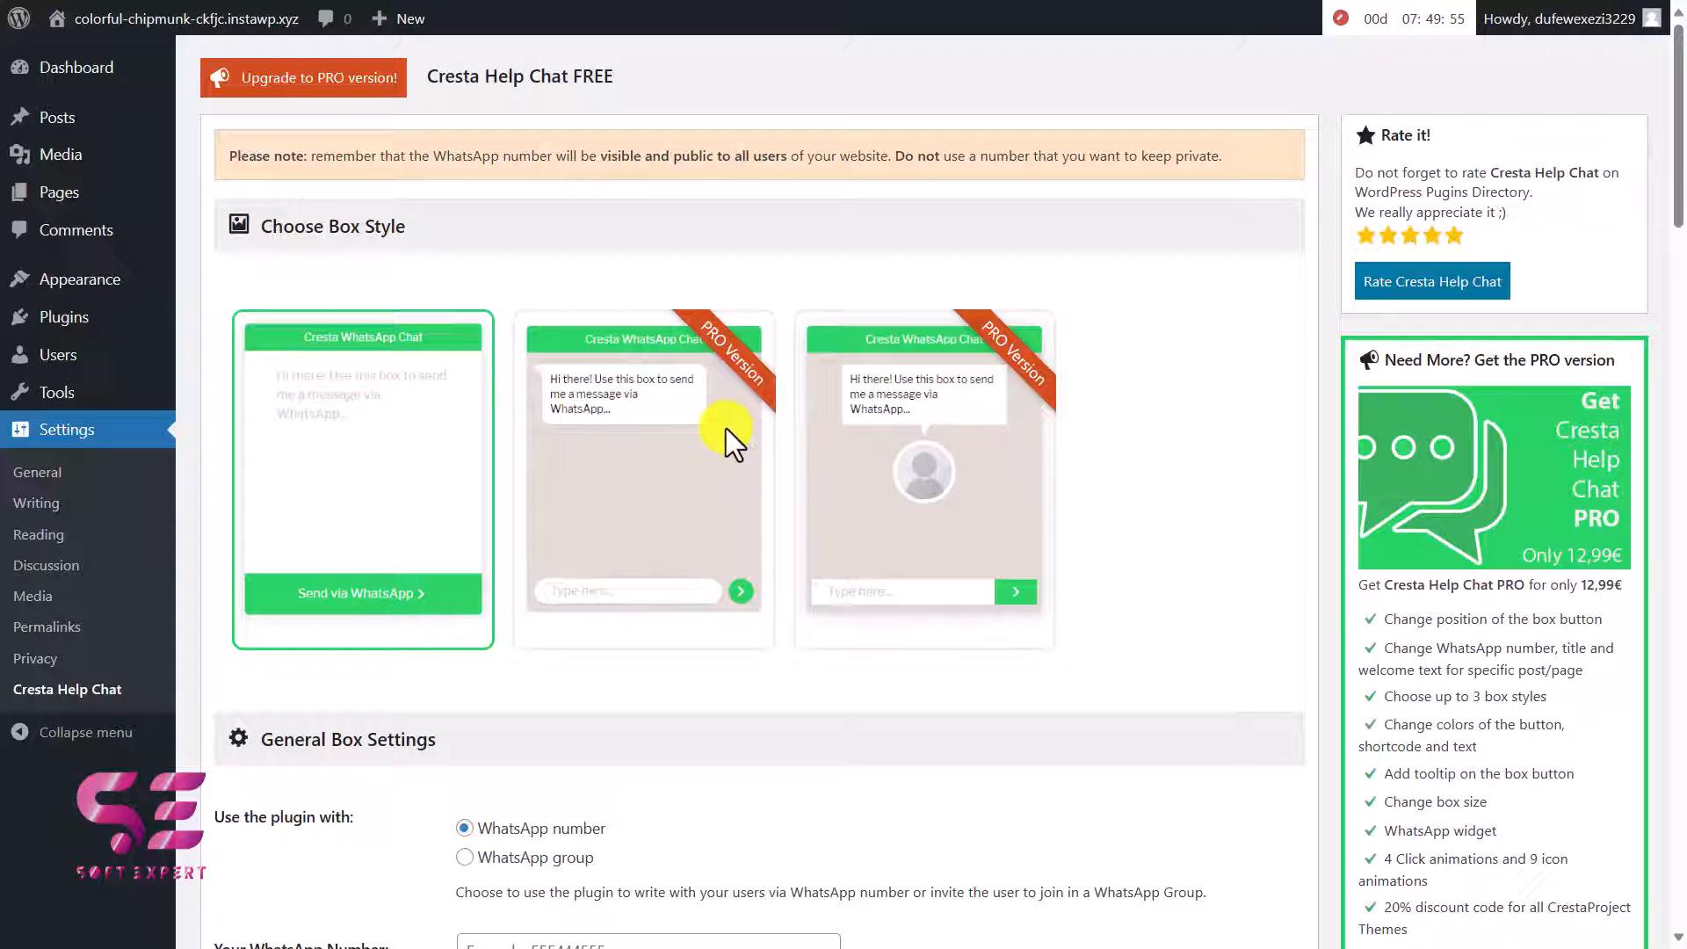
scroll("down", 3)
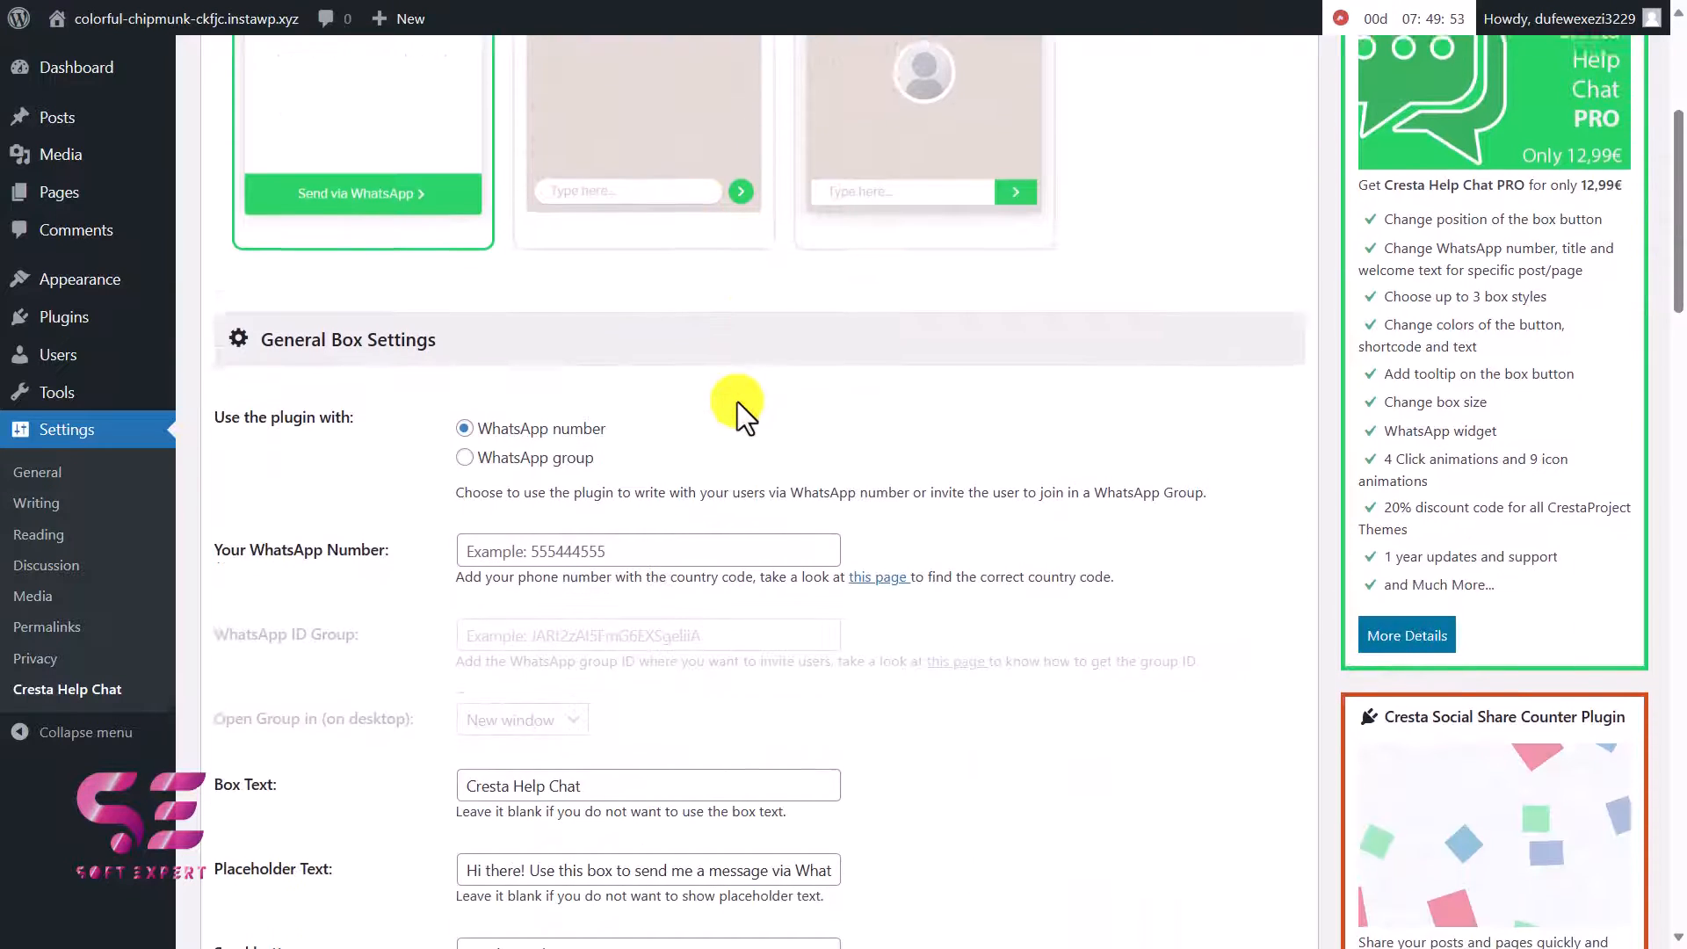
scroll("down", 3)
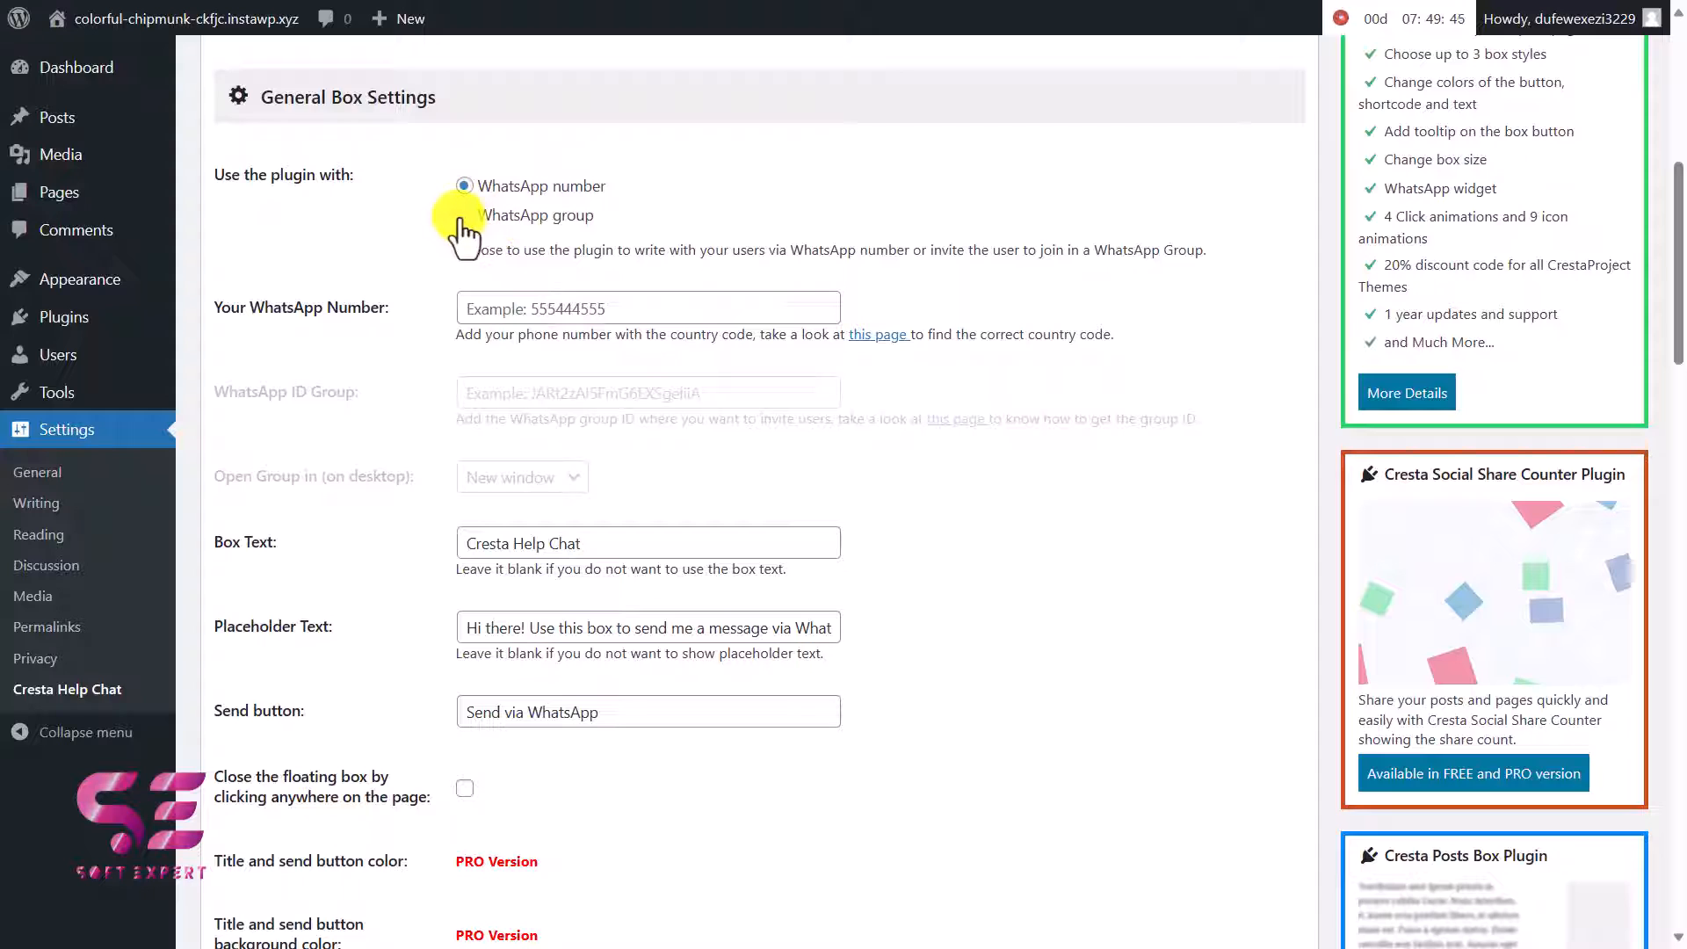
Keep the WhatsApp number option with the phone number and set Box Text to 'Need Help?'
left_click(464, 215)
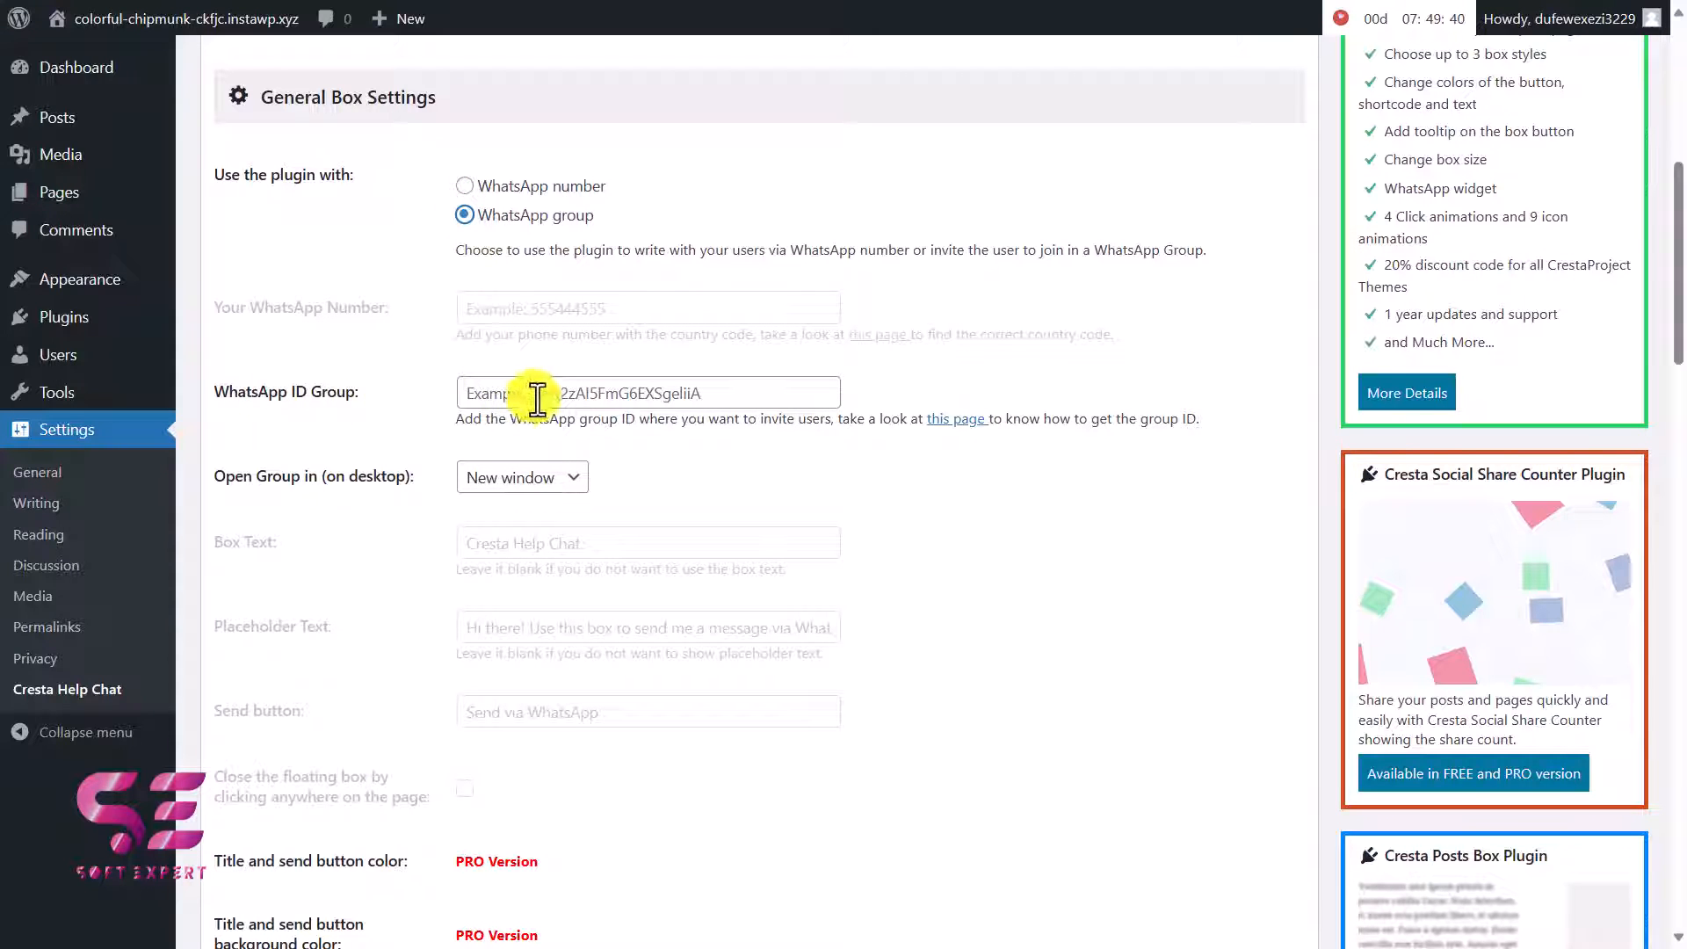
left_click(464, 186)
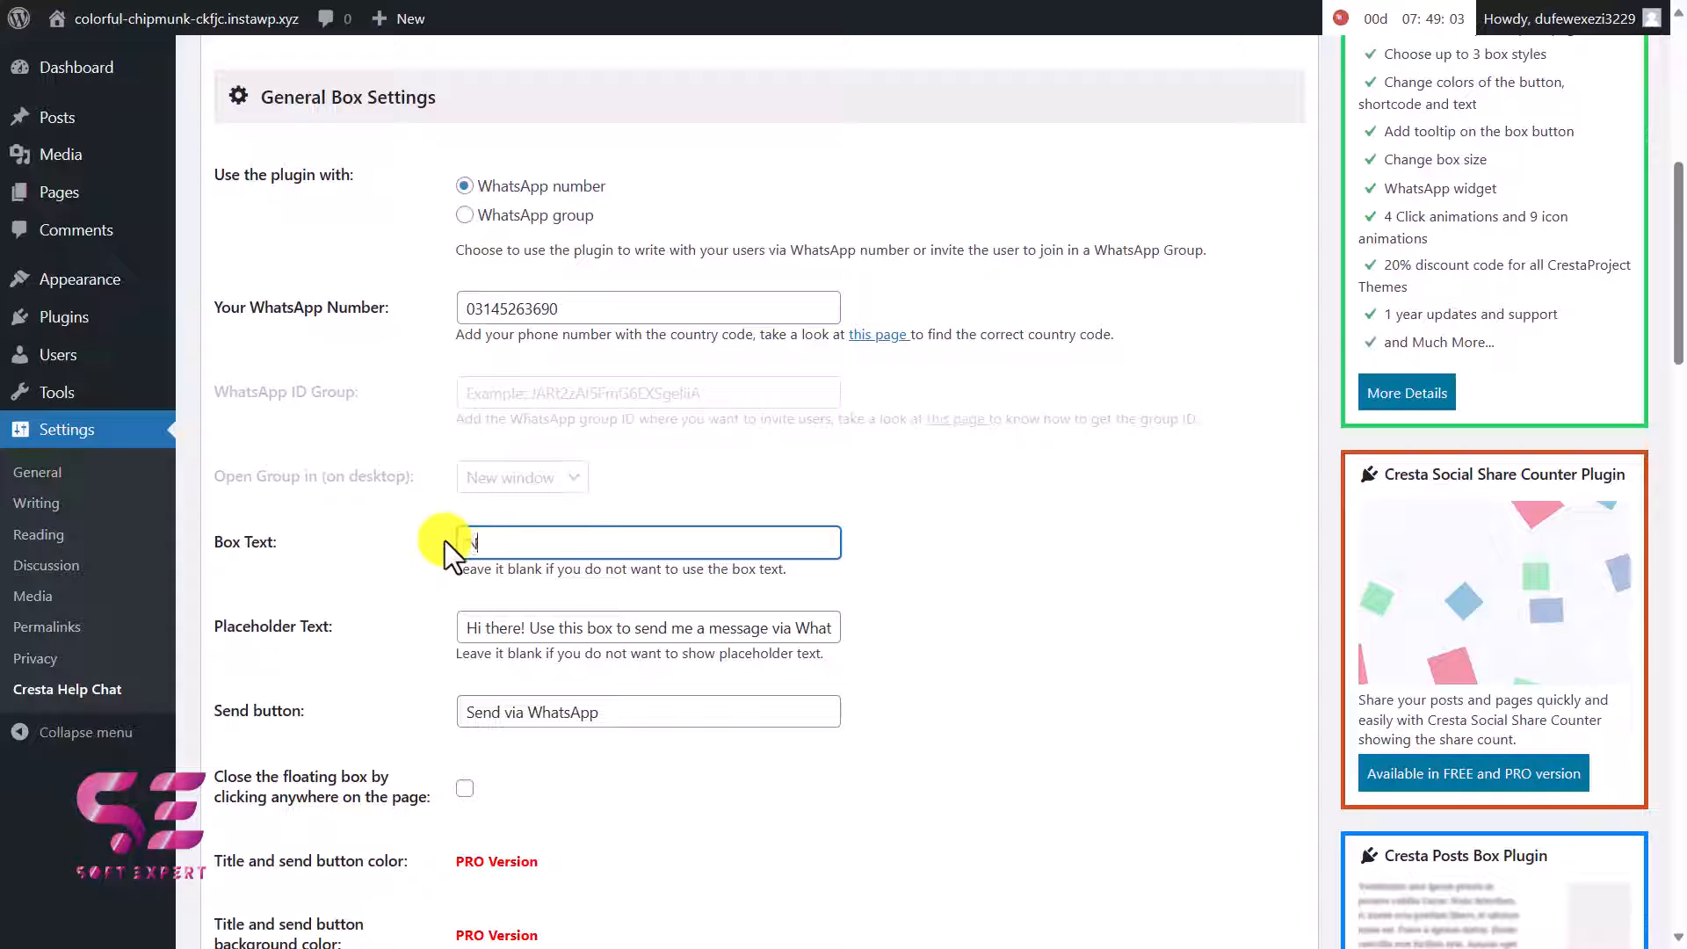
type("Need Help?")
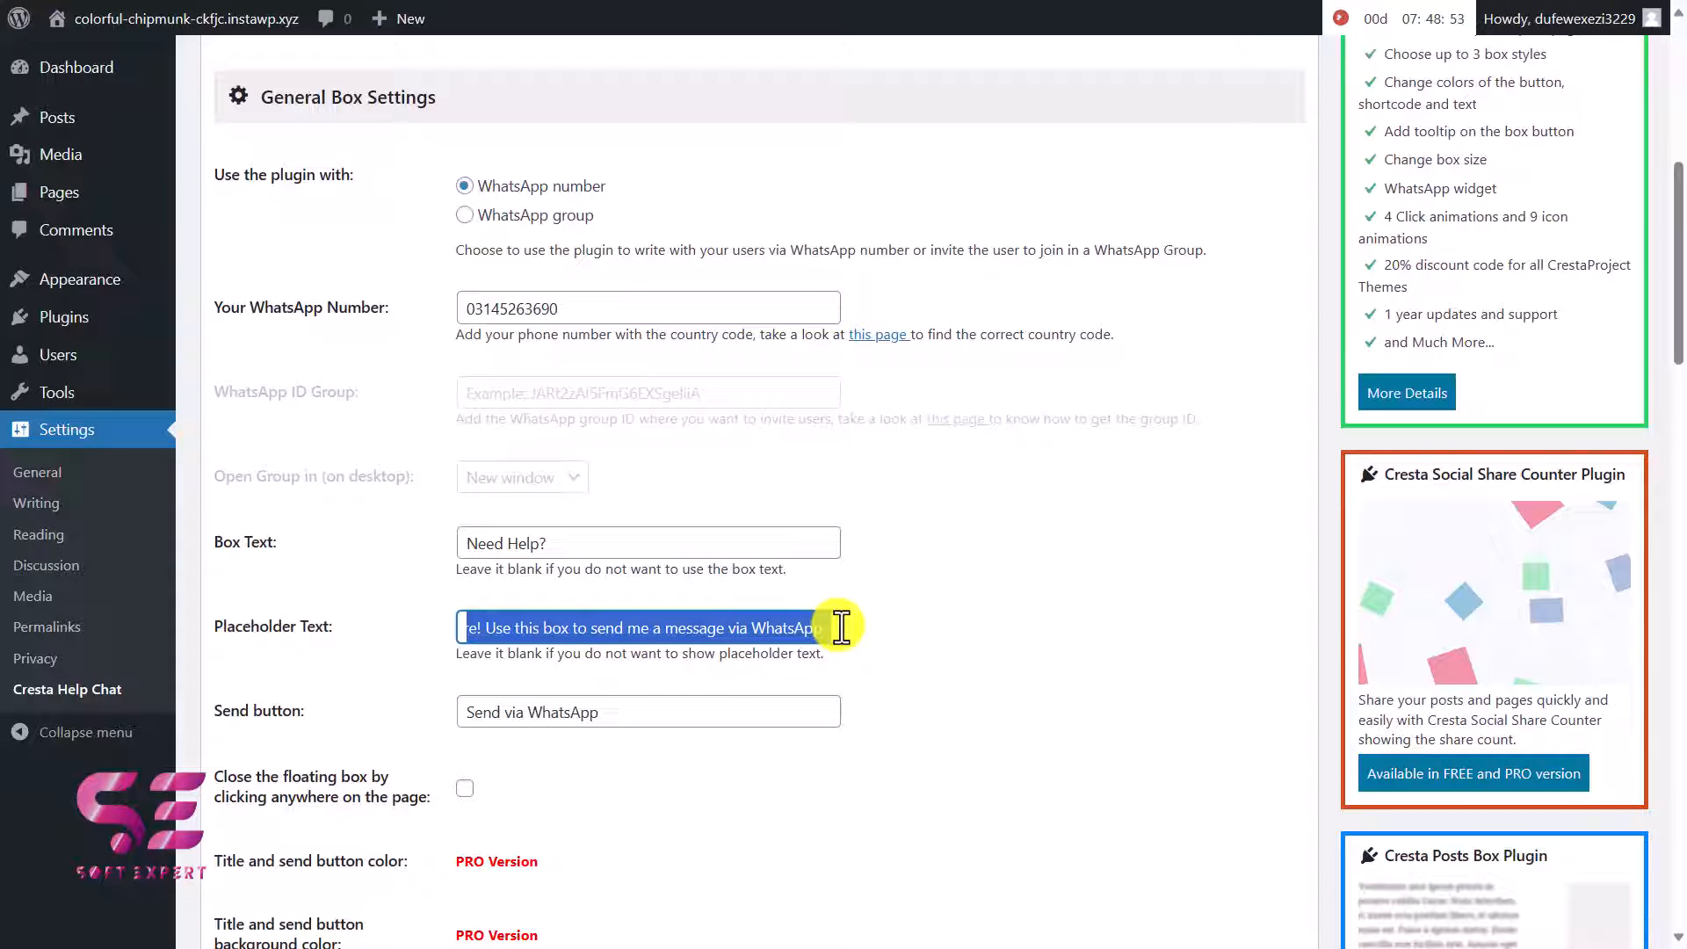
scroll("down", 3)
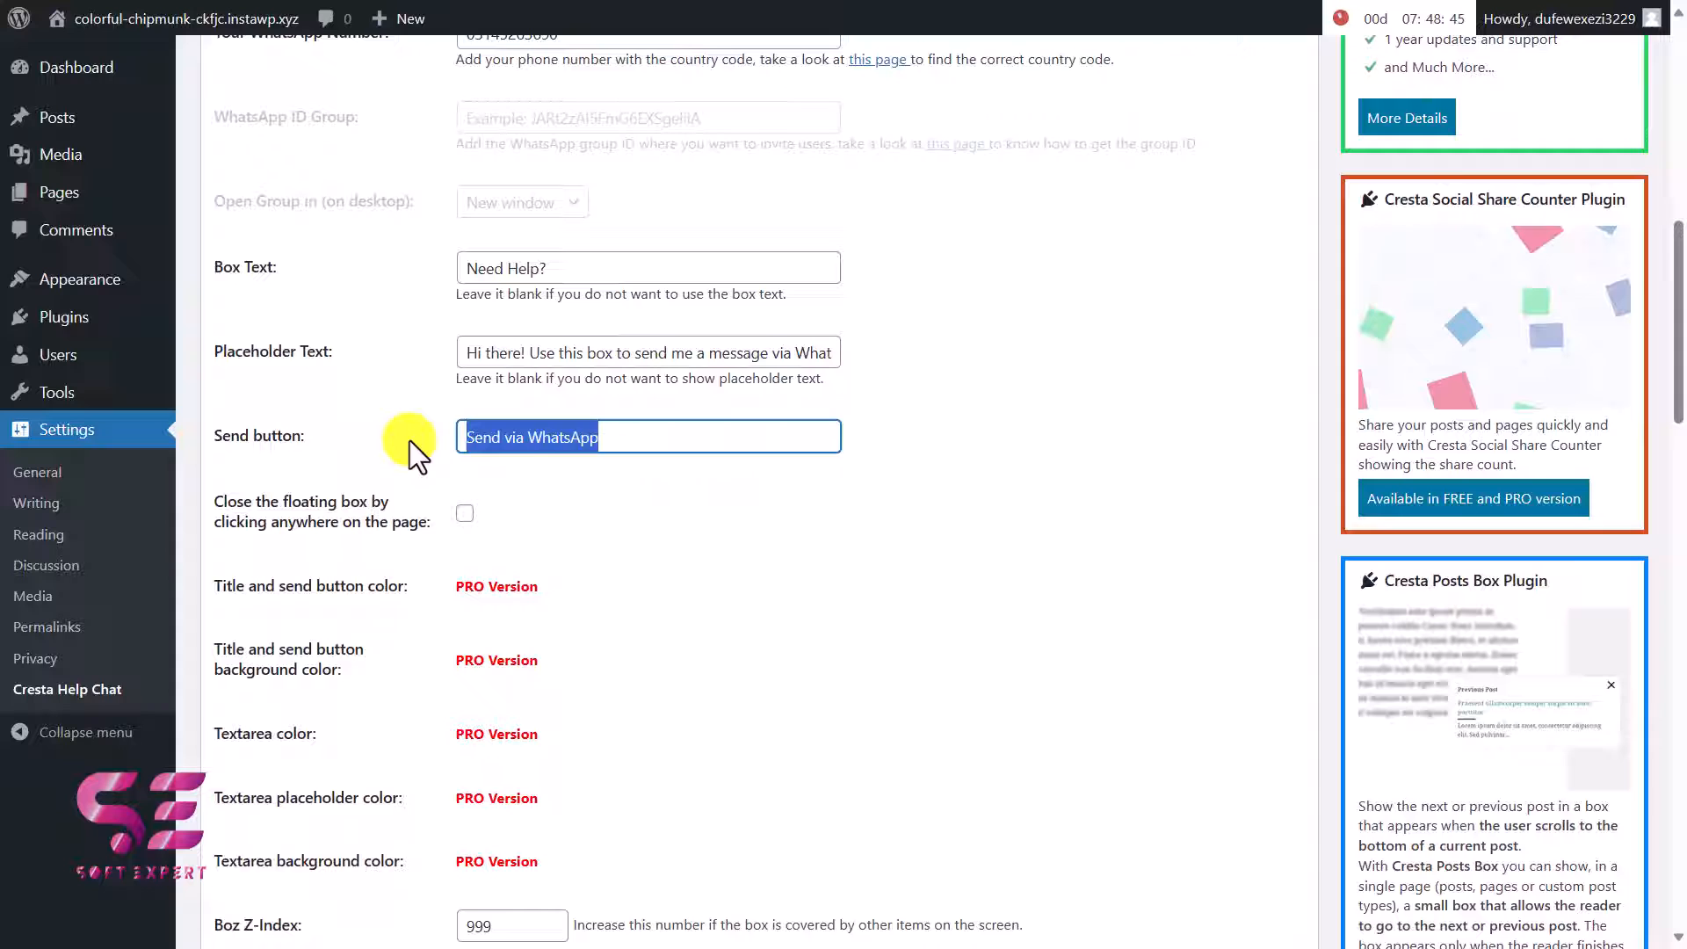
scroll("down", 3)
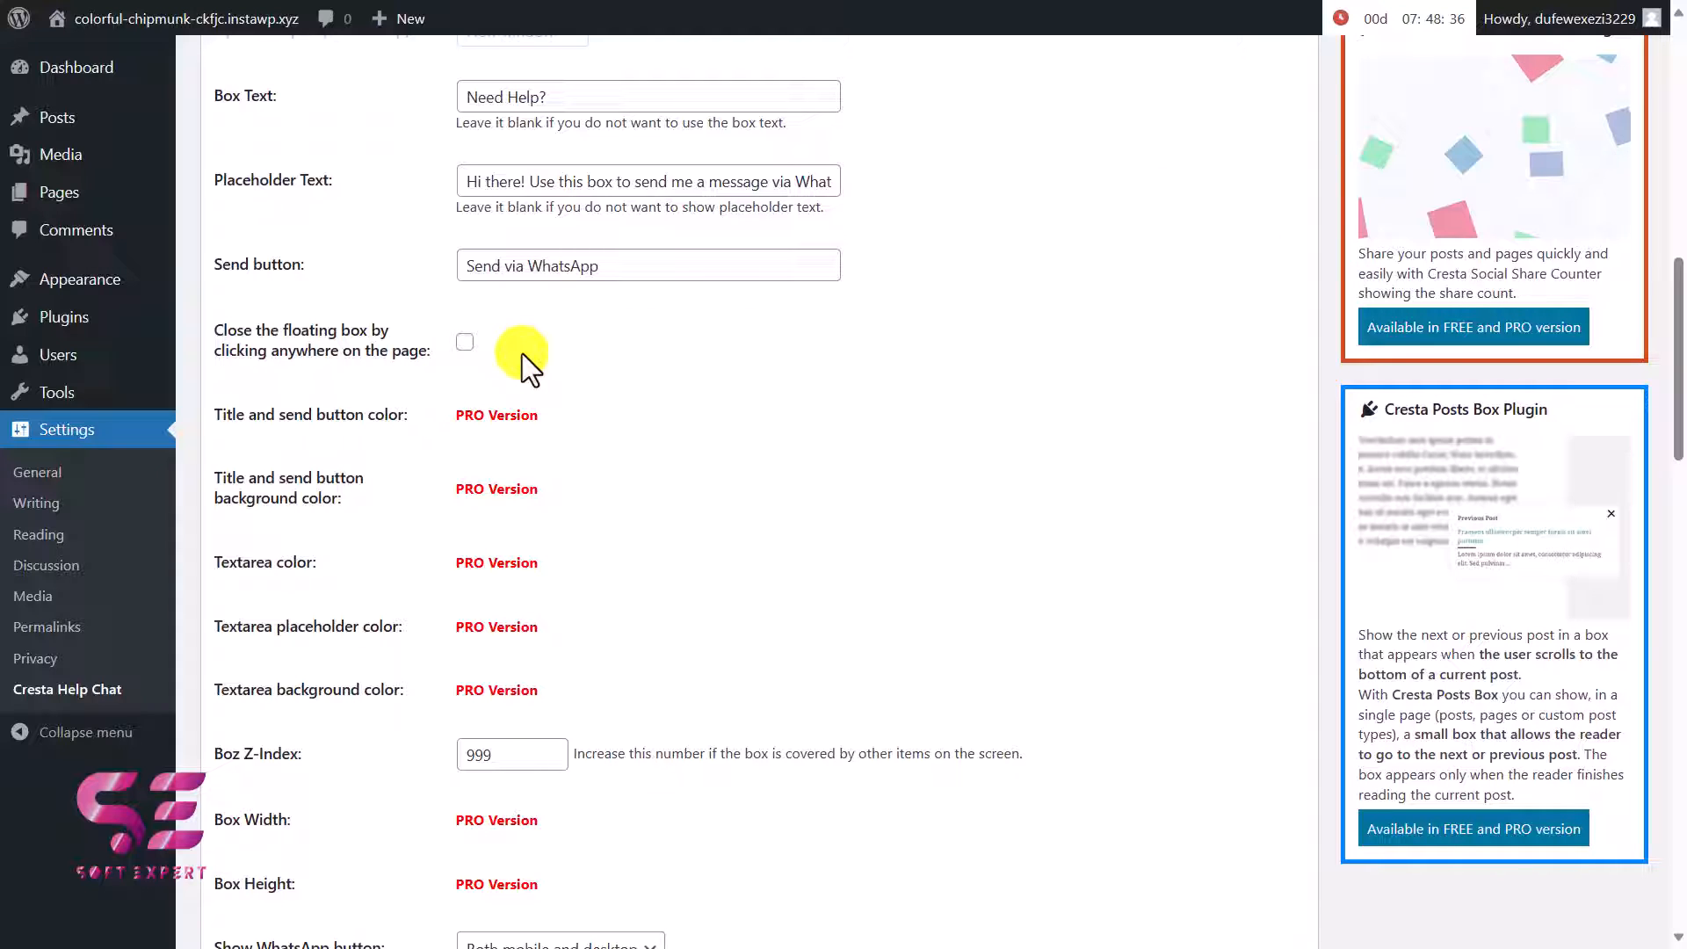
Let visitors close the floating box by clicking anywhere and review the device display options
left_click(464, 342)
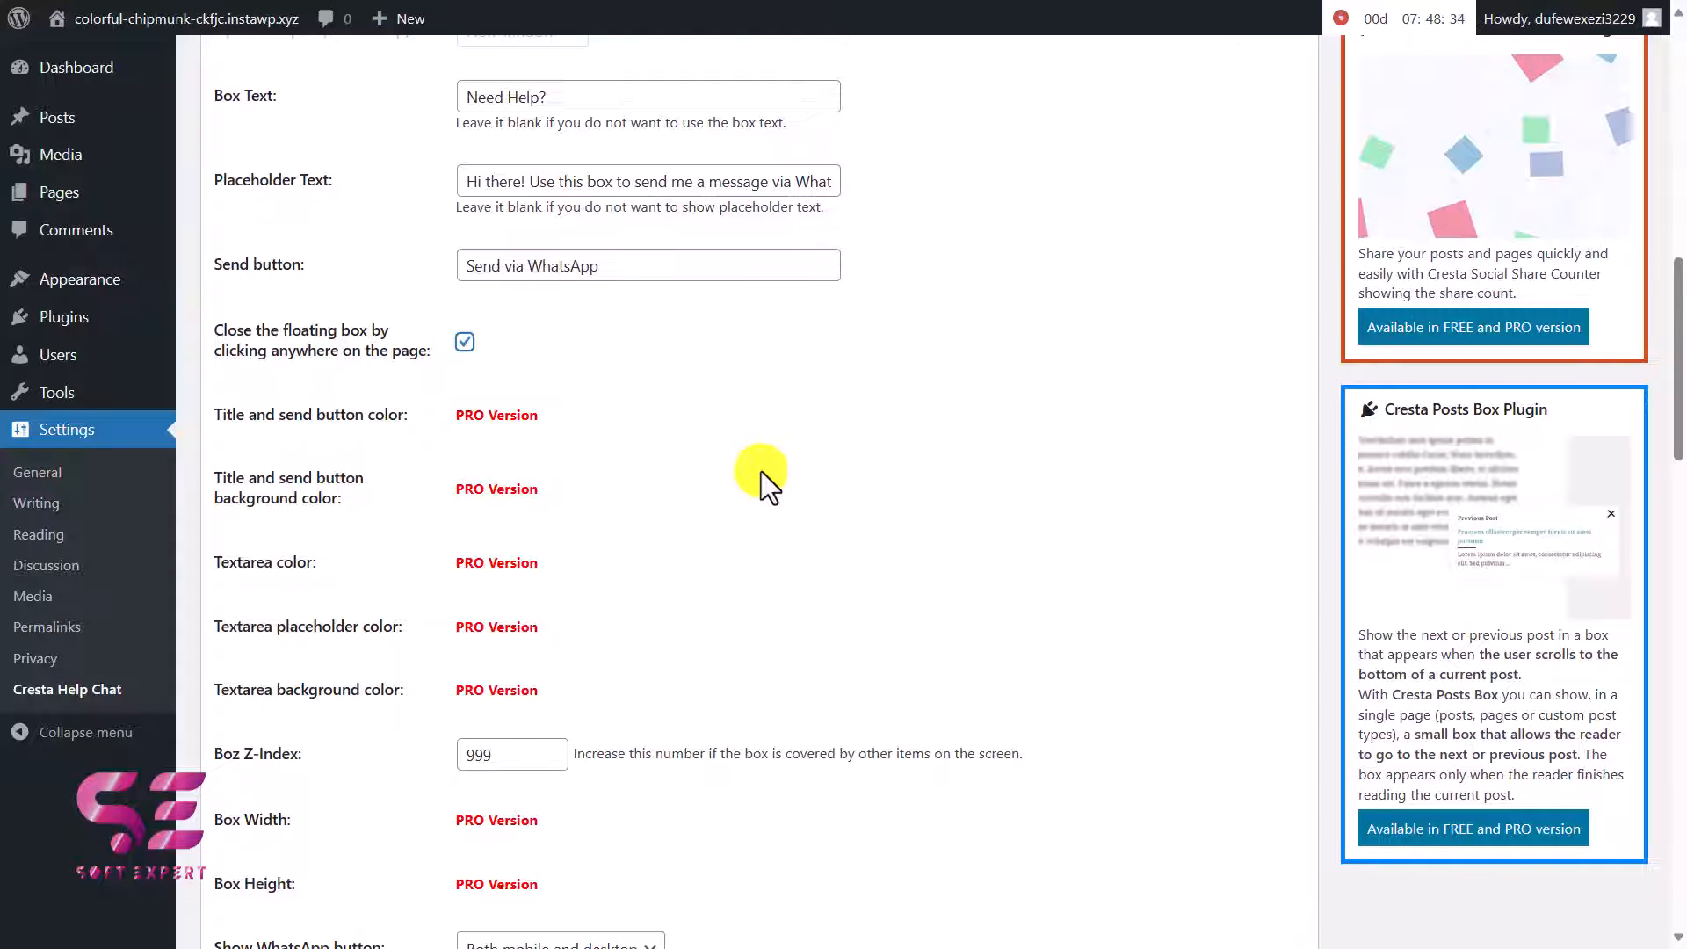
scroll("down", 3)
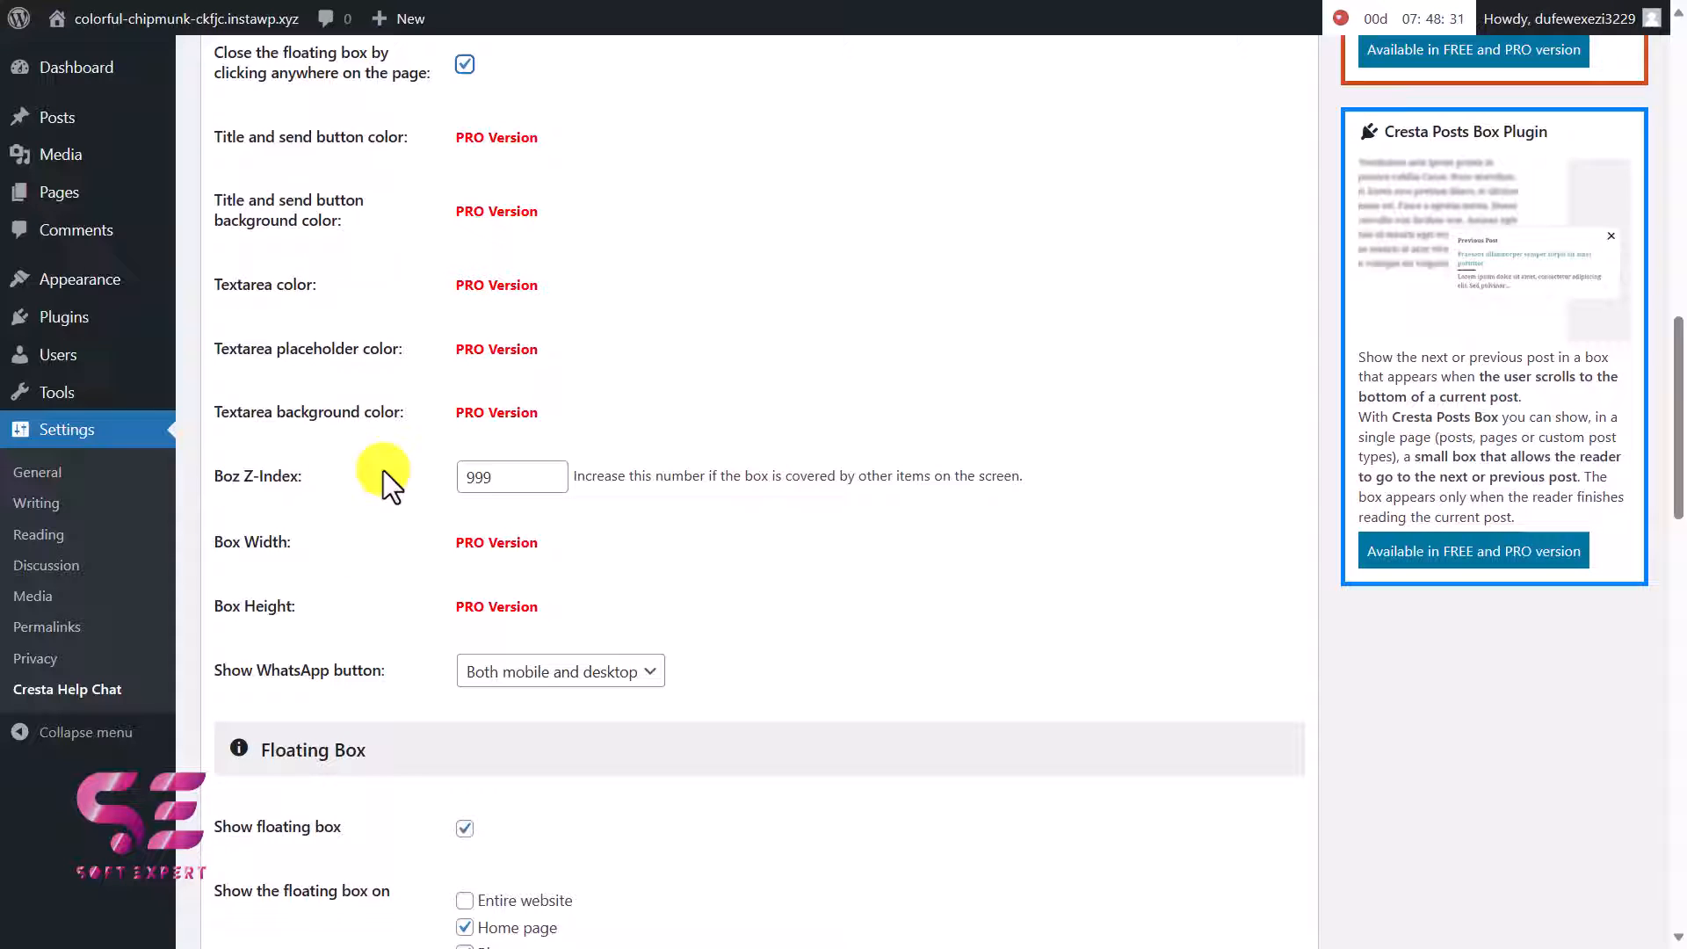
scroll("down", 3)
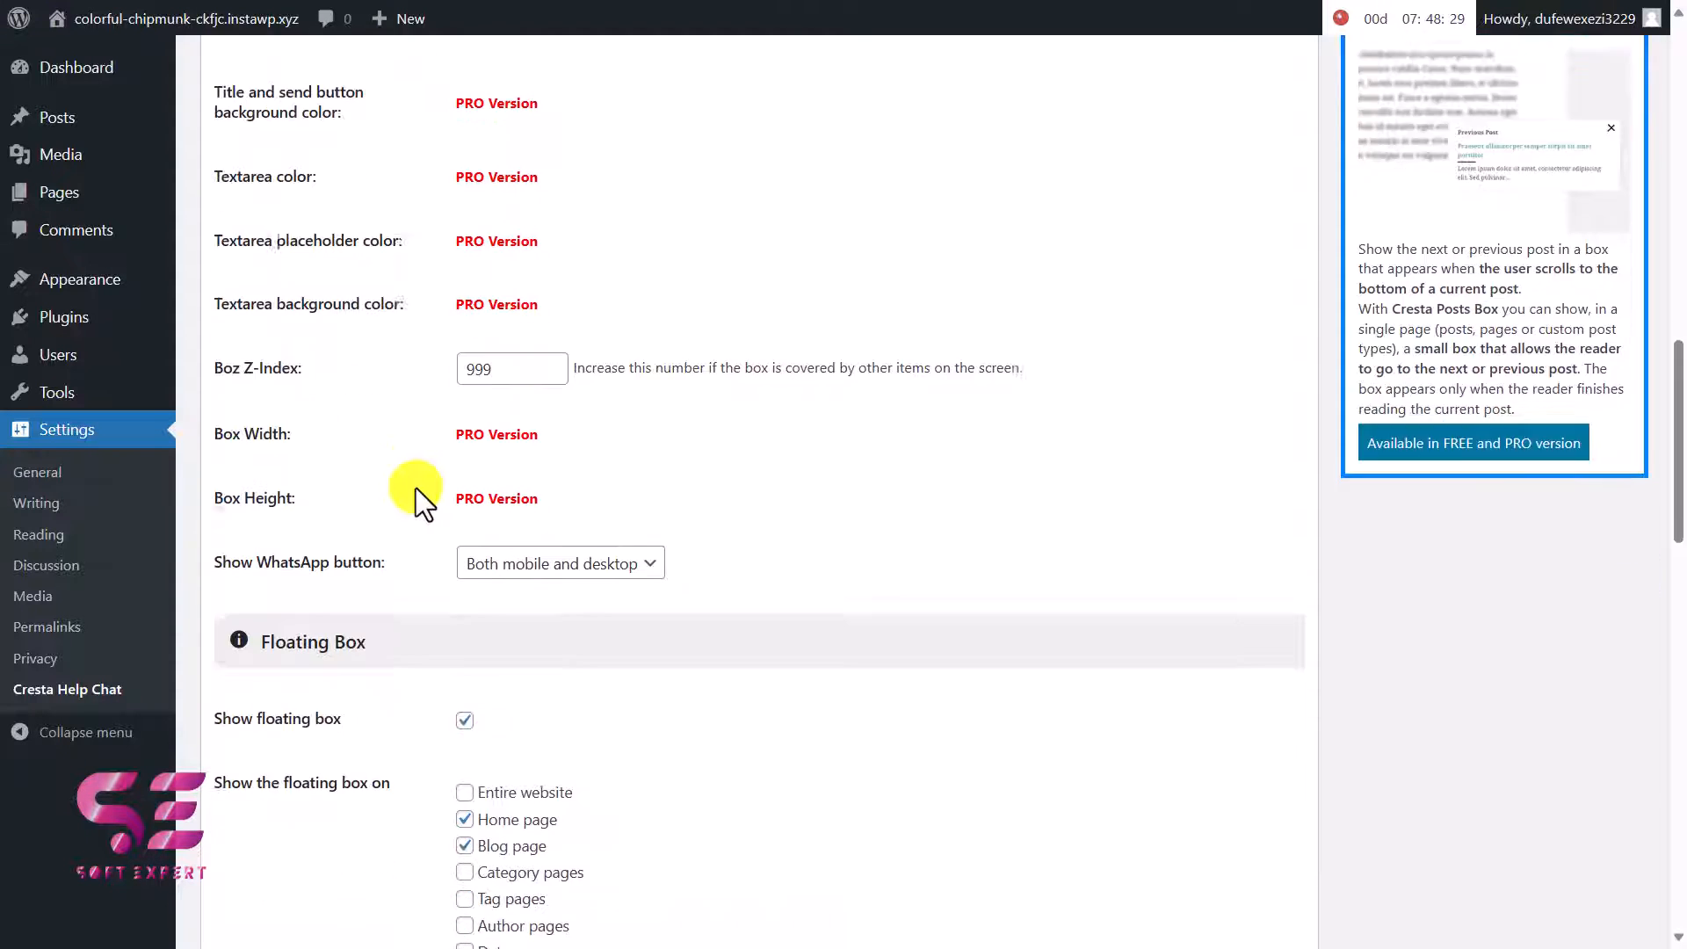
scroll("down", 3)
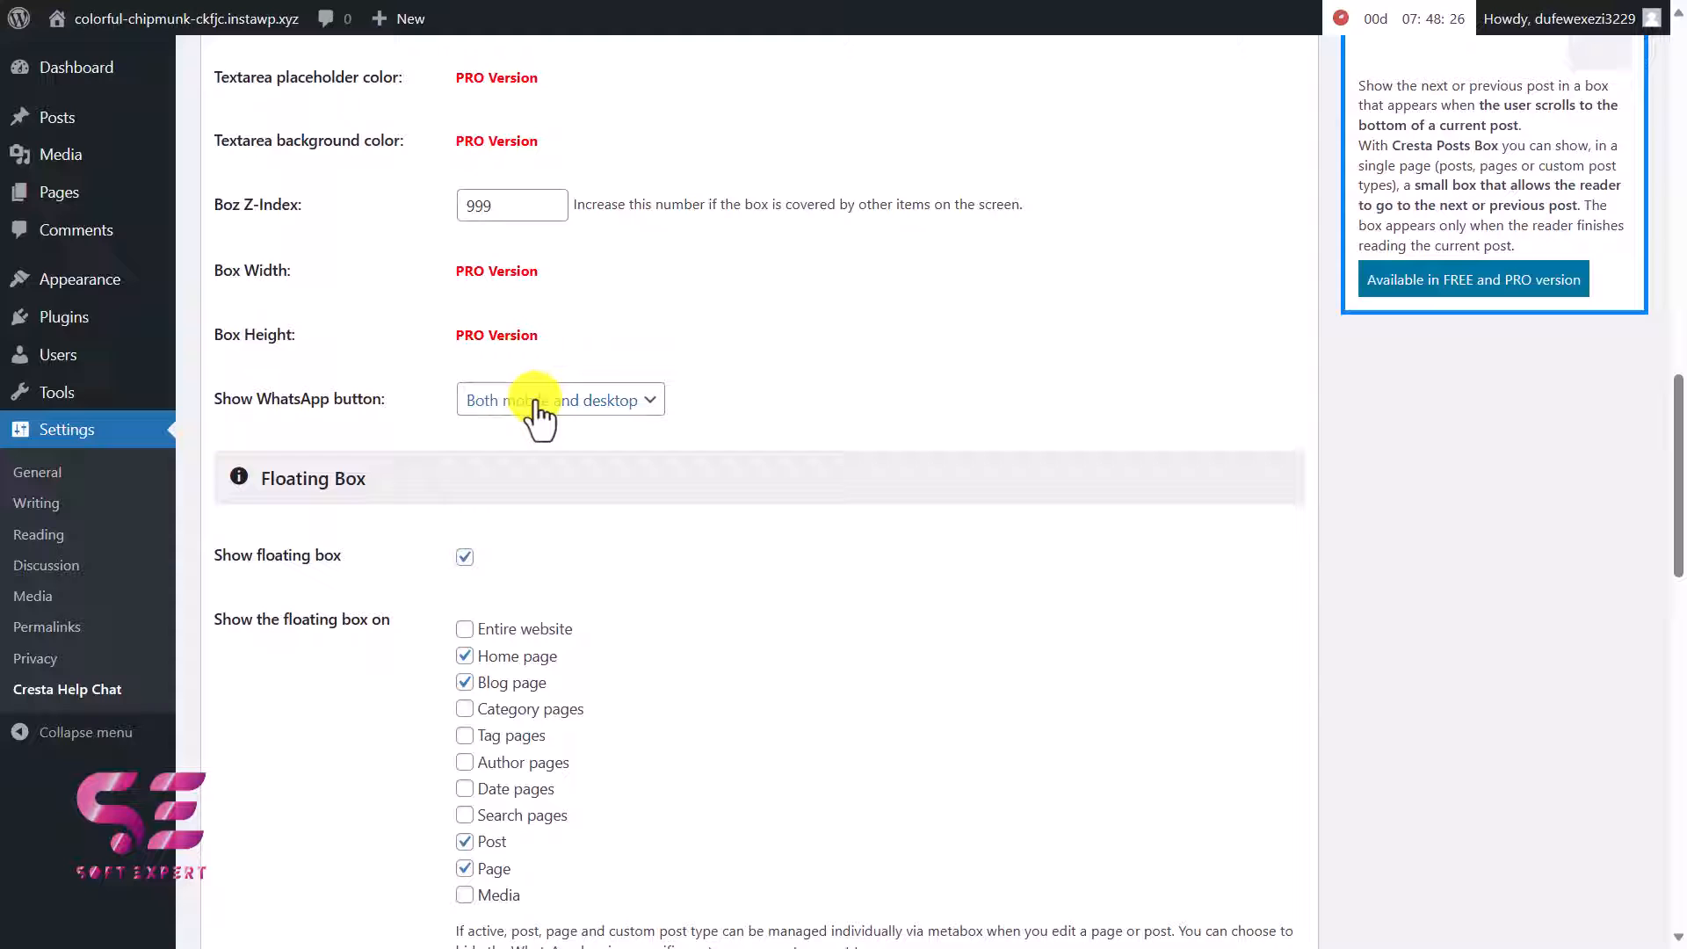
left_click(558, 399)
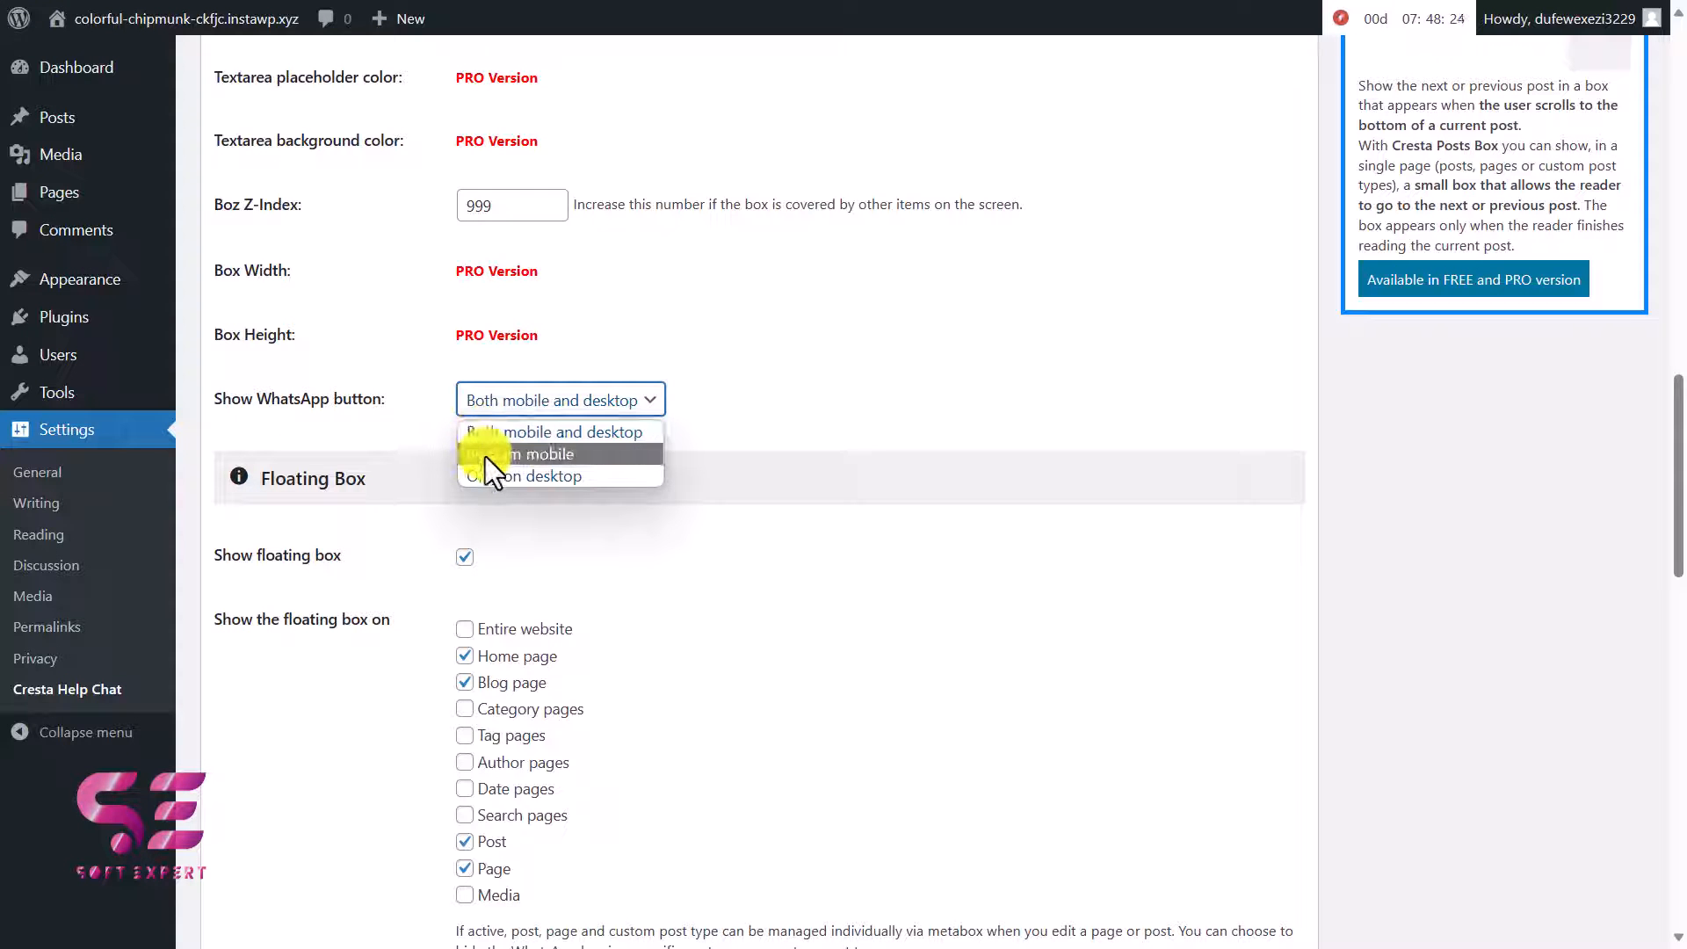
mouse_move(548, 432)
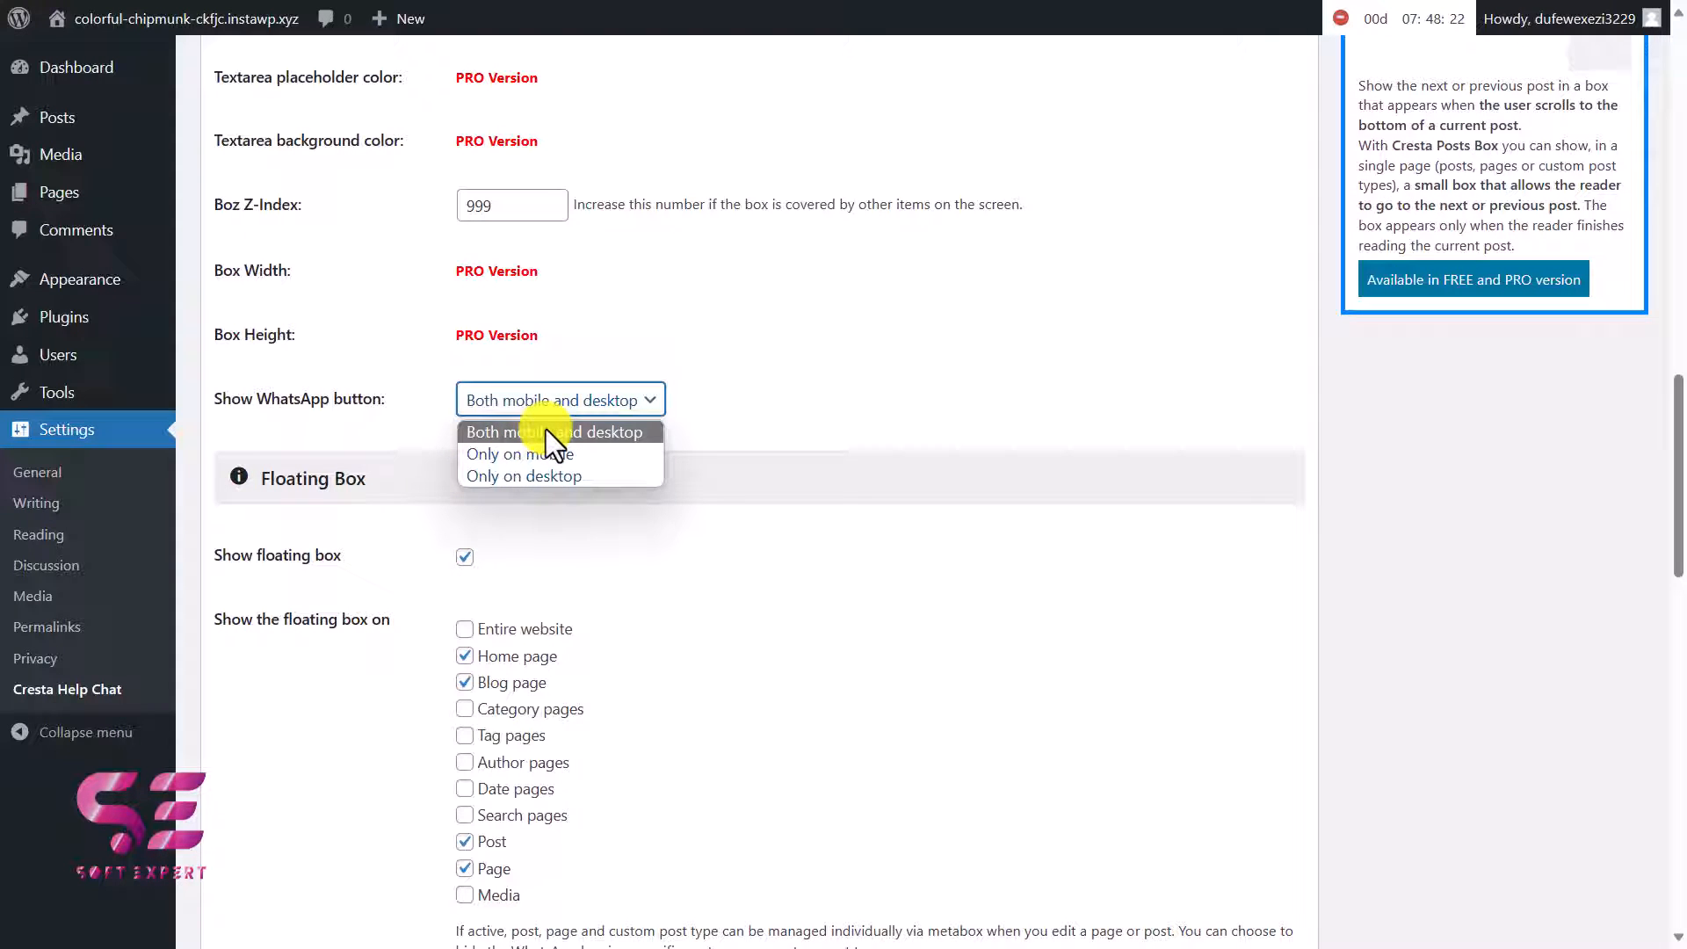
scroll("down", 3)
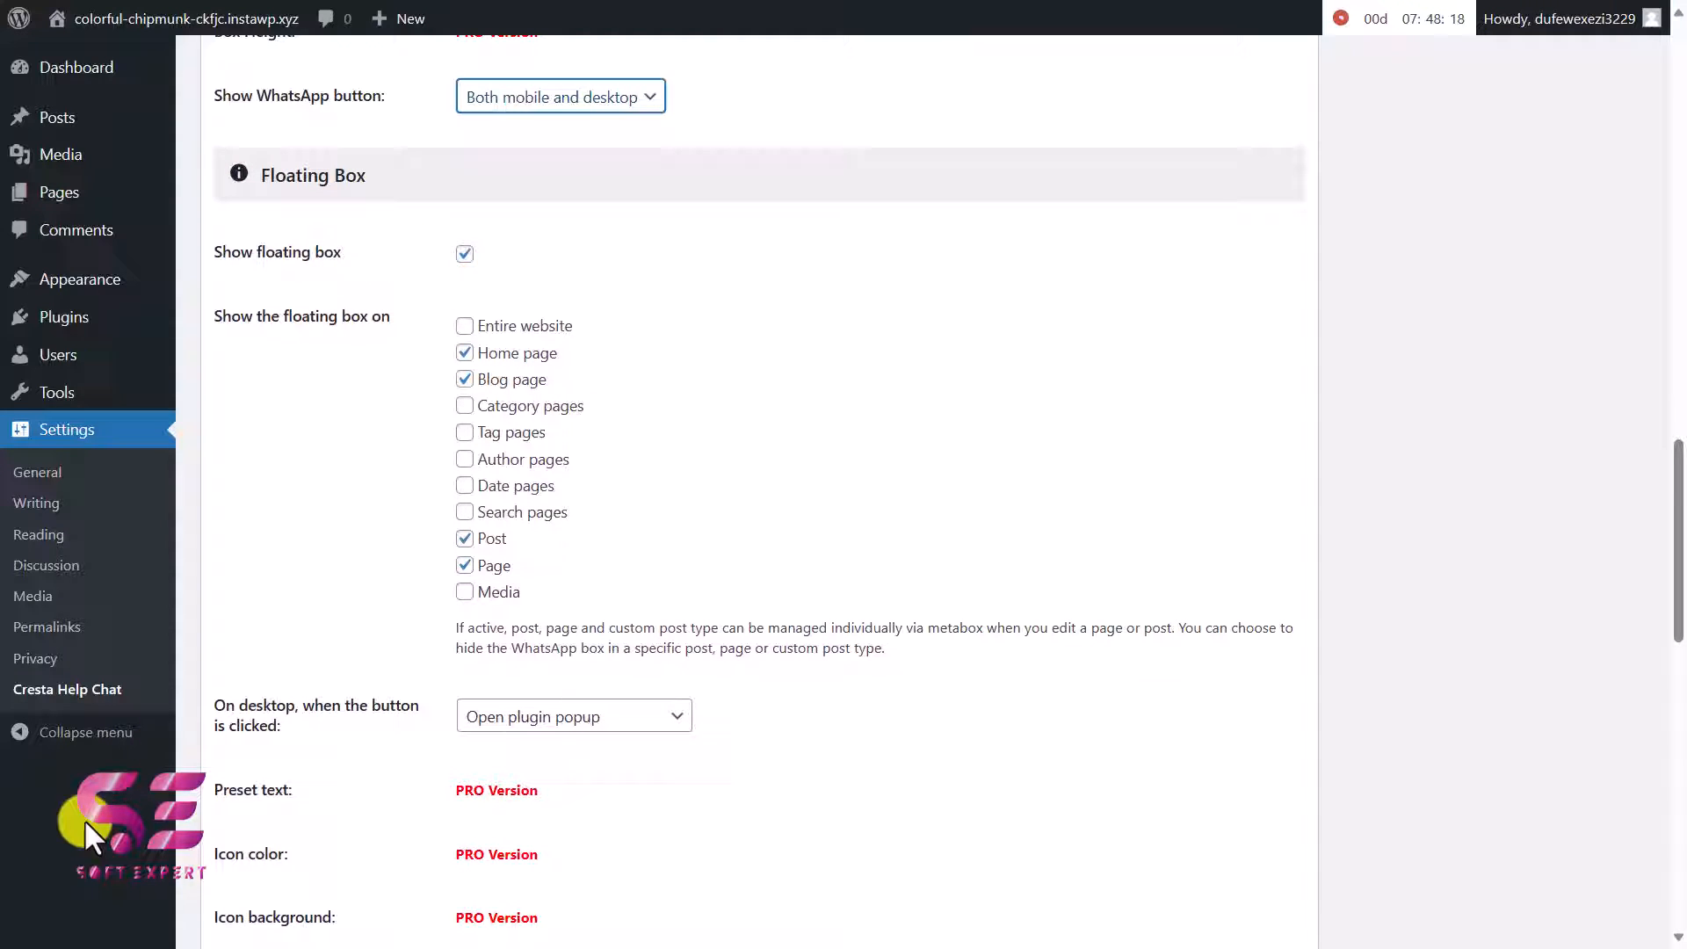
mouse_move(345, 339)
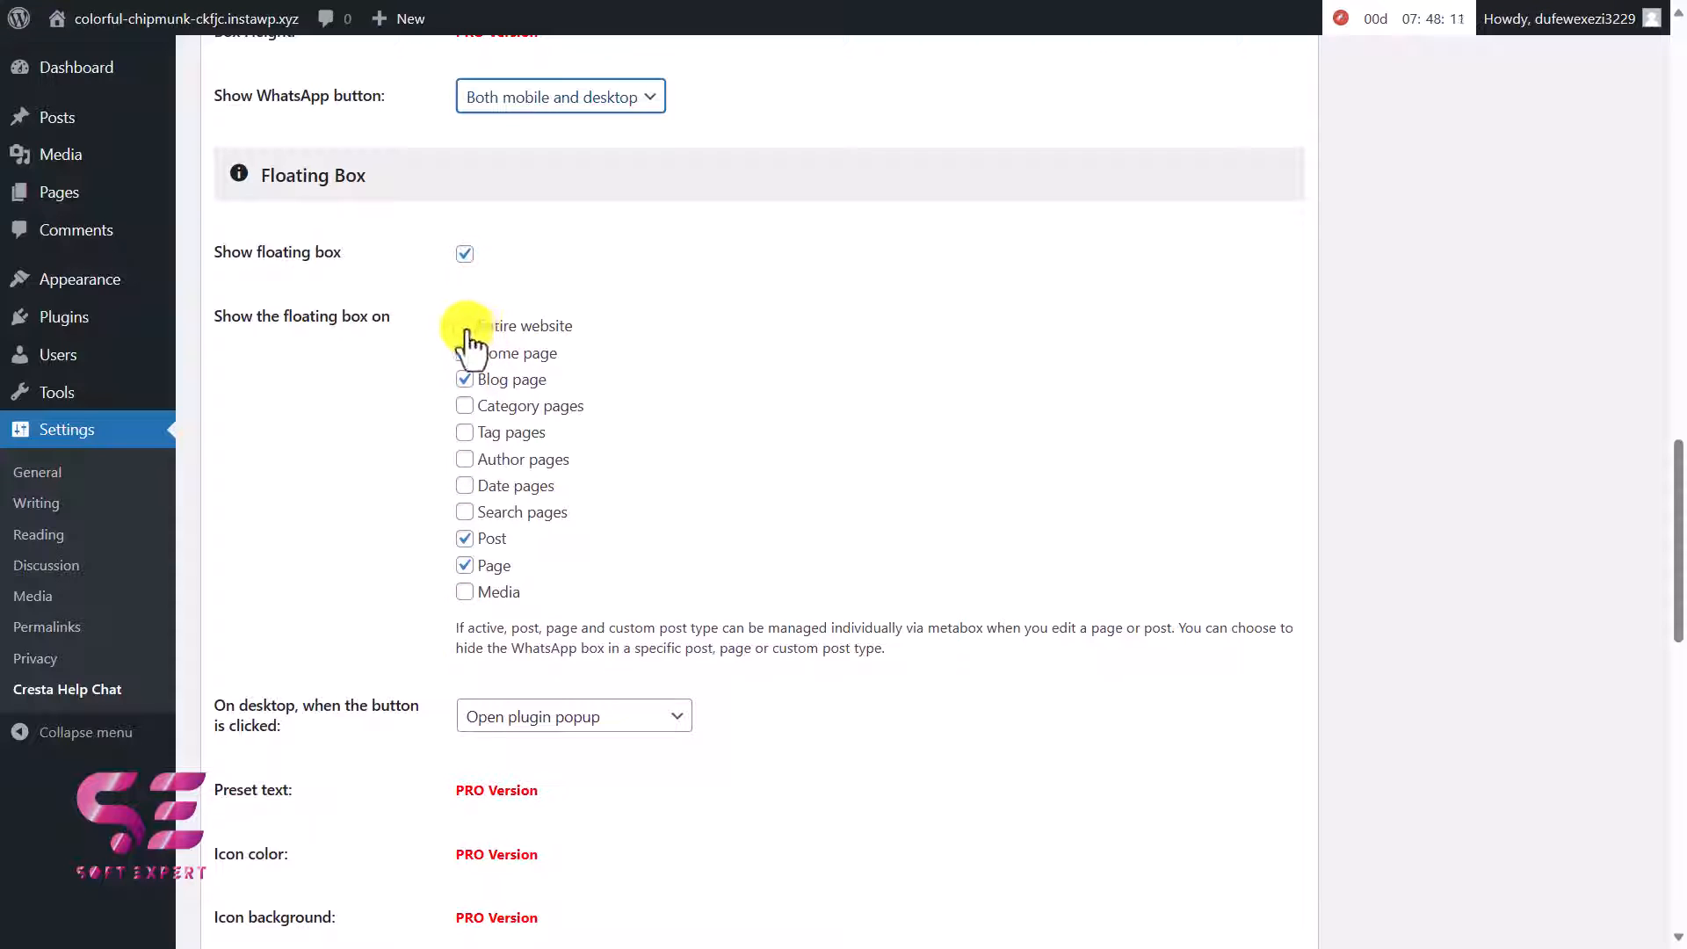
Show the floating box on the entire website and save the help chat settings
left_click(464, 325)
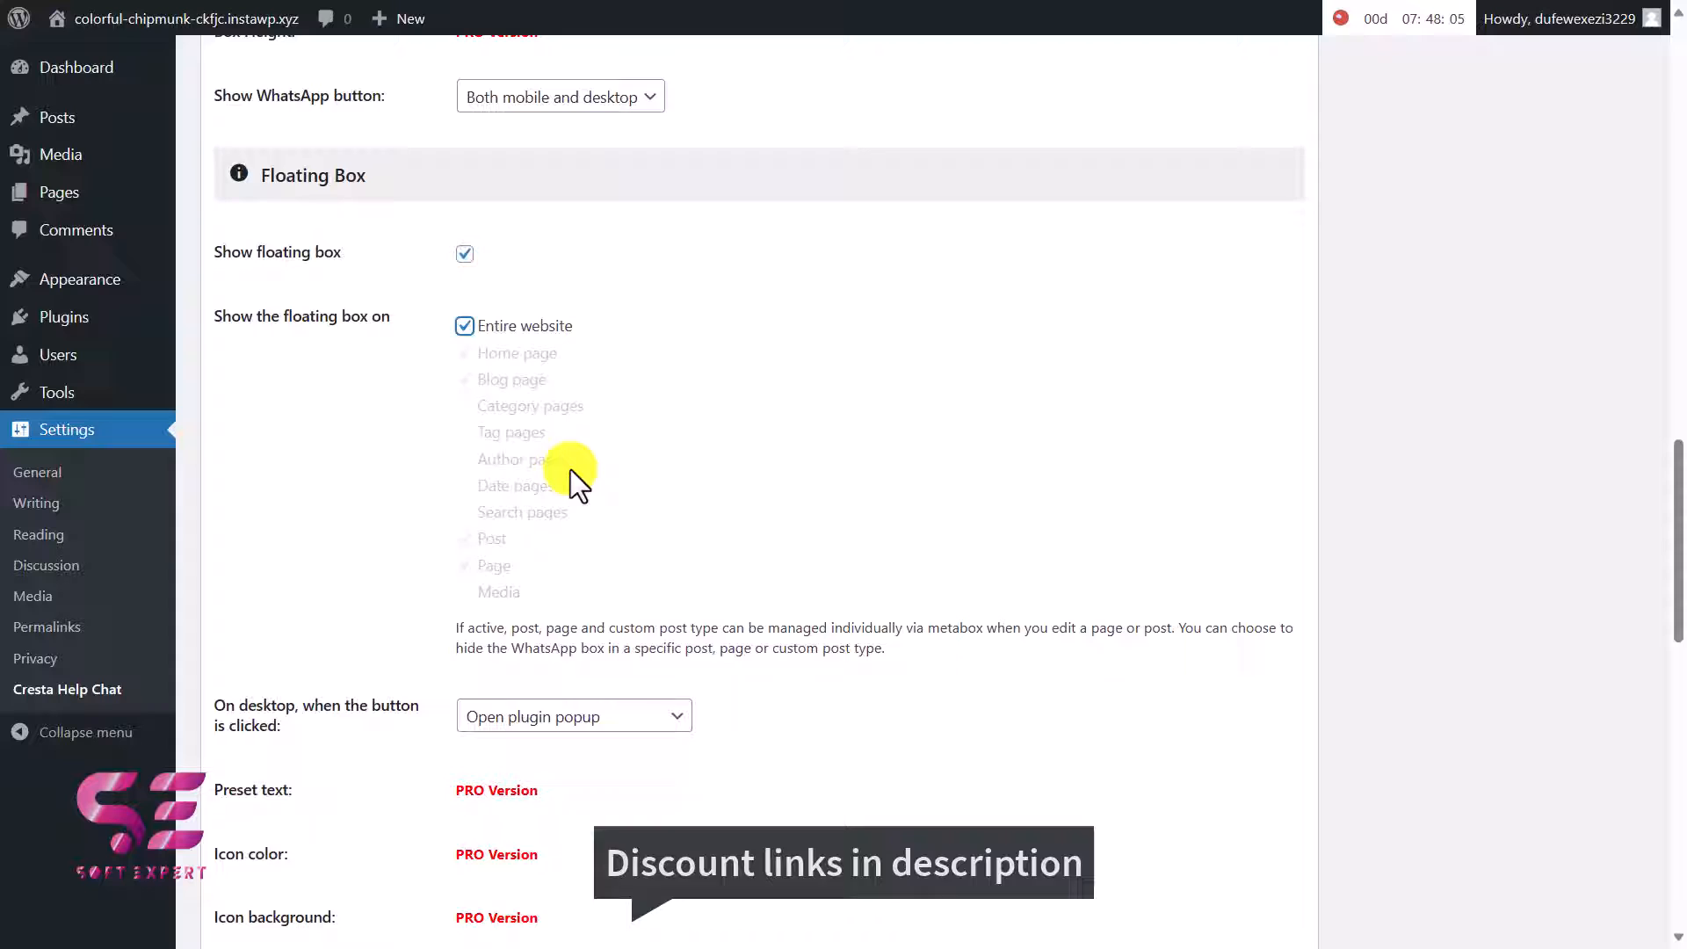
scroll("down", 3)
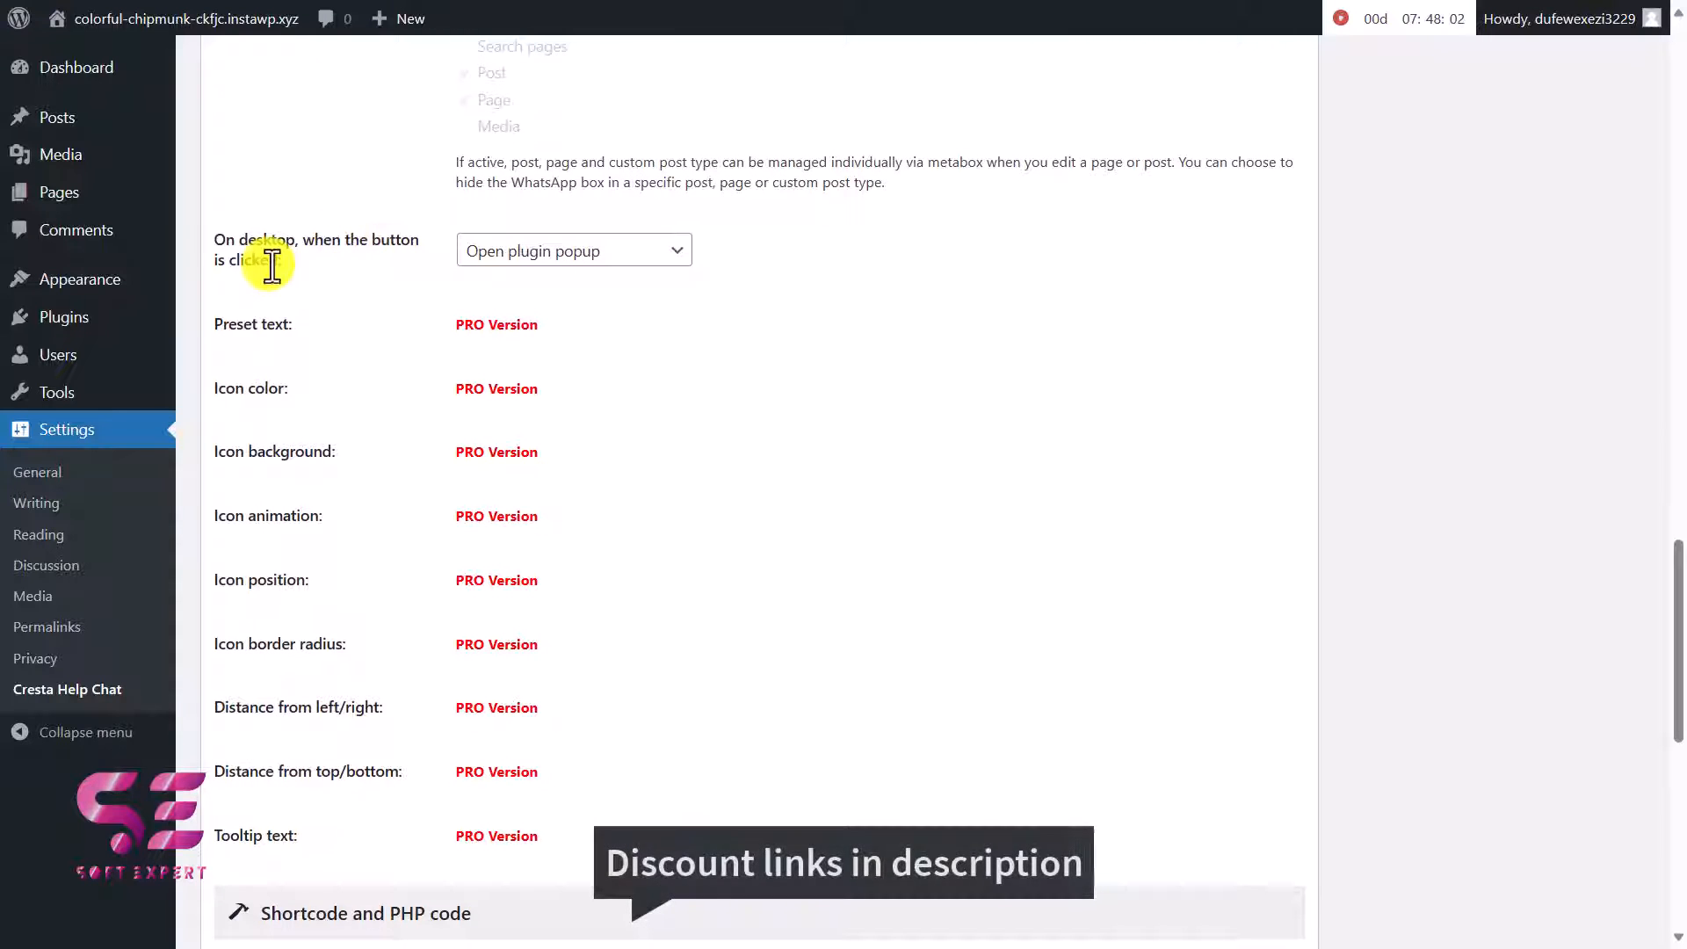
left_click(573, 249)
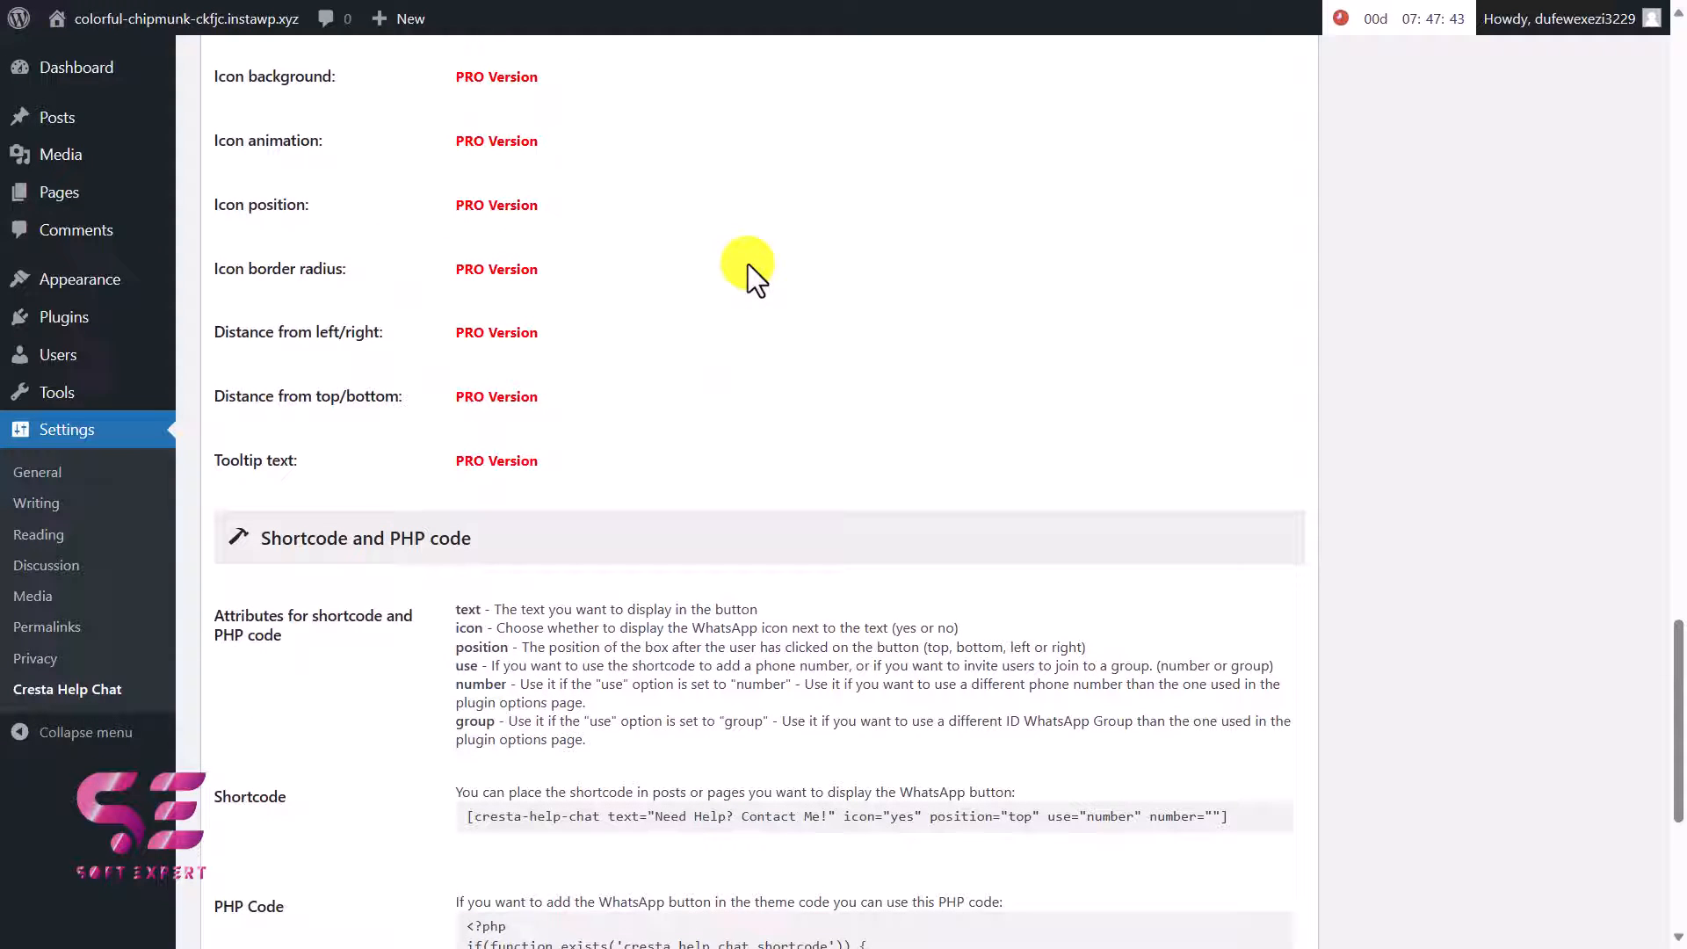
scroll("down", 3)
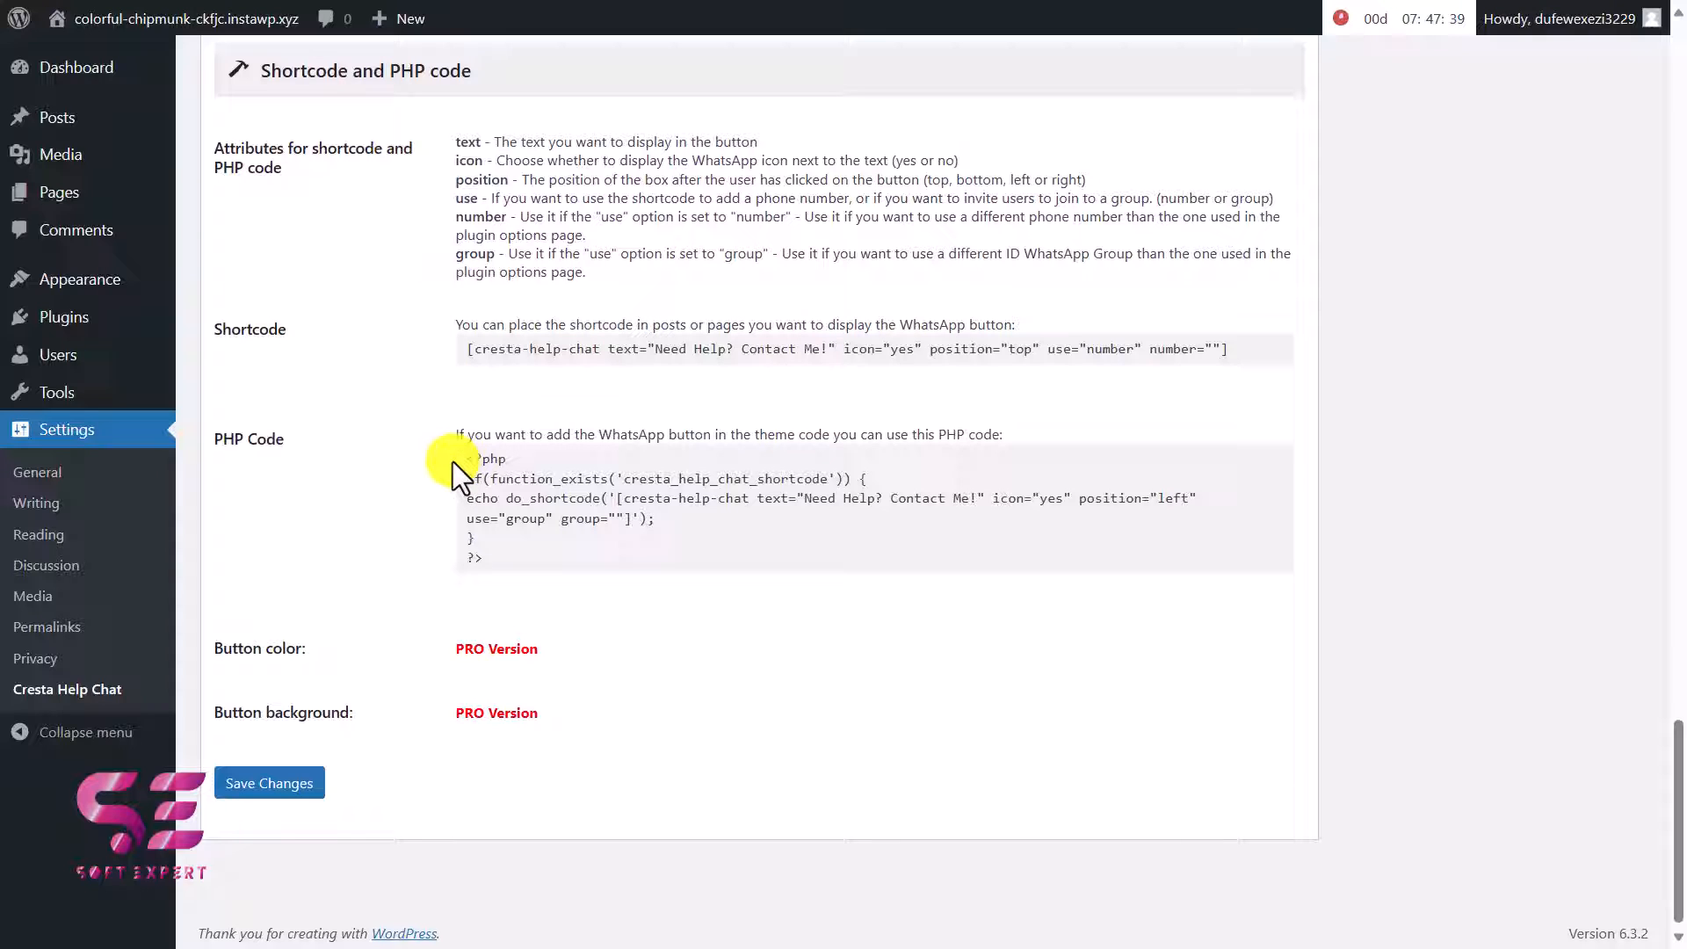
mouse_move(527, 558)
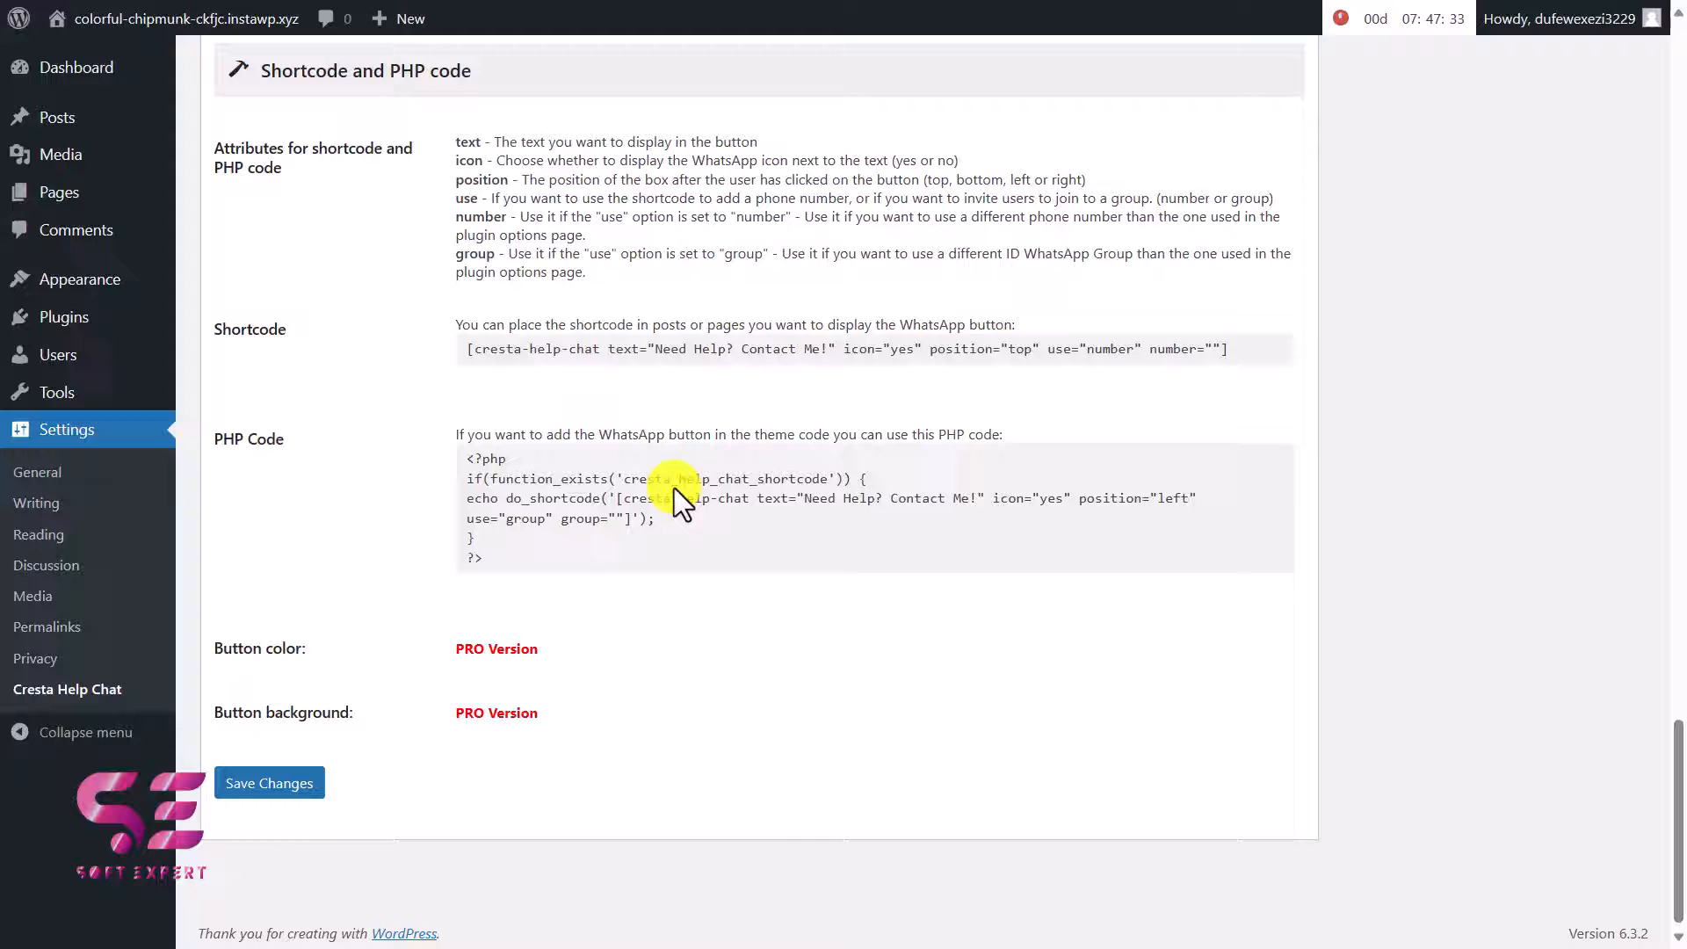
mouse_move(309, 749)
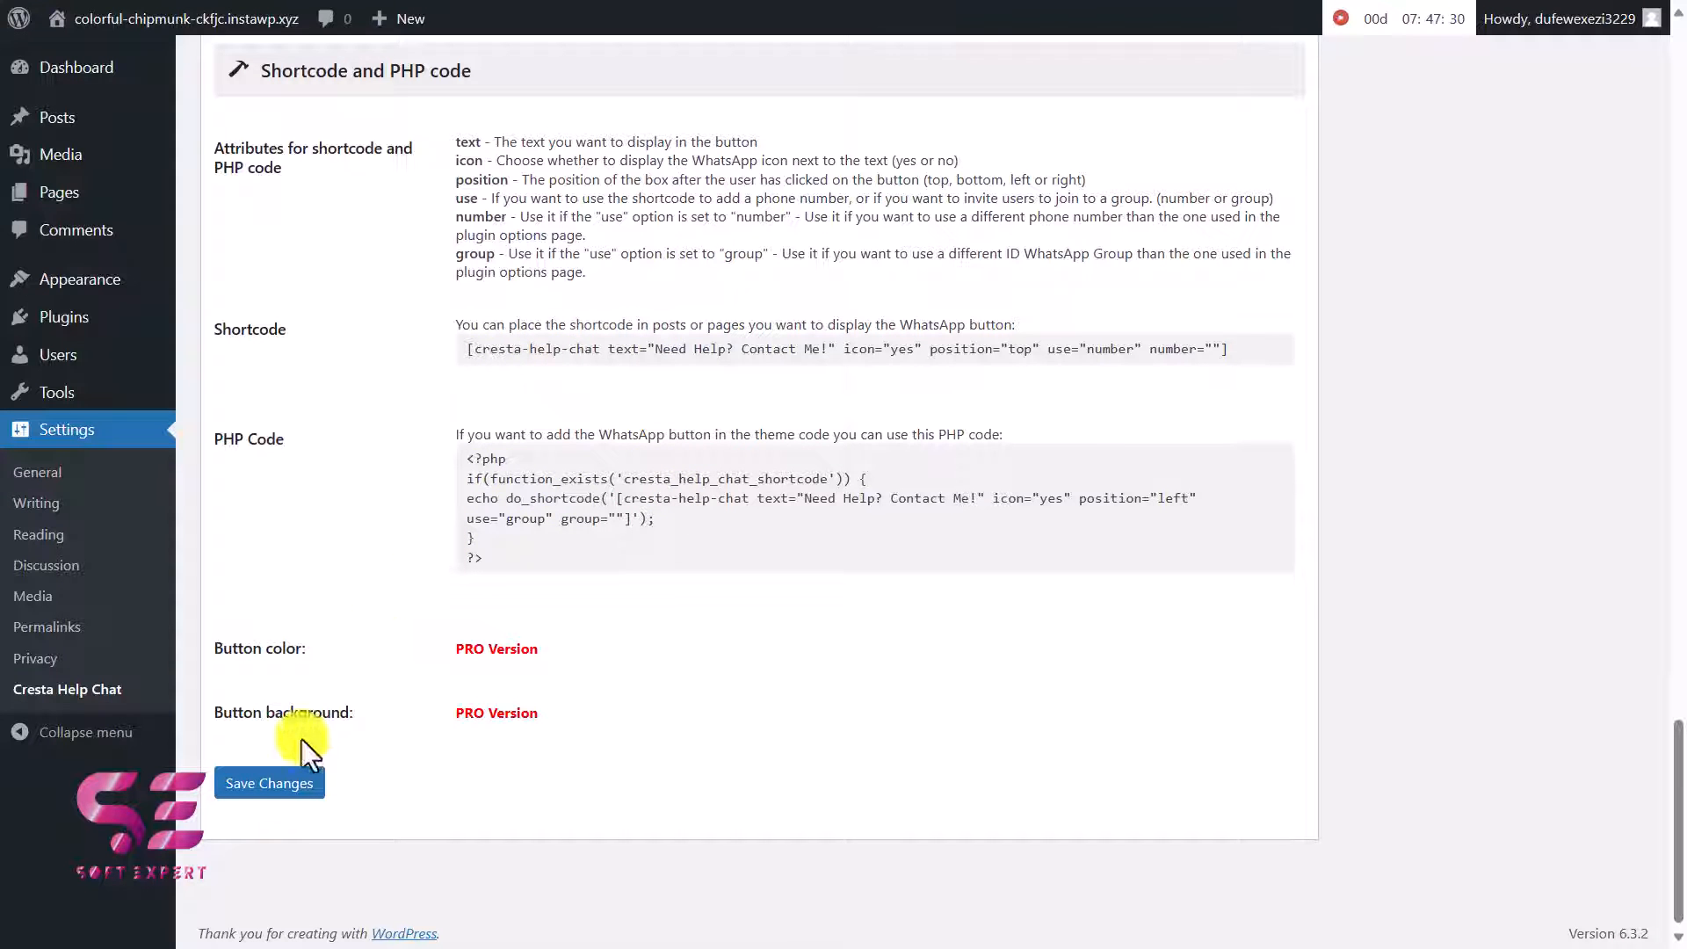
left_click(269, 781)
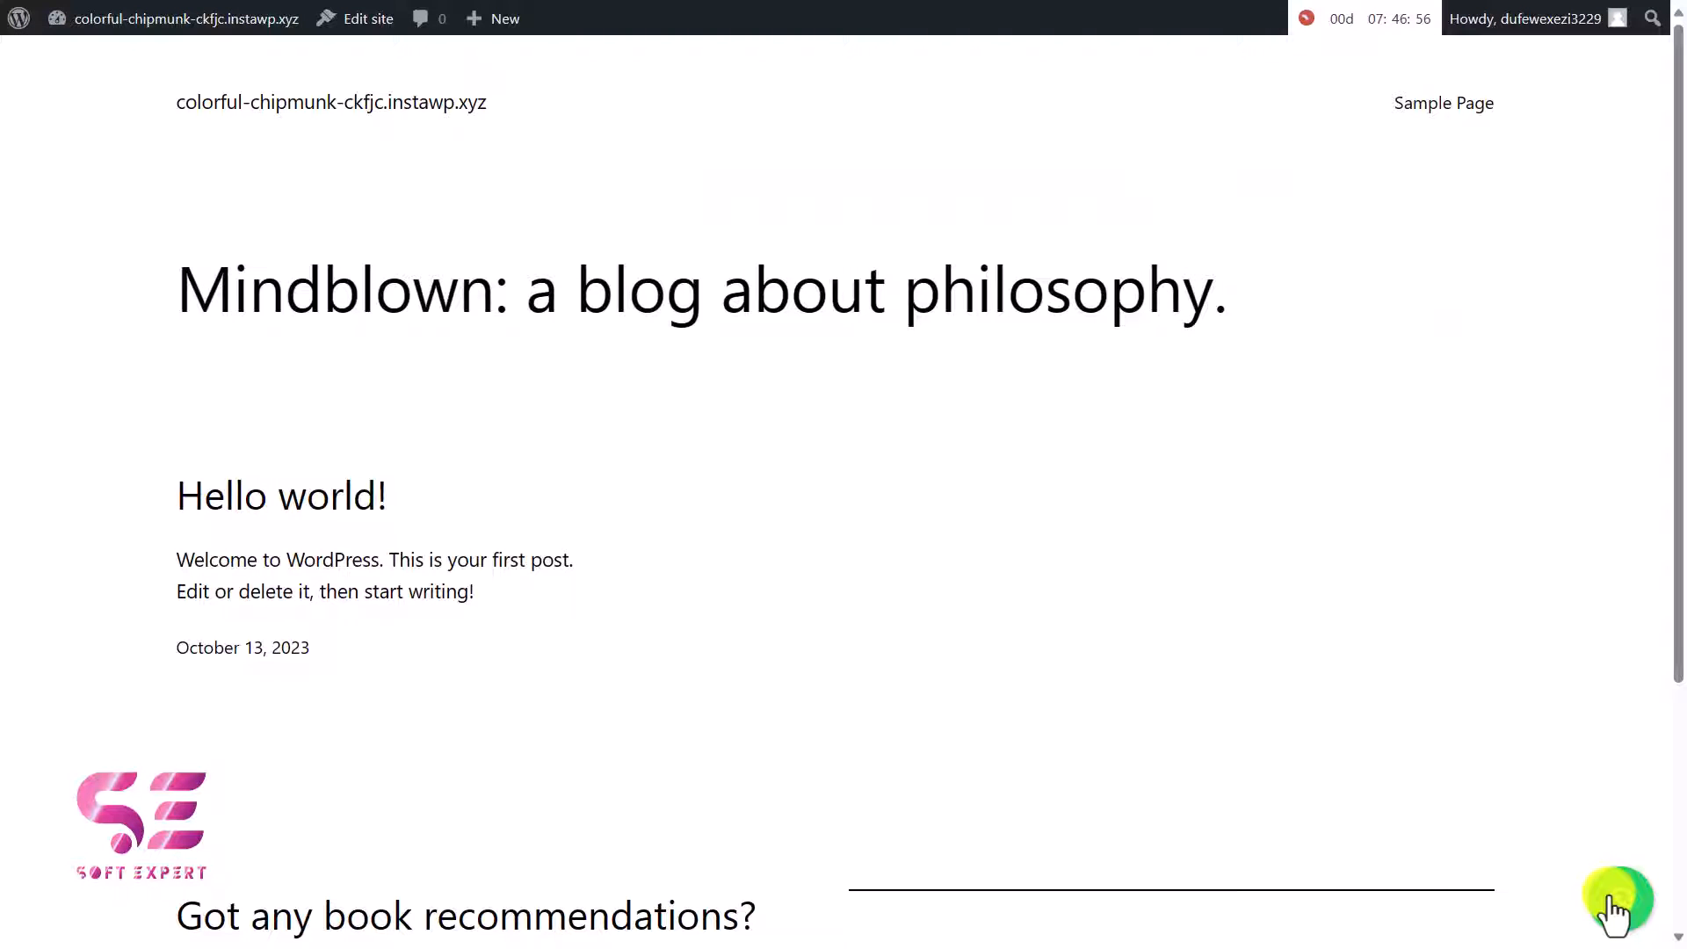
Open and close the floating WhatsApp 'Need Help?' box on the site front page
left_click(1619, 902)
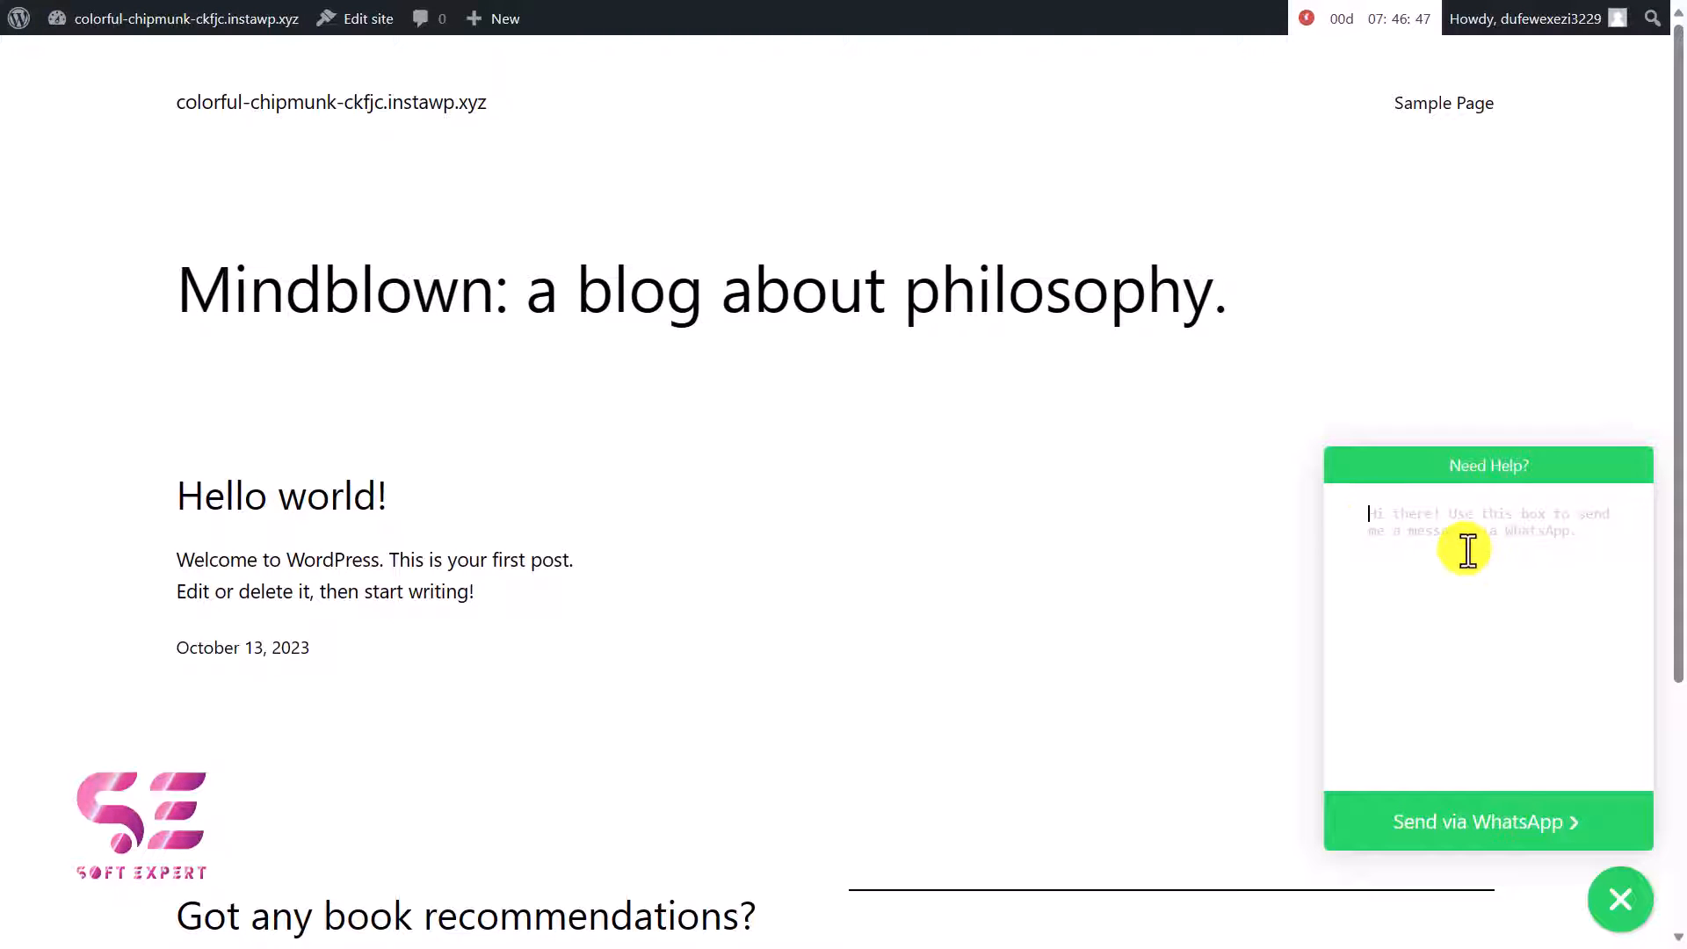
mouse_move(1484, 833)
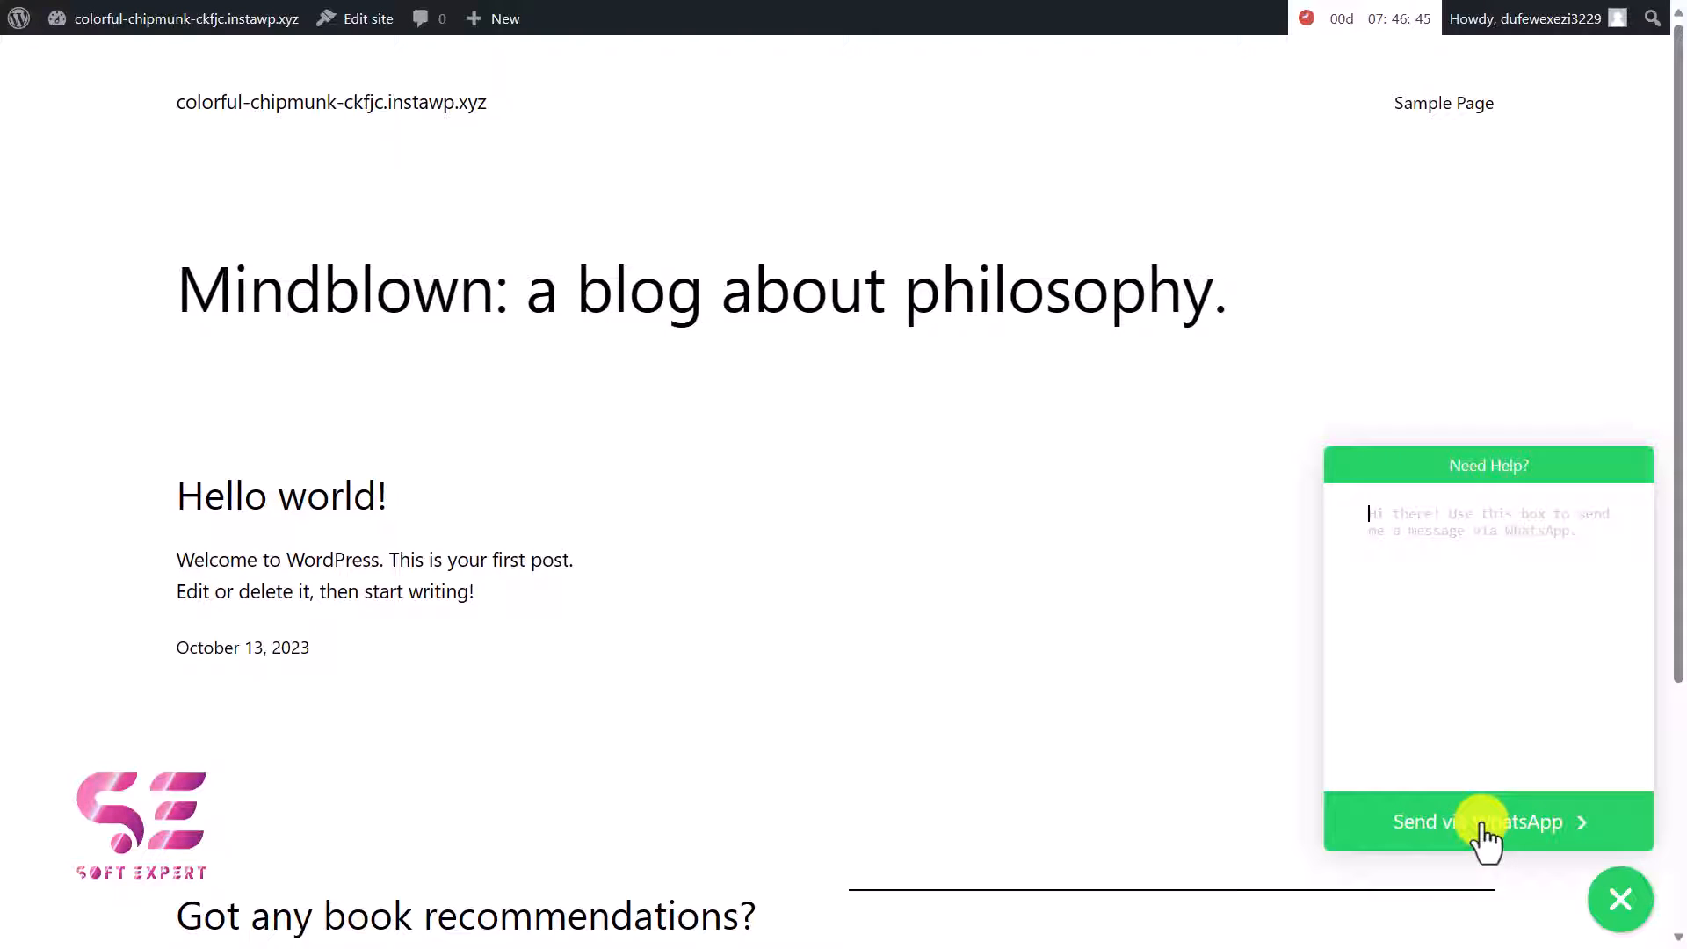
mouse_move(269, 88)
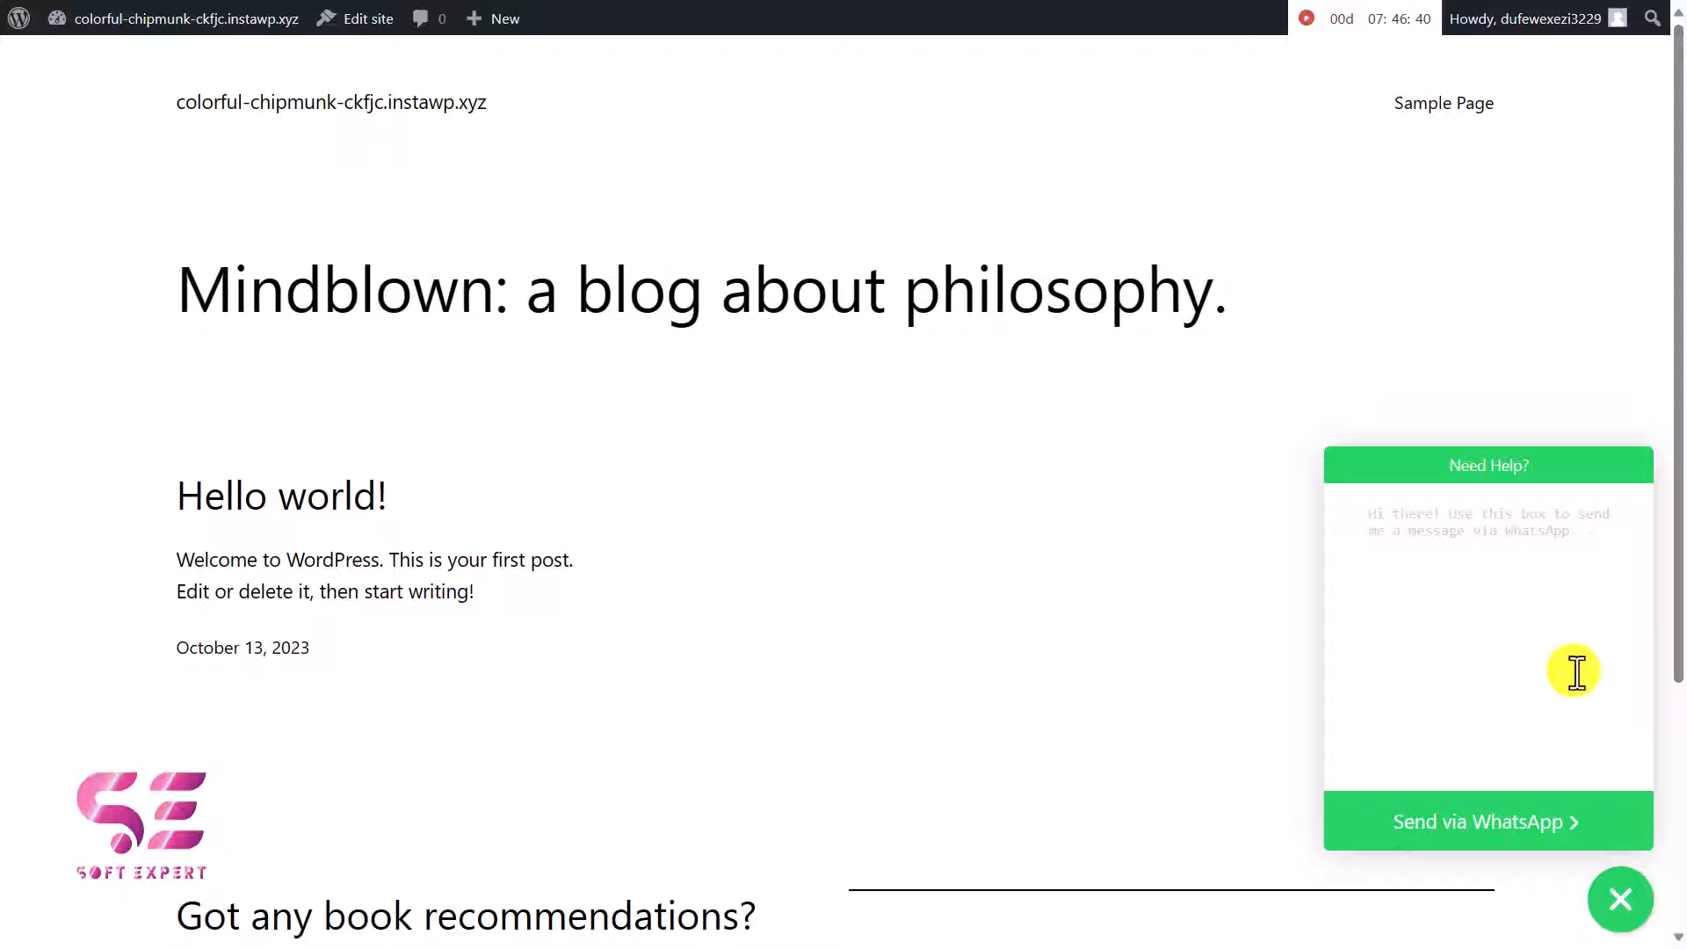
left_click(1618, 900)
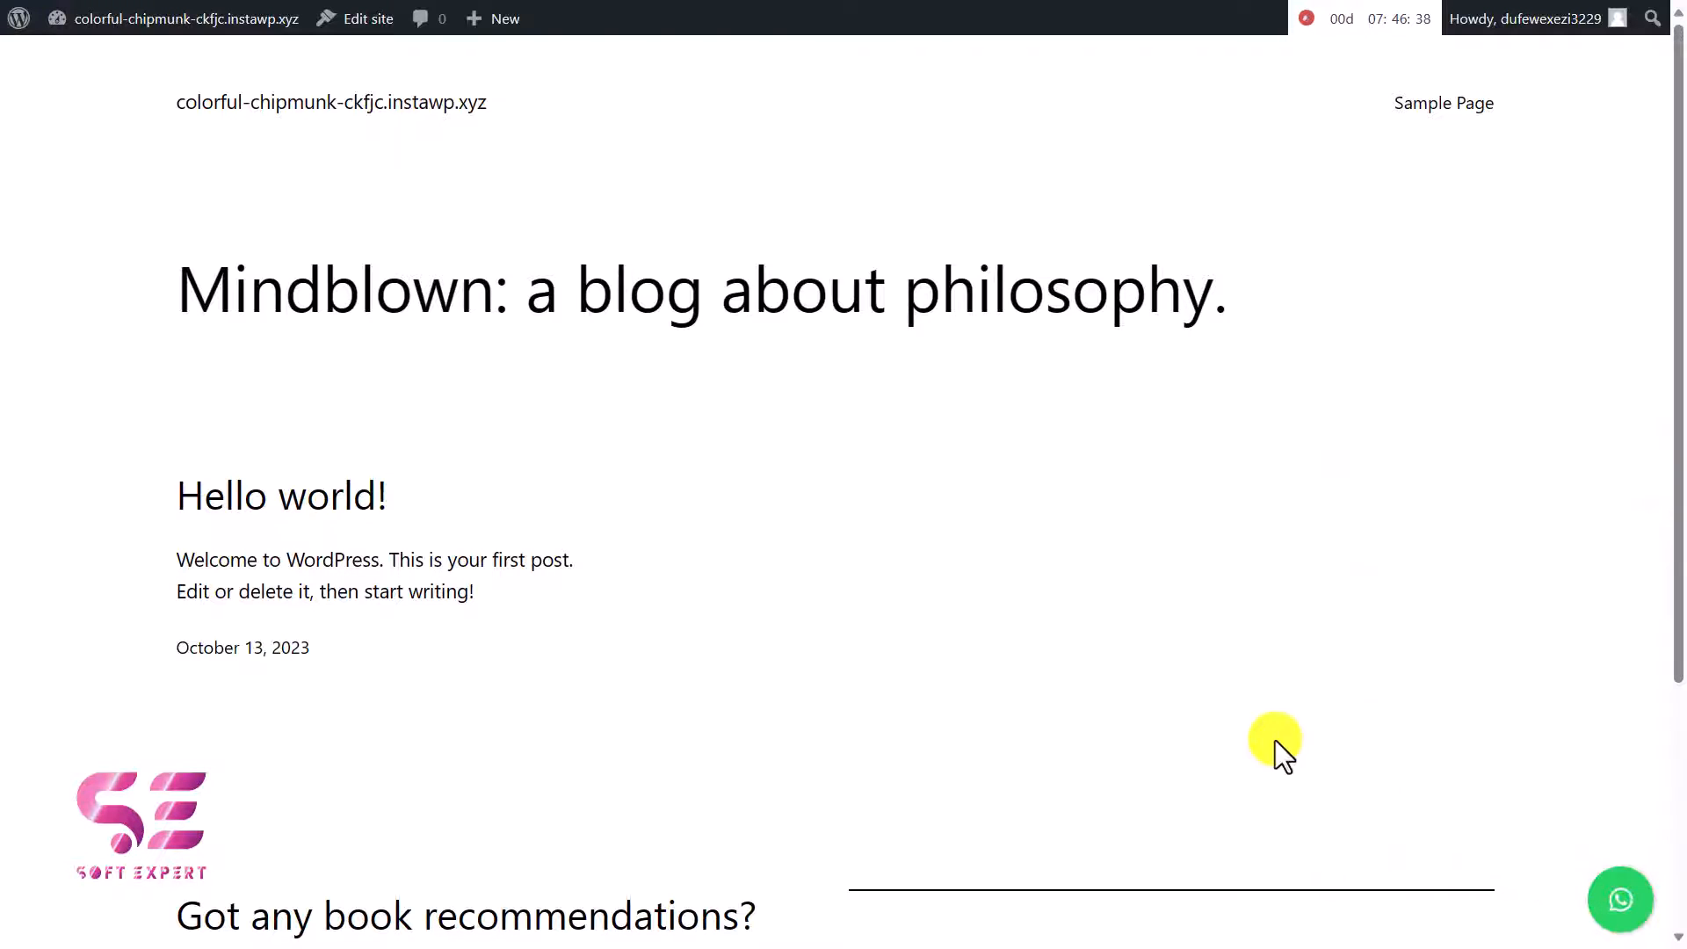
mouse_move(995, 663)
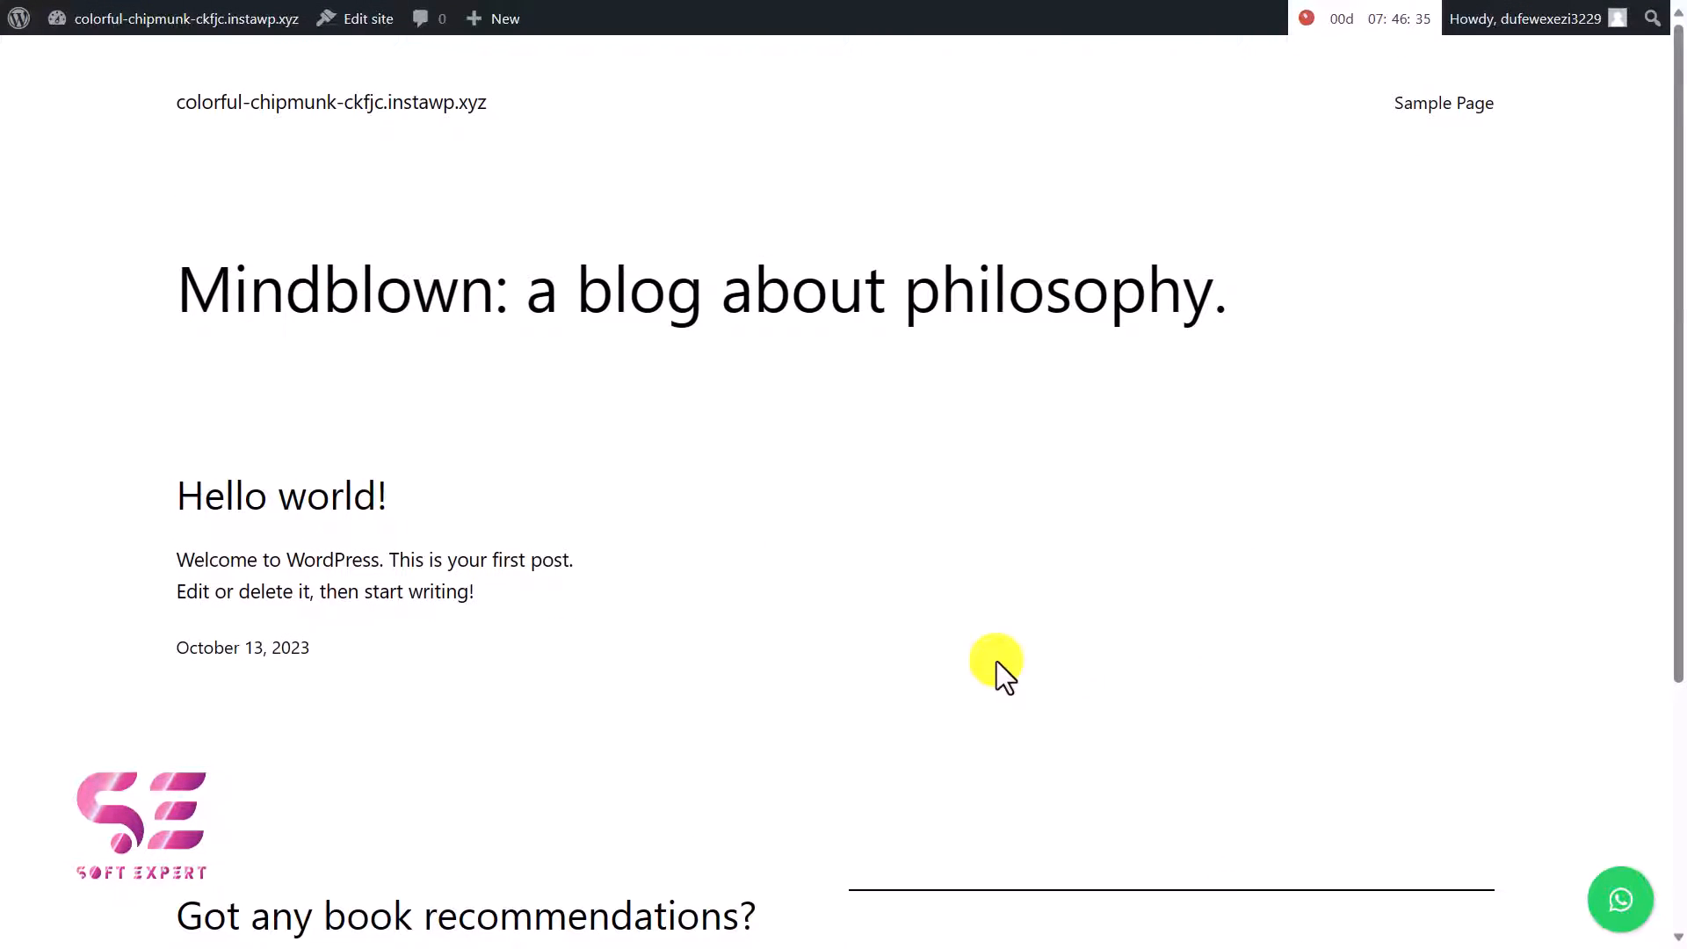
mouse_move(1618, 909)
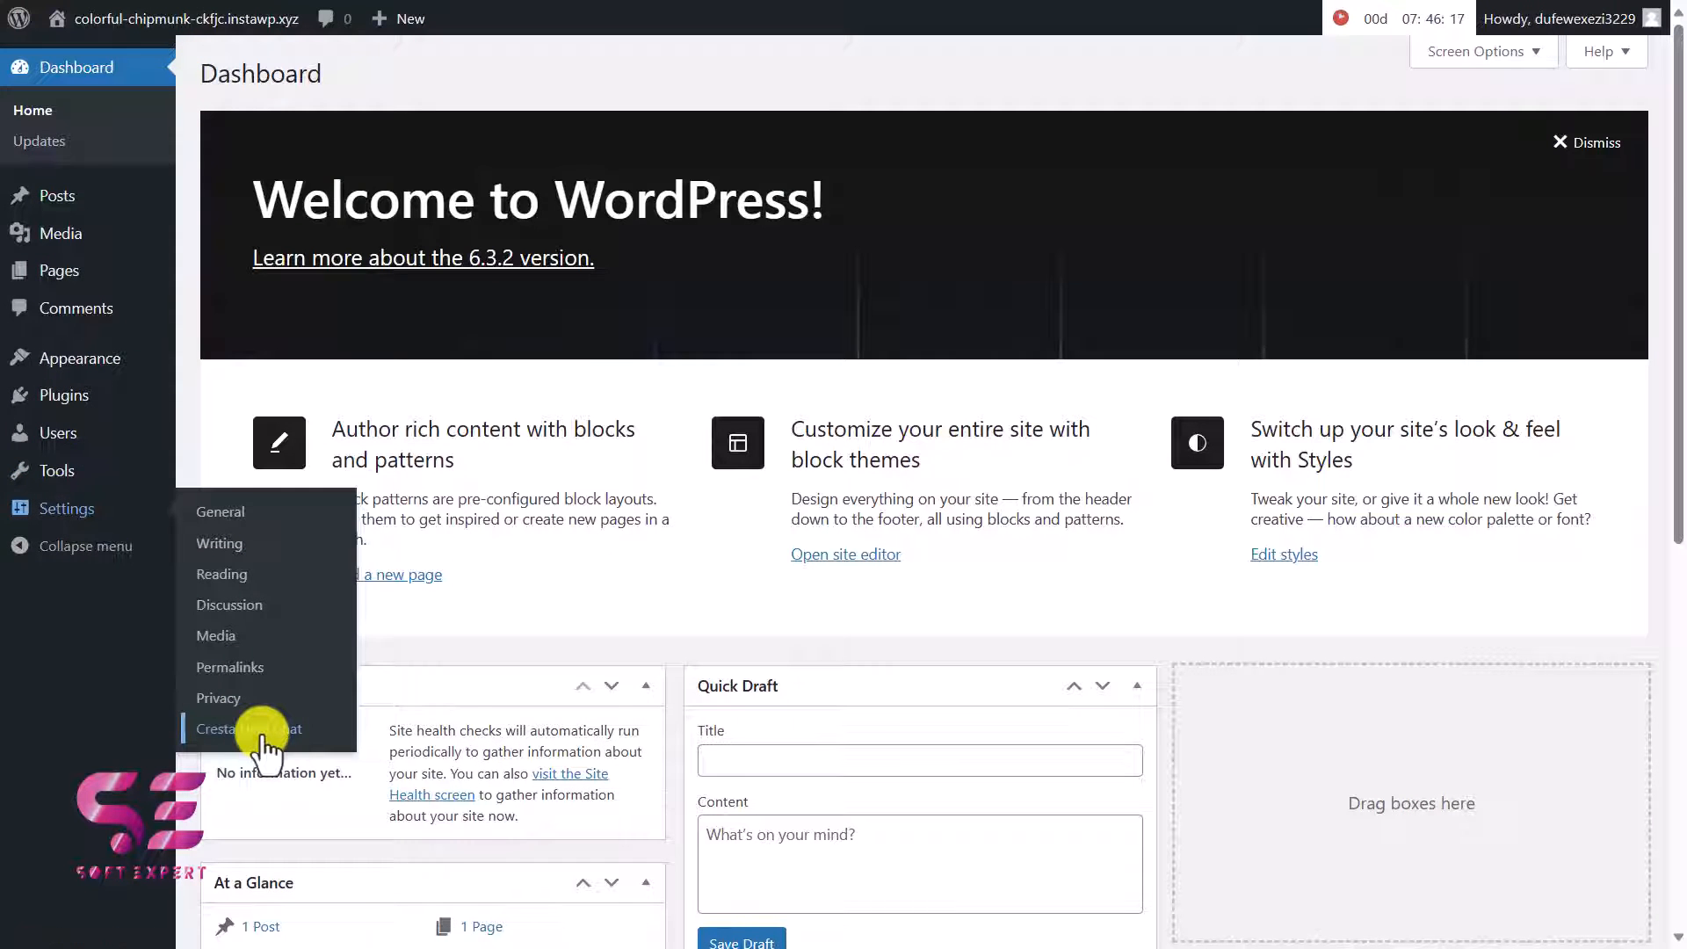
Create a Home page with paragraphs and a cresta-help-chat Shortcode block, then publish it
left_click(247, 727)
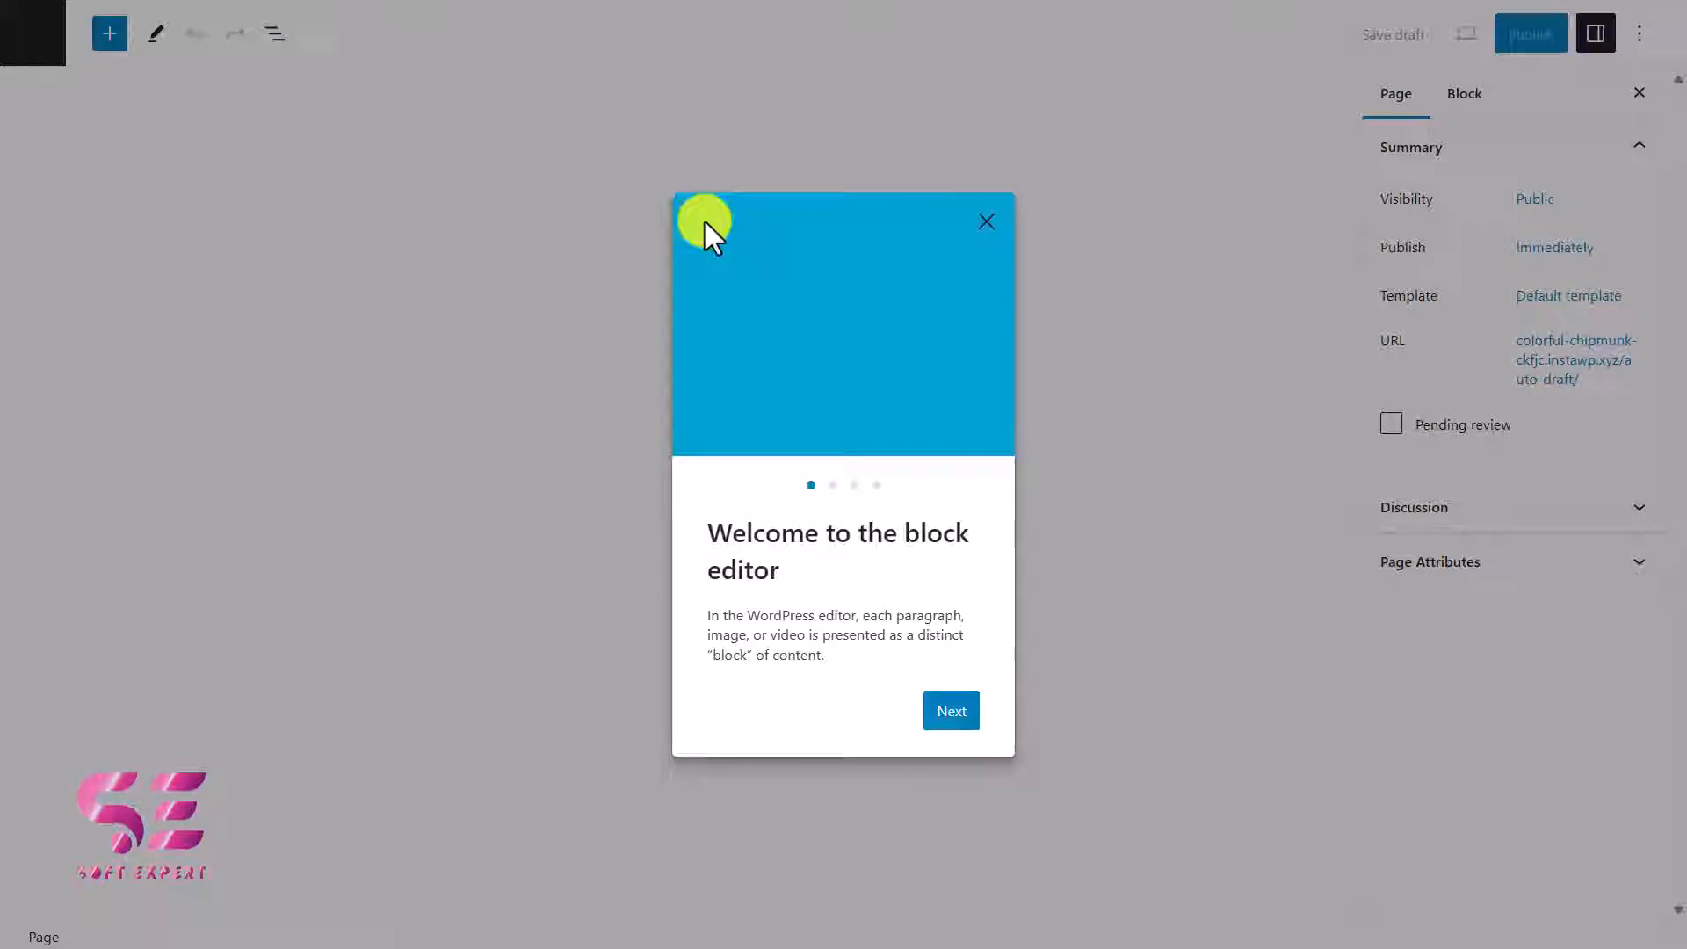
left_click(986, 221)
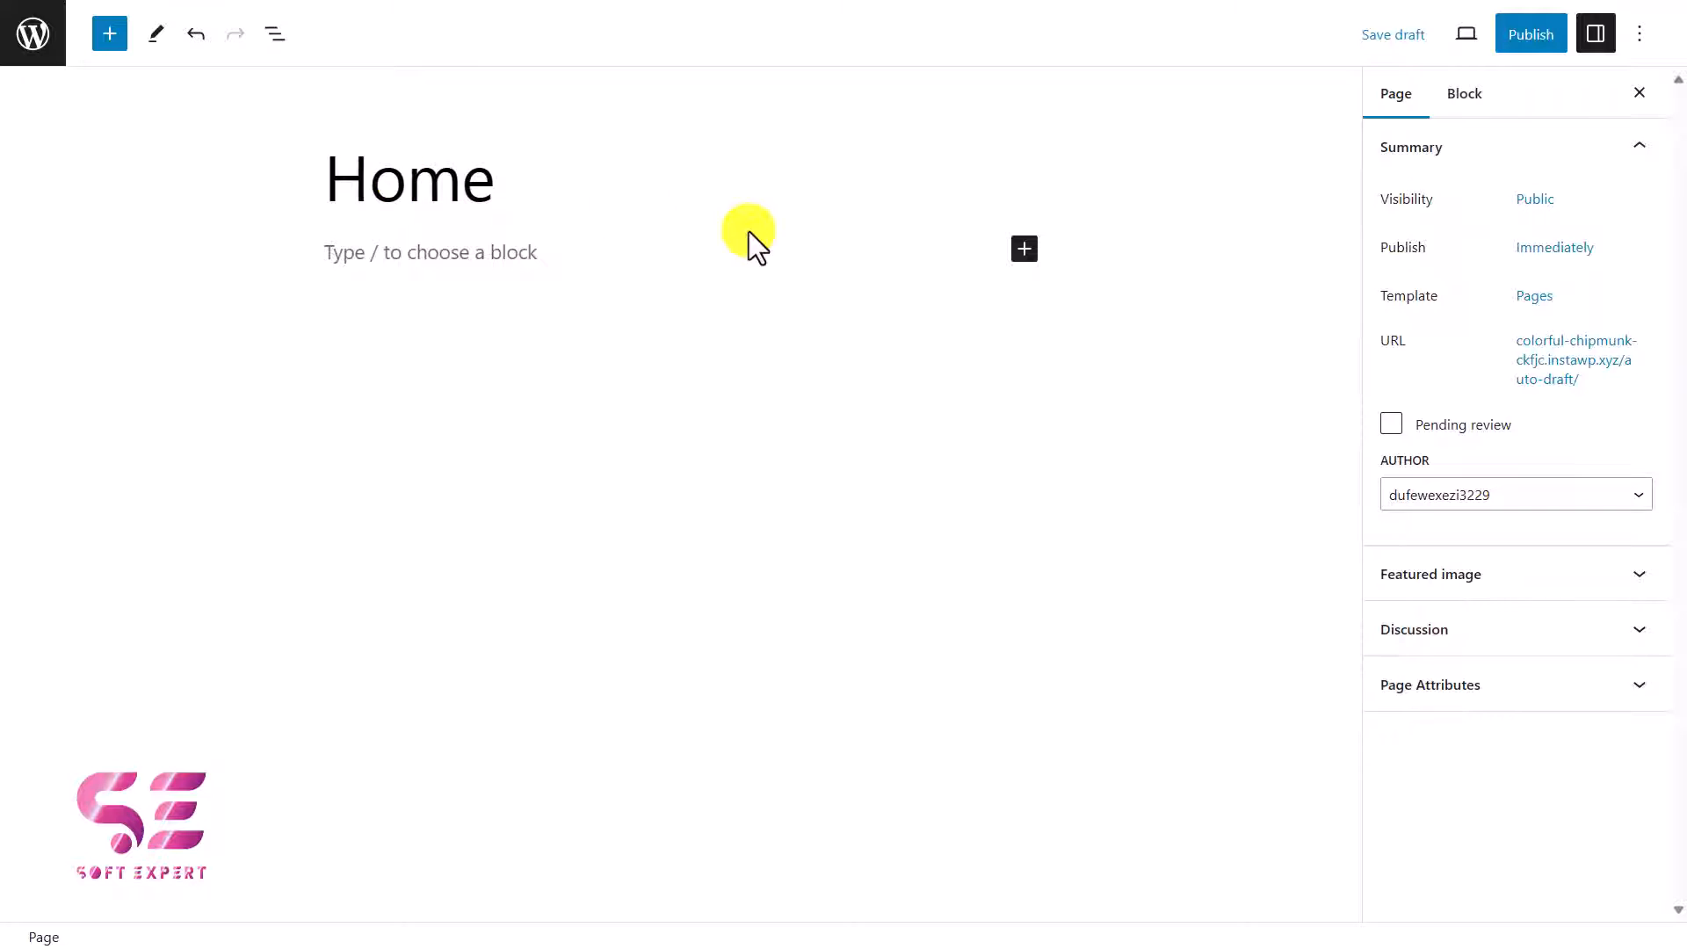
left_click(1022, 248)
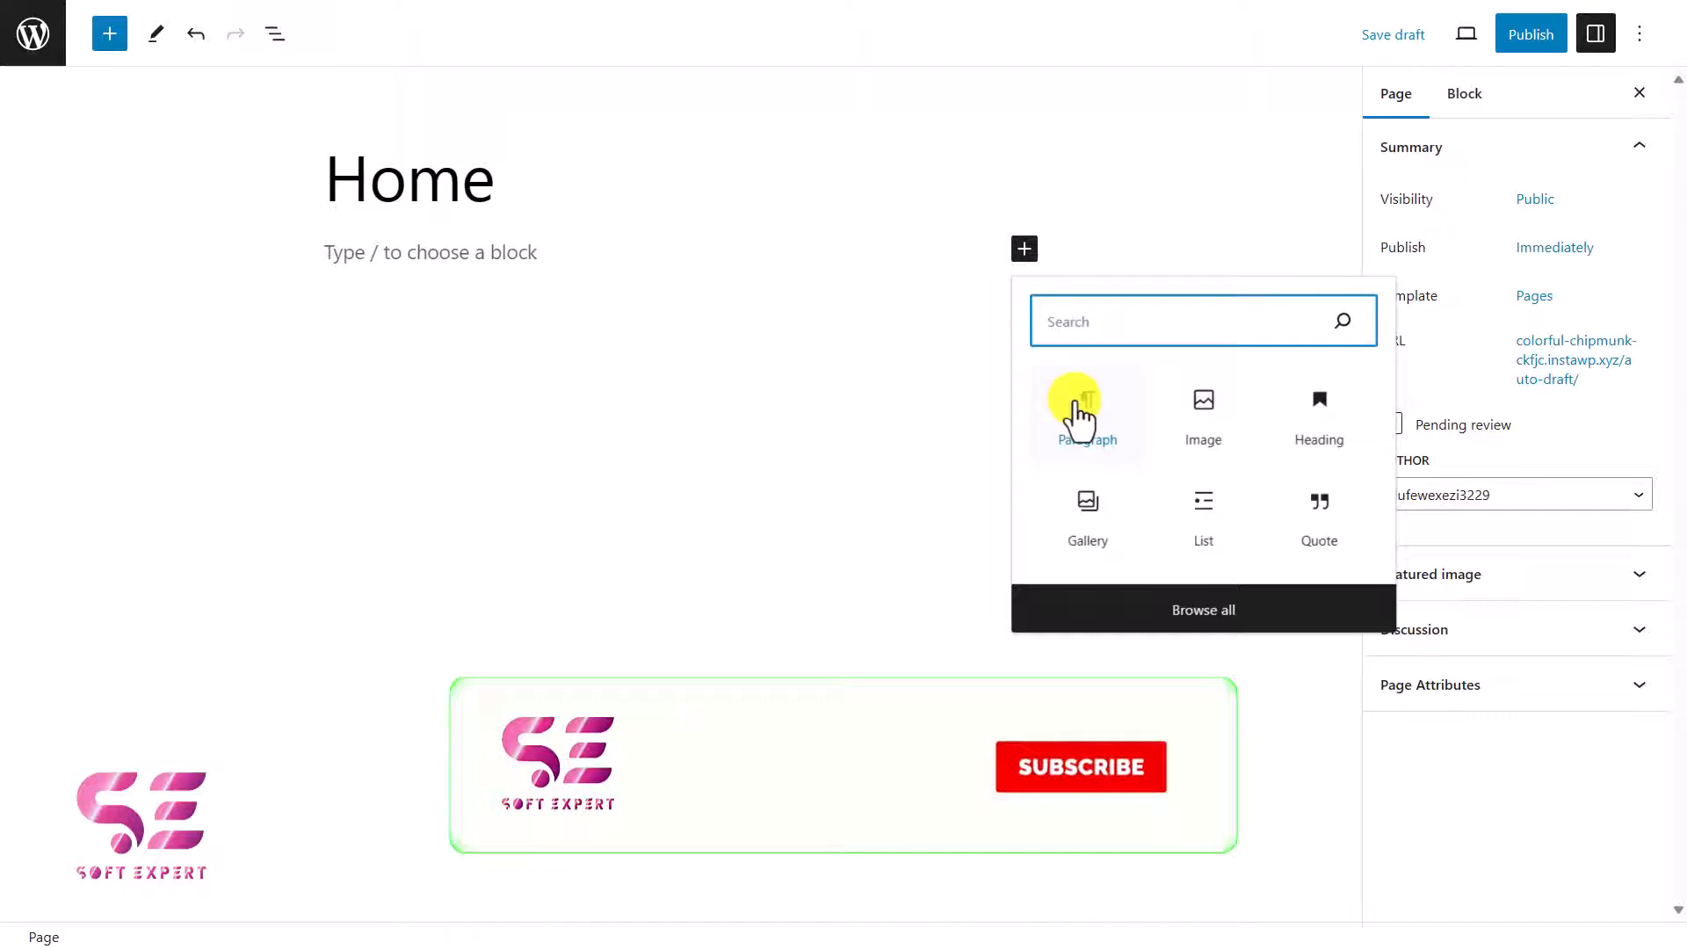
left_click(1086, 415)
type("short")
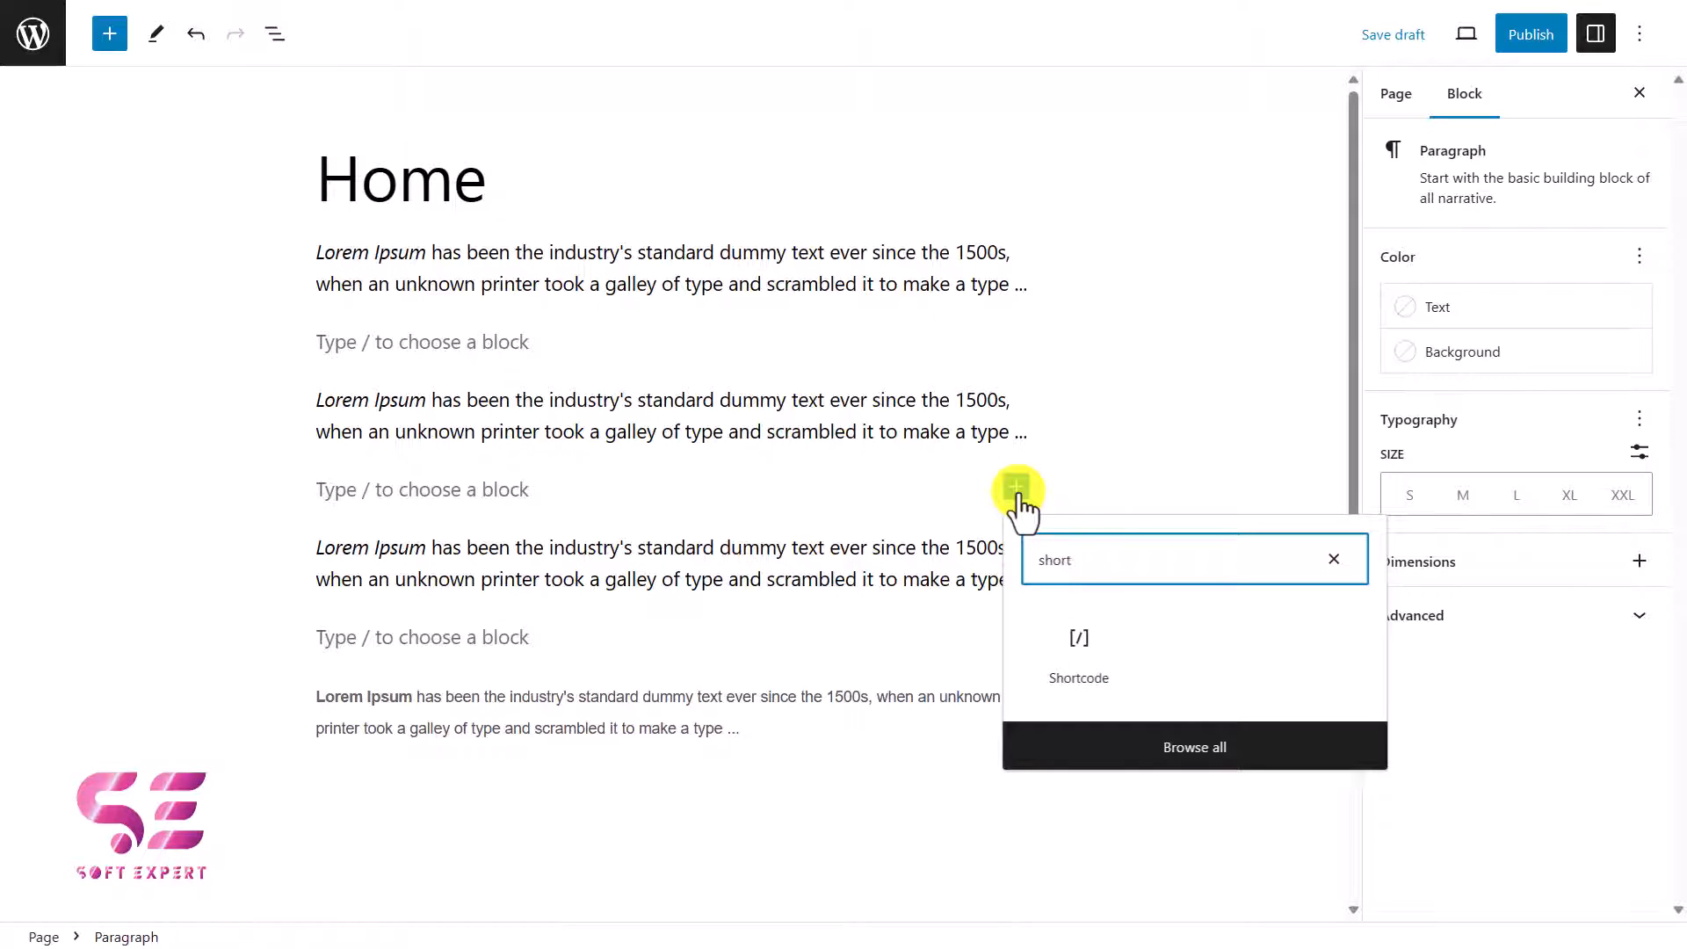
left_click(1077, 645)
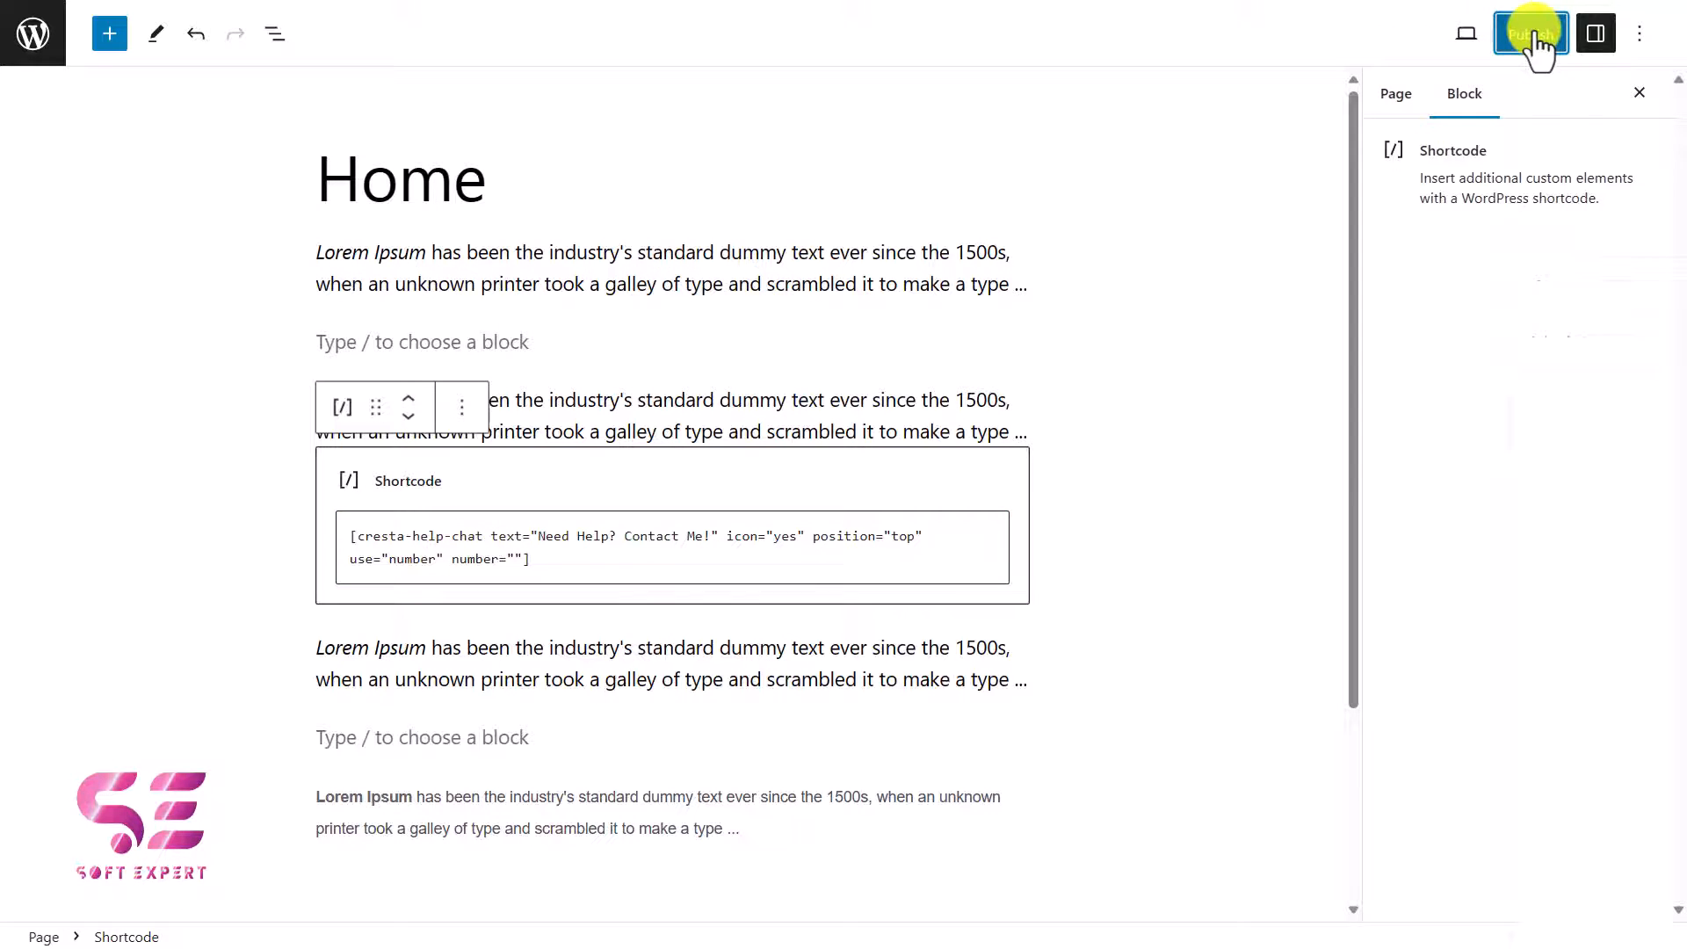
left_click(1530, 33)
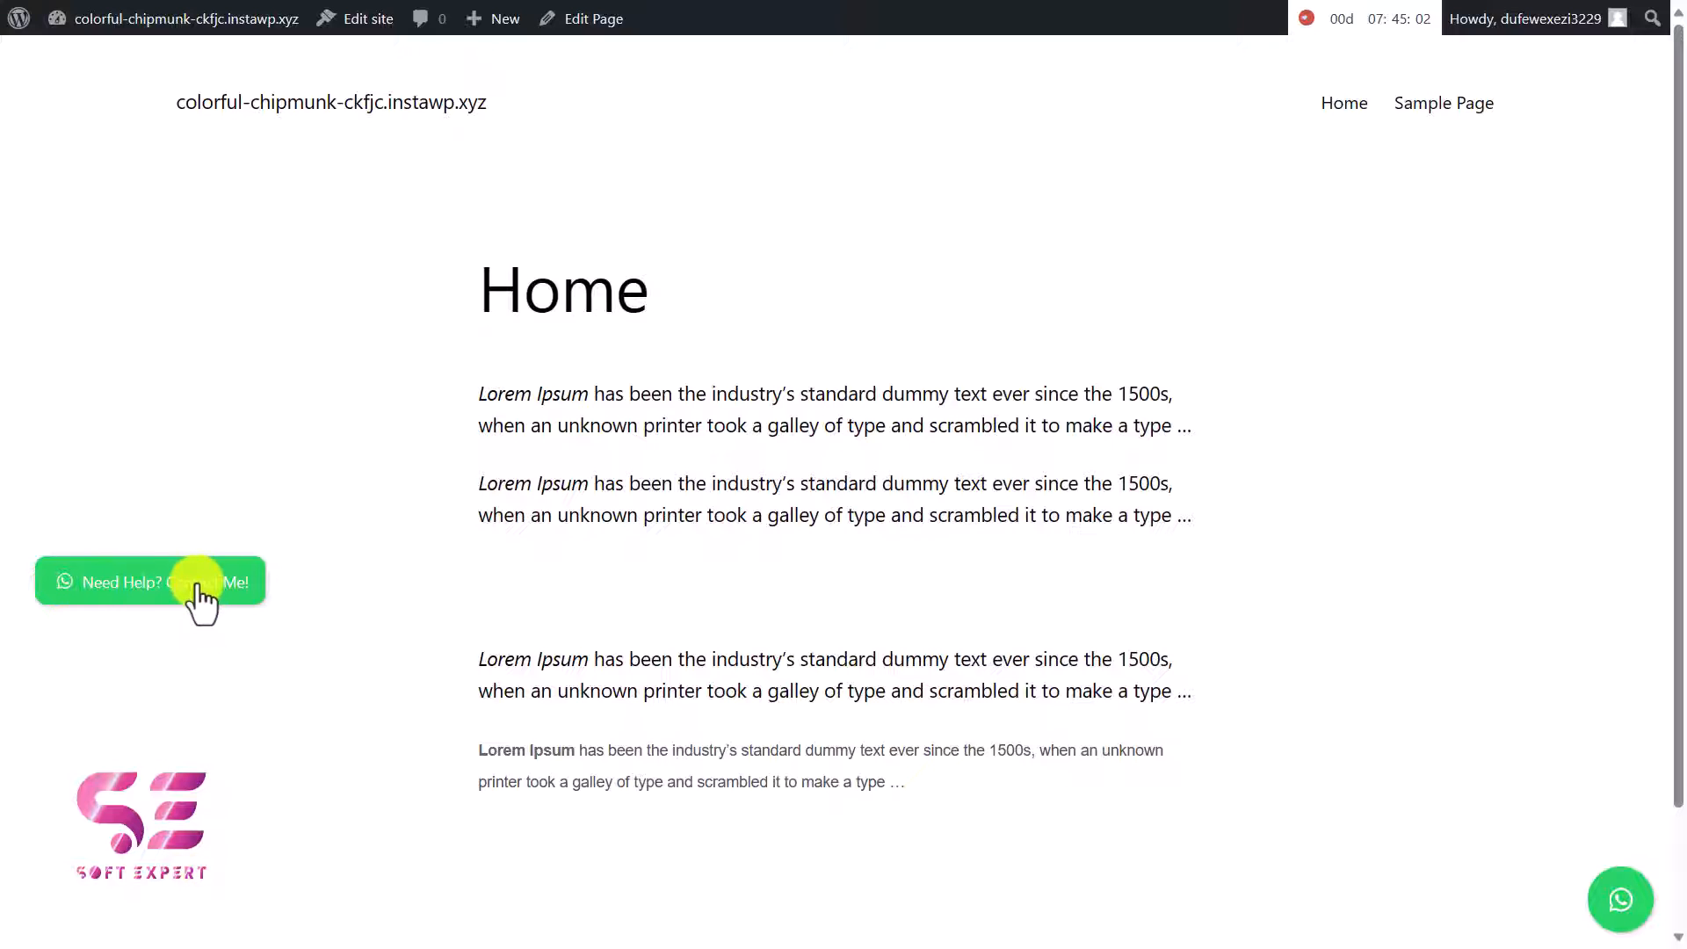
Open the WhatsApp message box from the 'Need Help? Contact Me!' button on the Home page
left_click(149, 582)
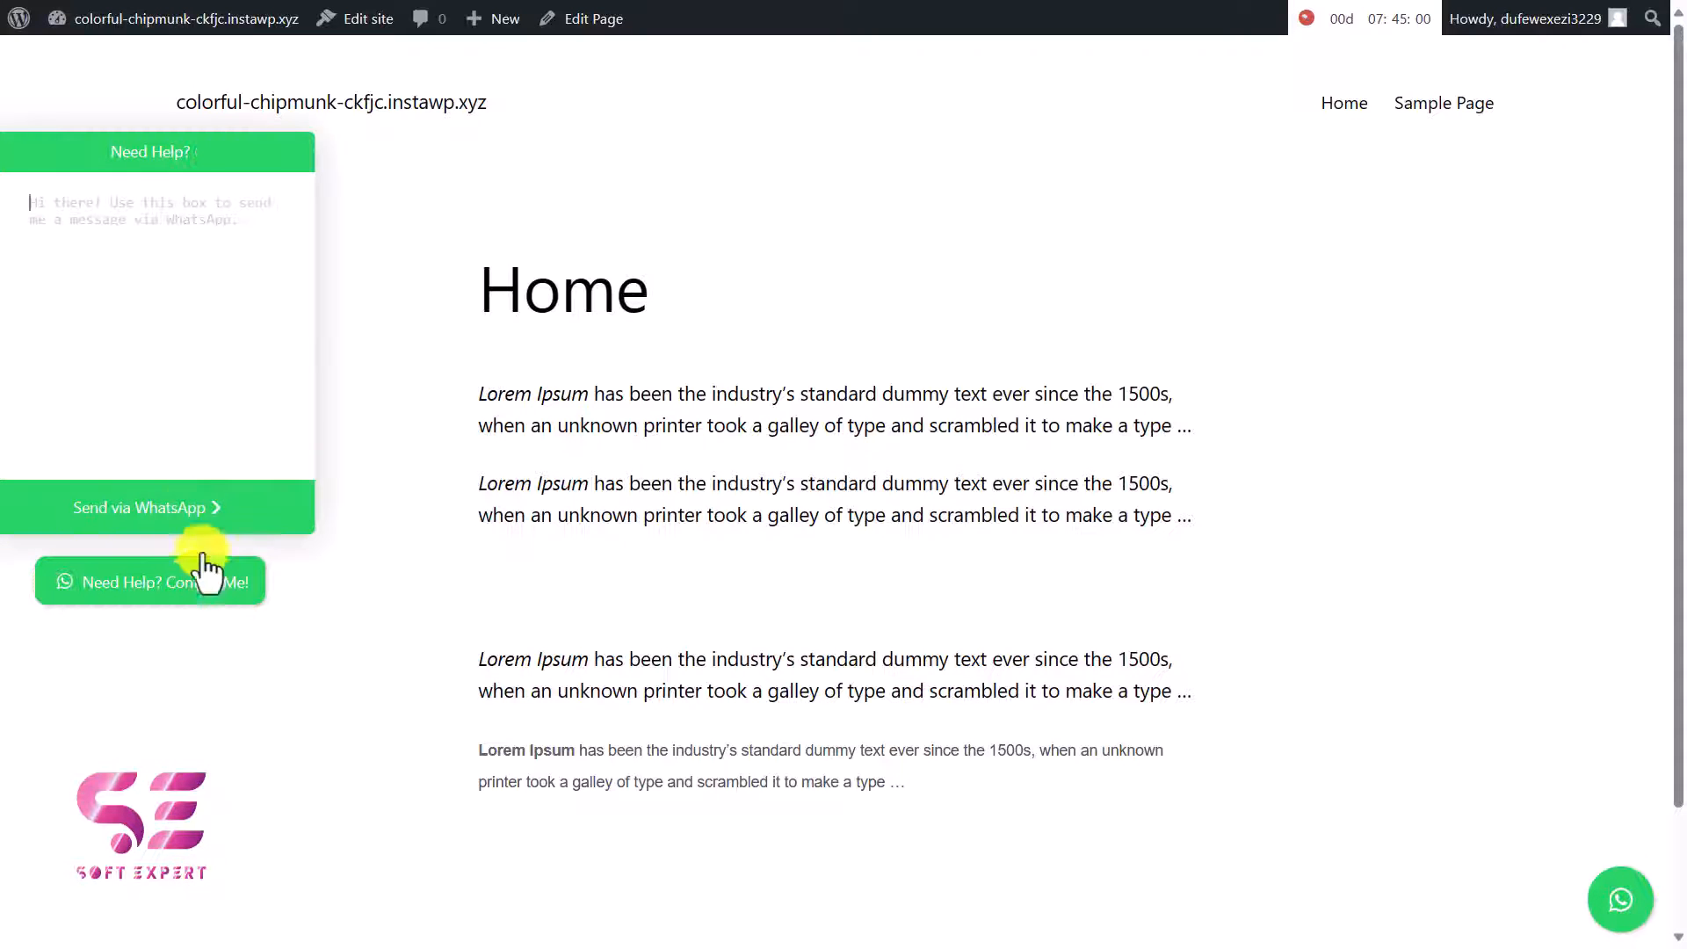
mouse_move(123, 239)
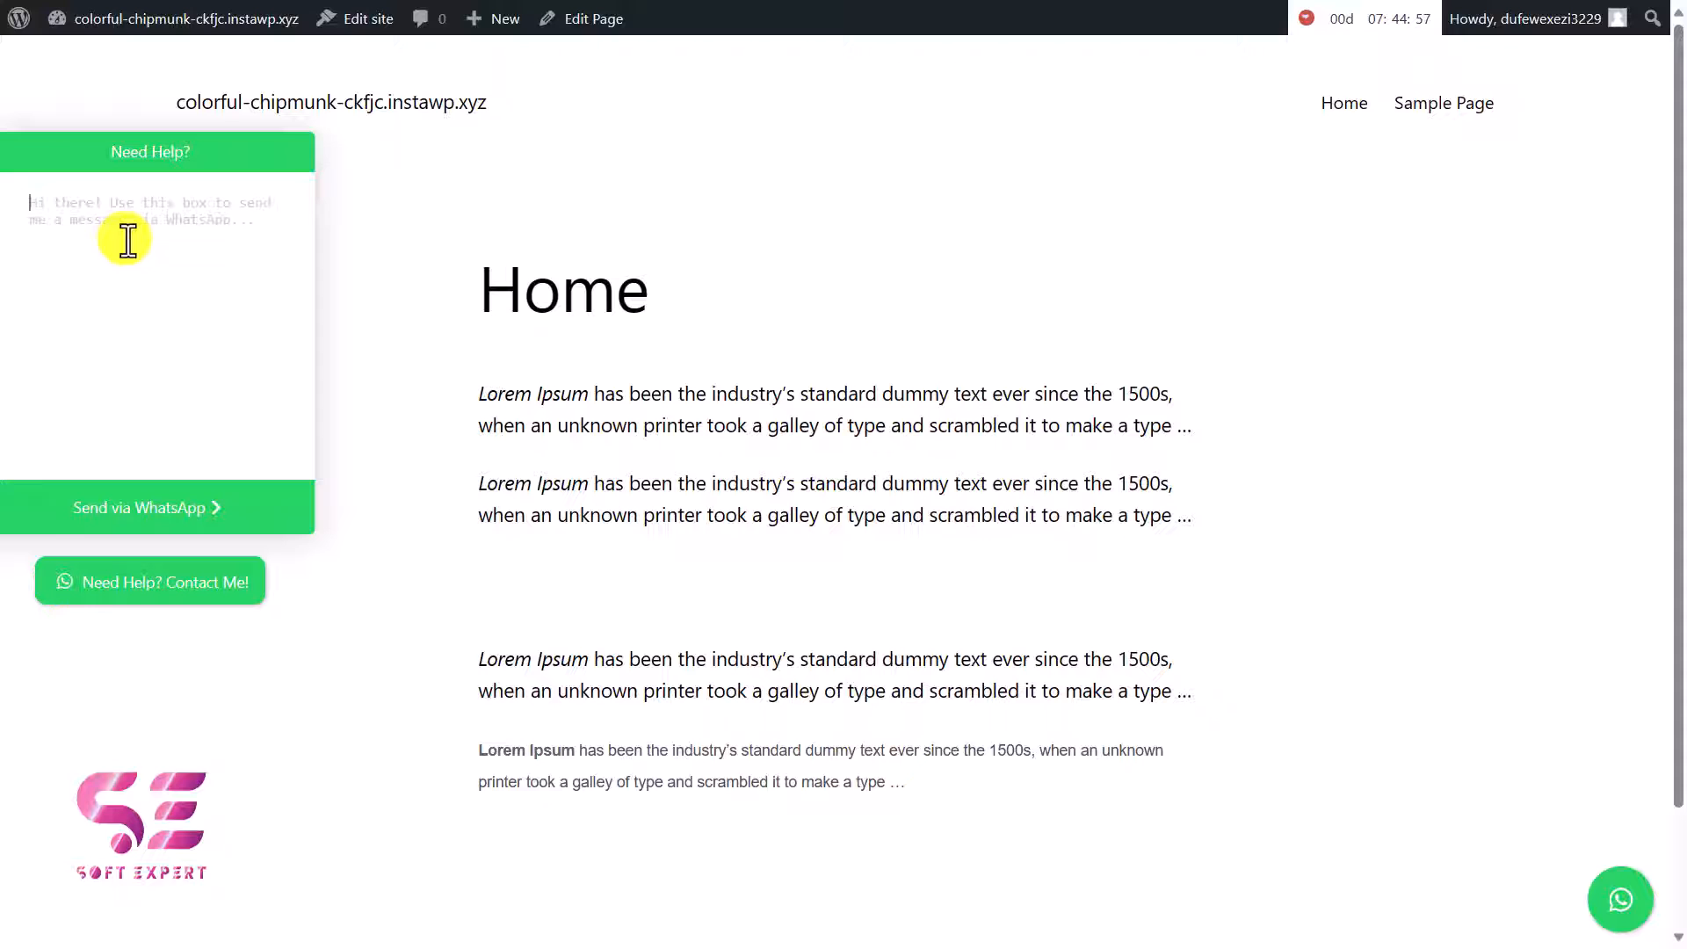
mouse_move(234, 151)
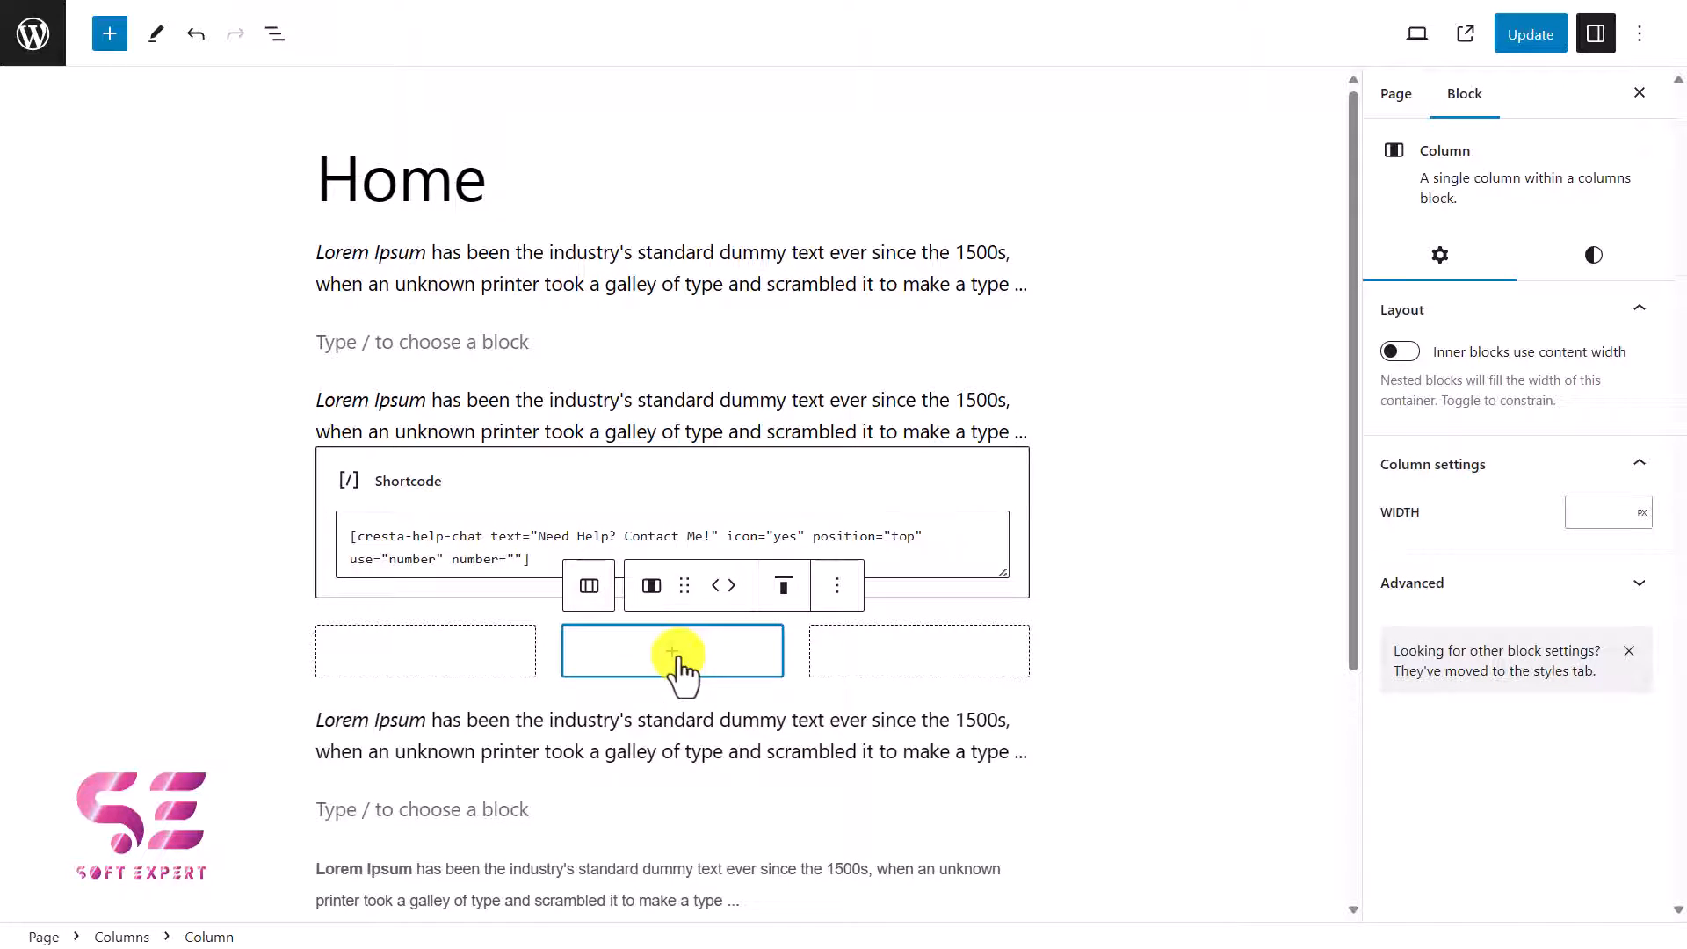
Move the help-chat shortcode into the middle of three columns and delete the old block
left_click(673, 650)
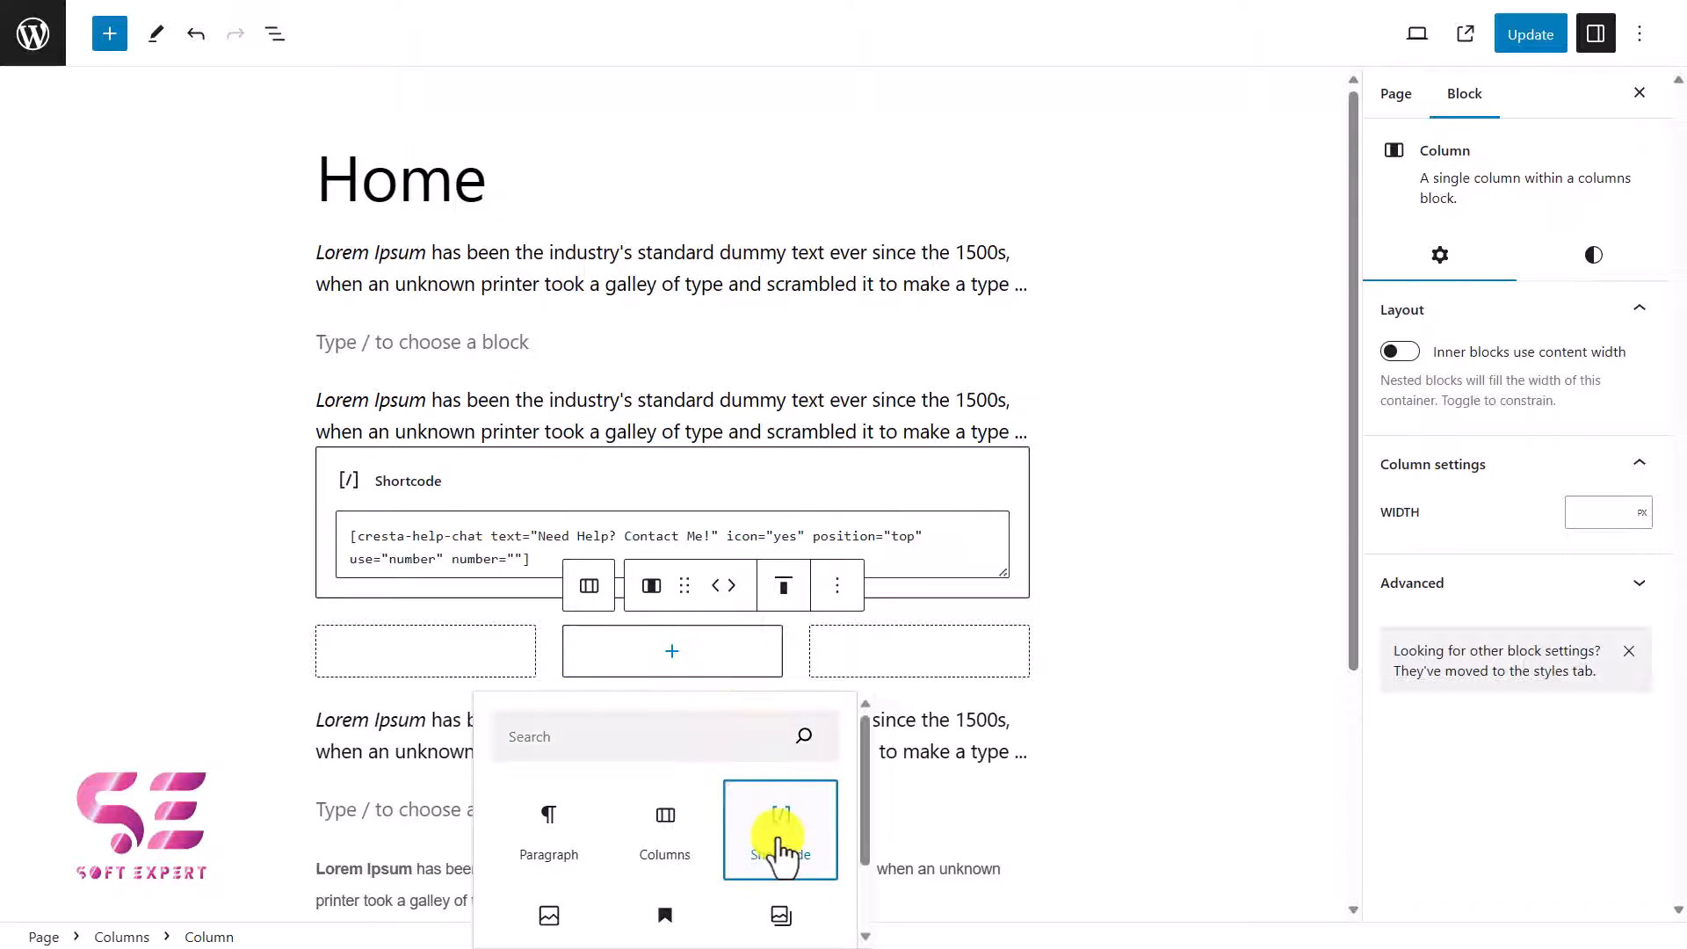
left_click(780, 829)
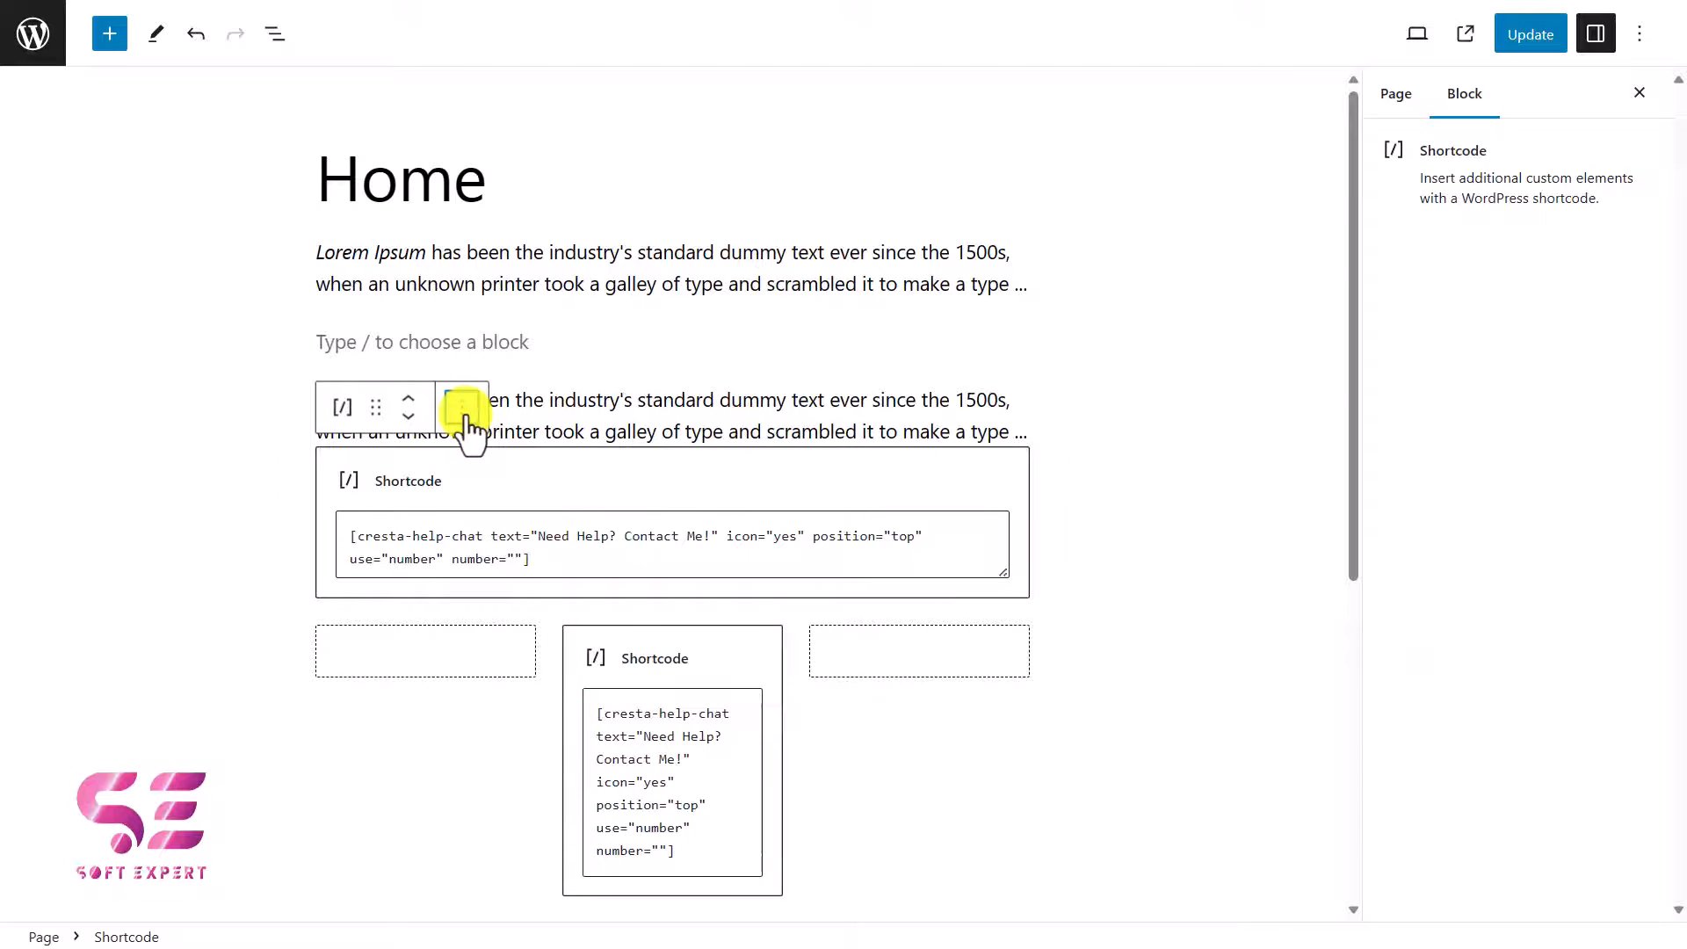
left_click(462, 407)
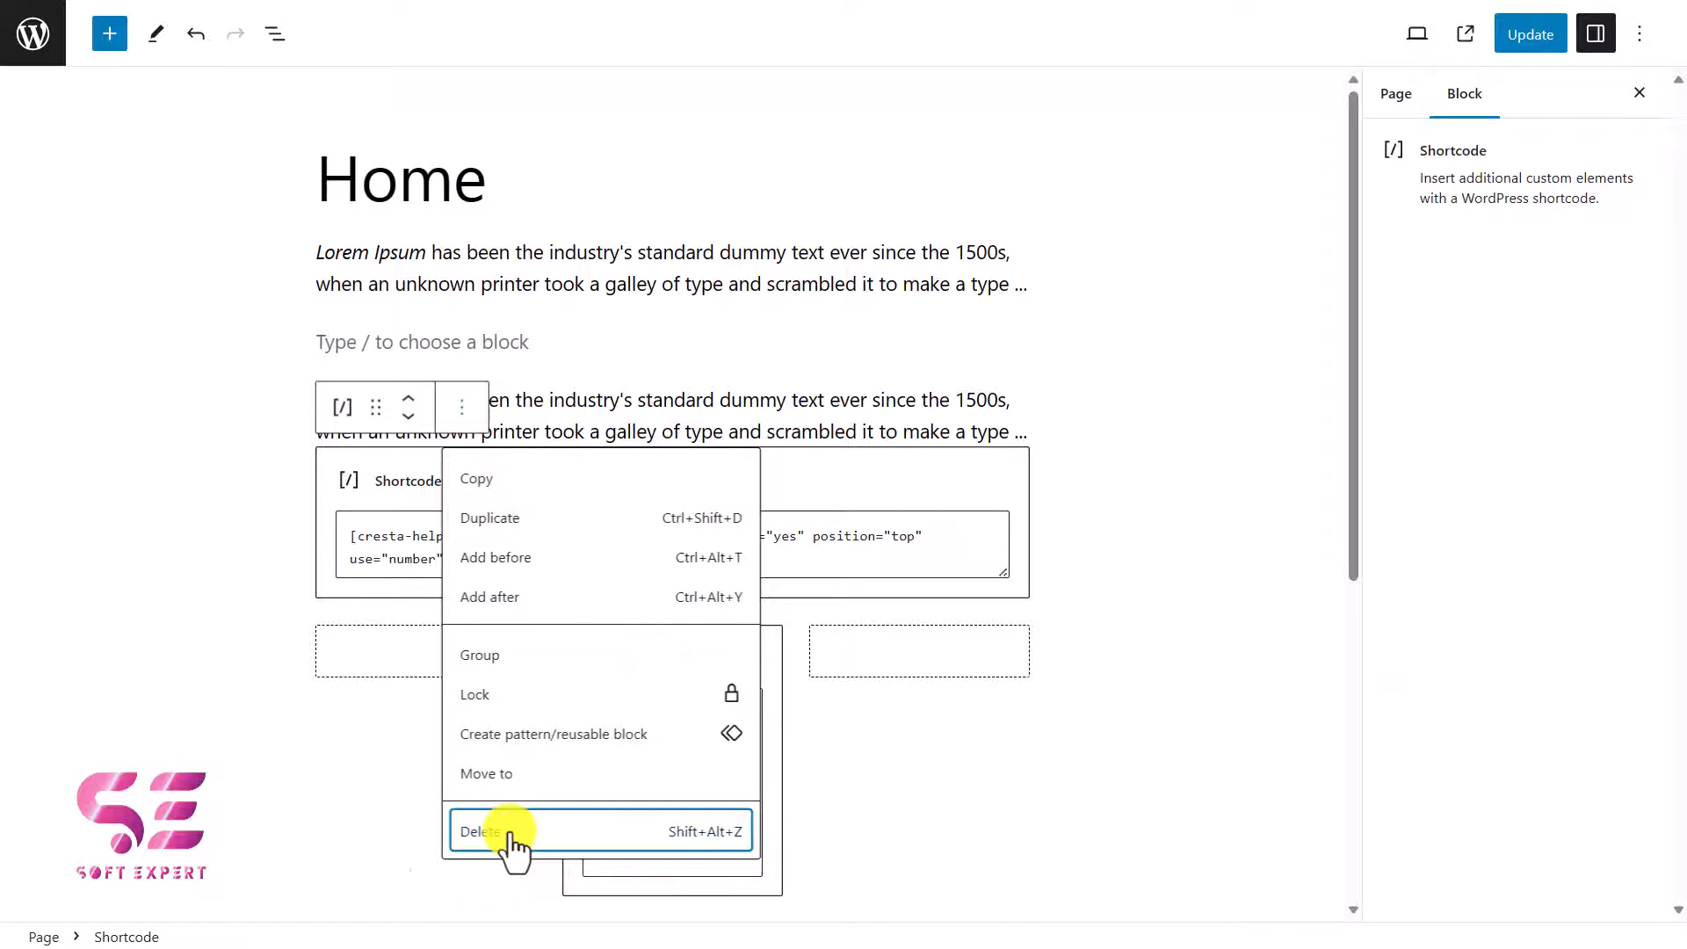
left_click(480, 831)
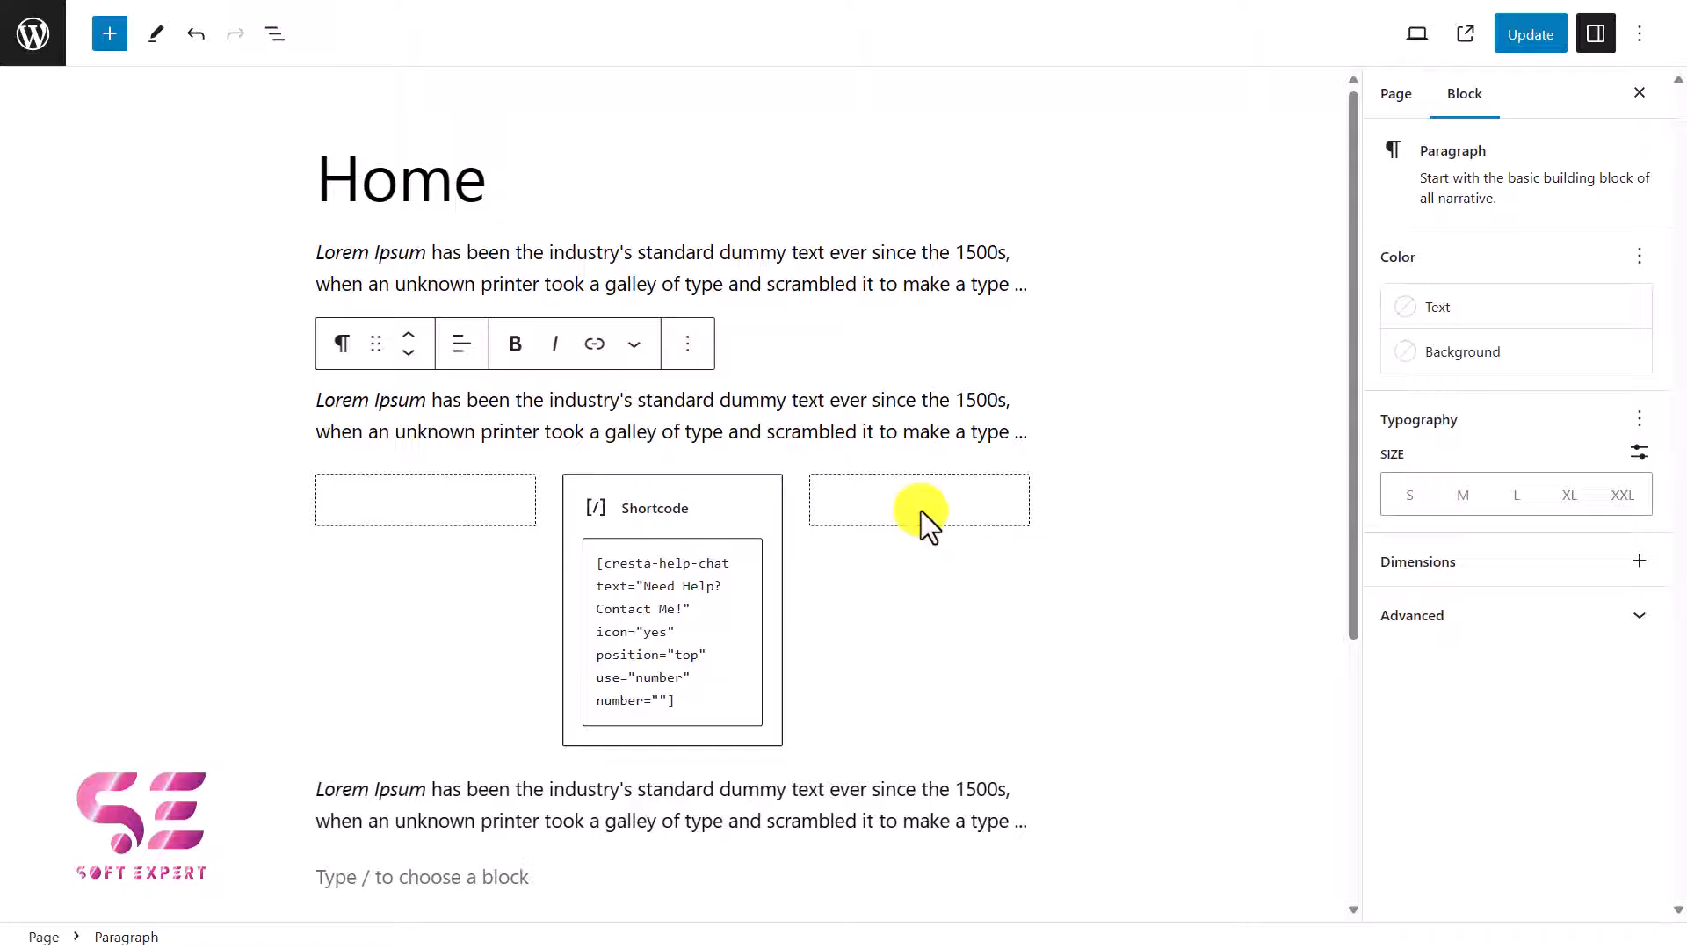
Set the left column width to 20, reword the button 'Need any Help? Contact Me!' and update the page
left_click(426, 497)
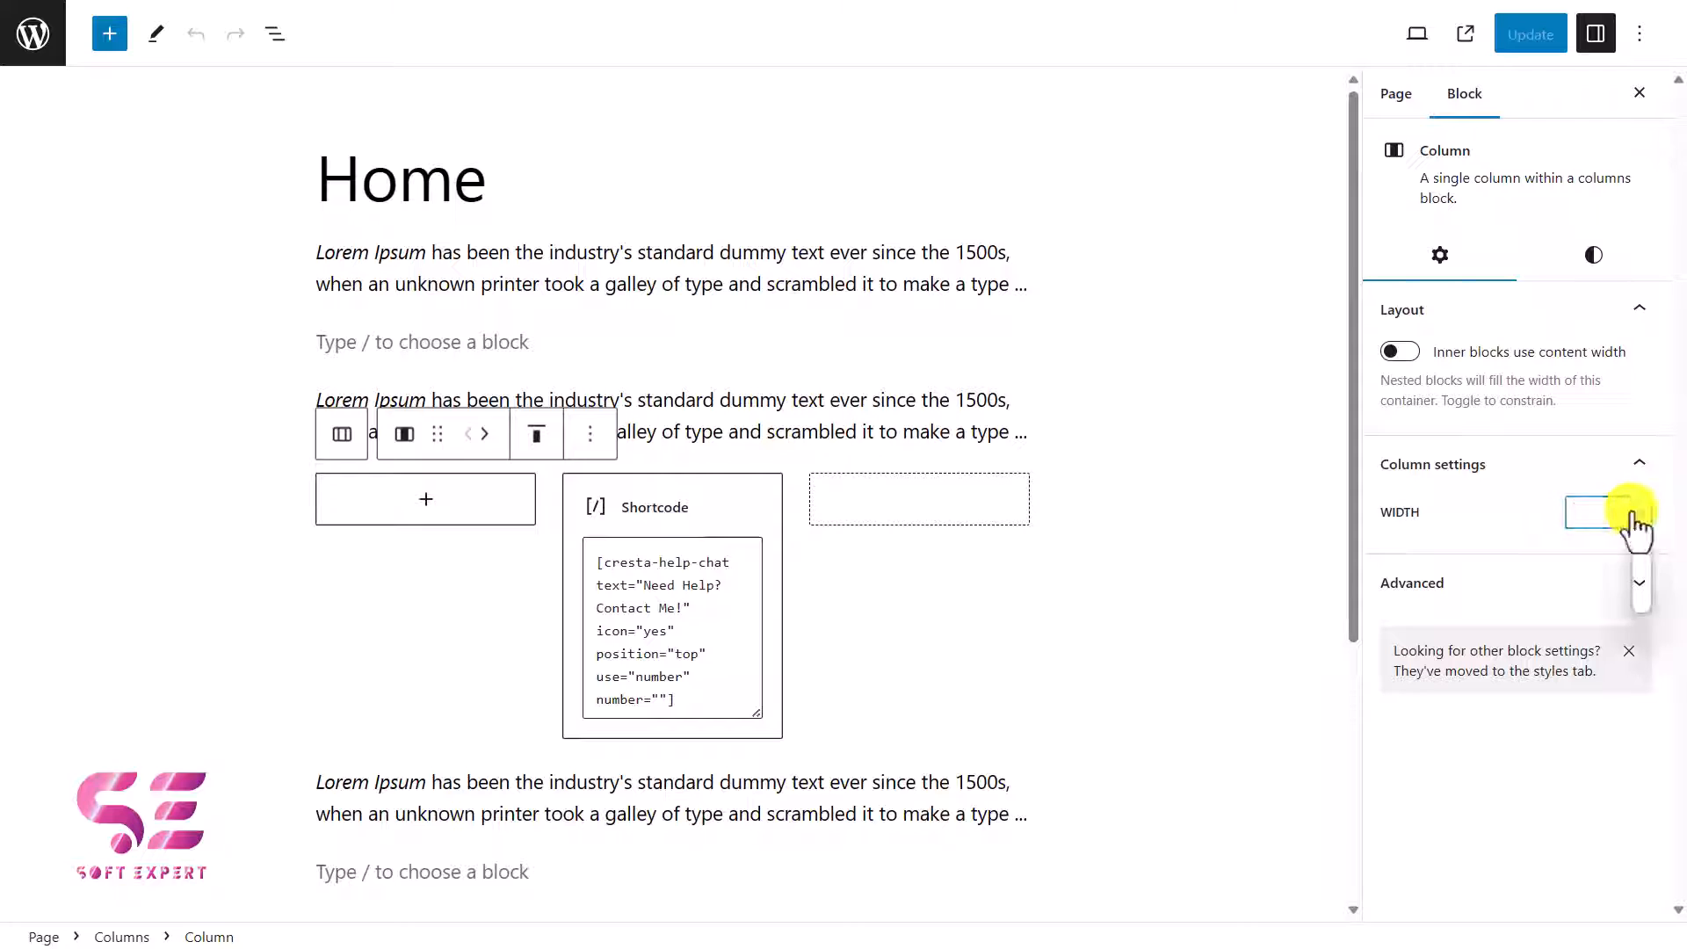
type("20")
left_click(673, 627)
type(" any")
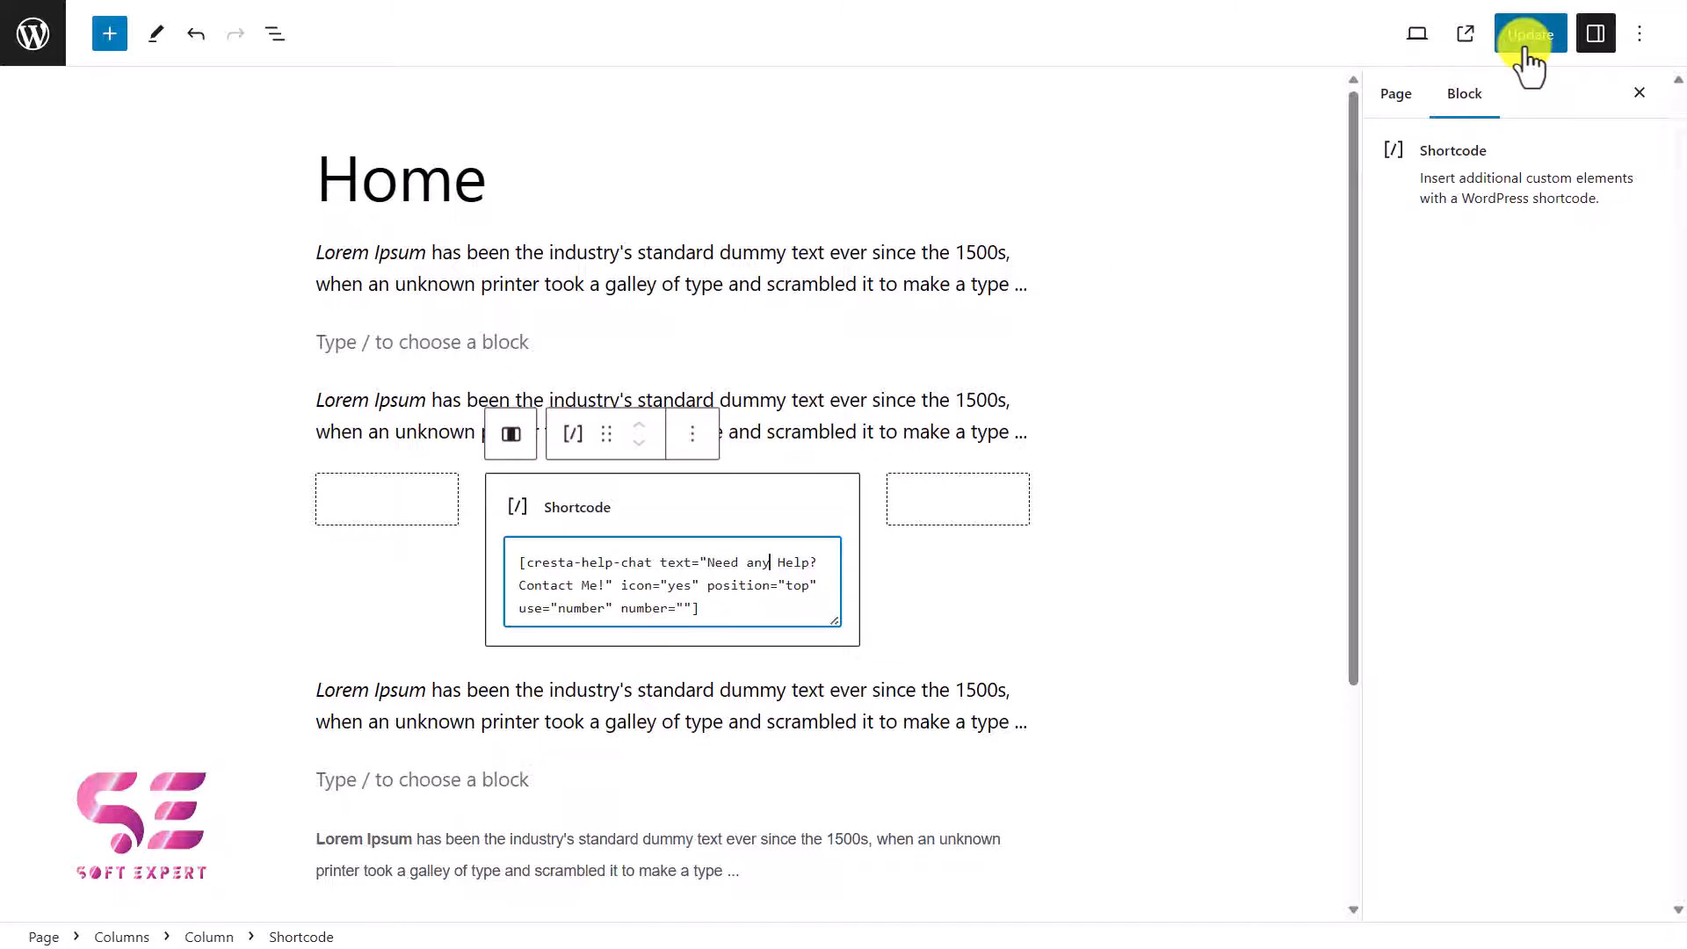
left_click(1528, 34)
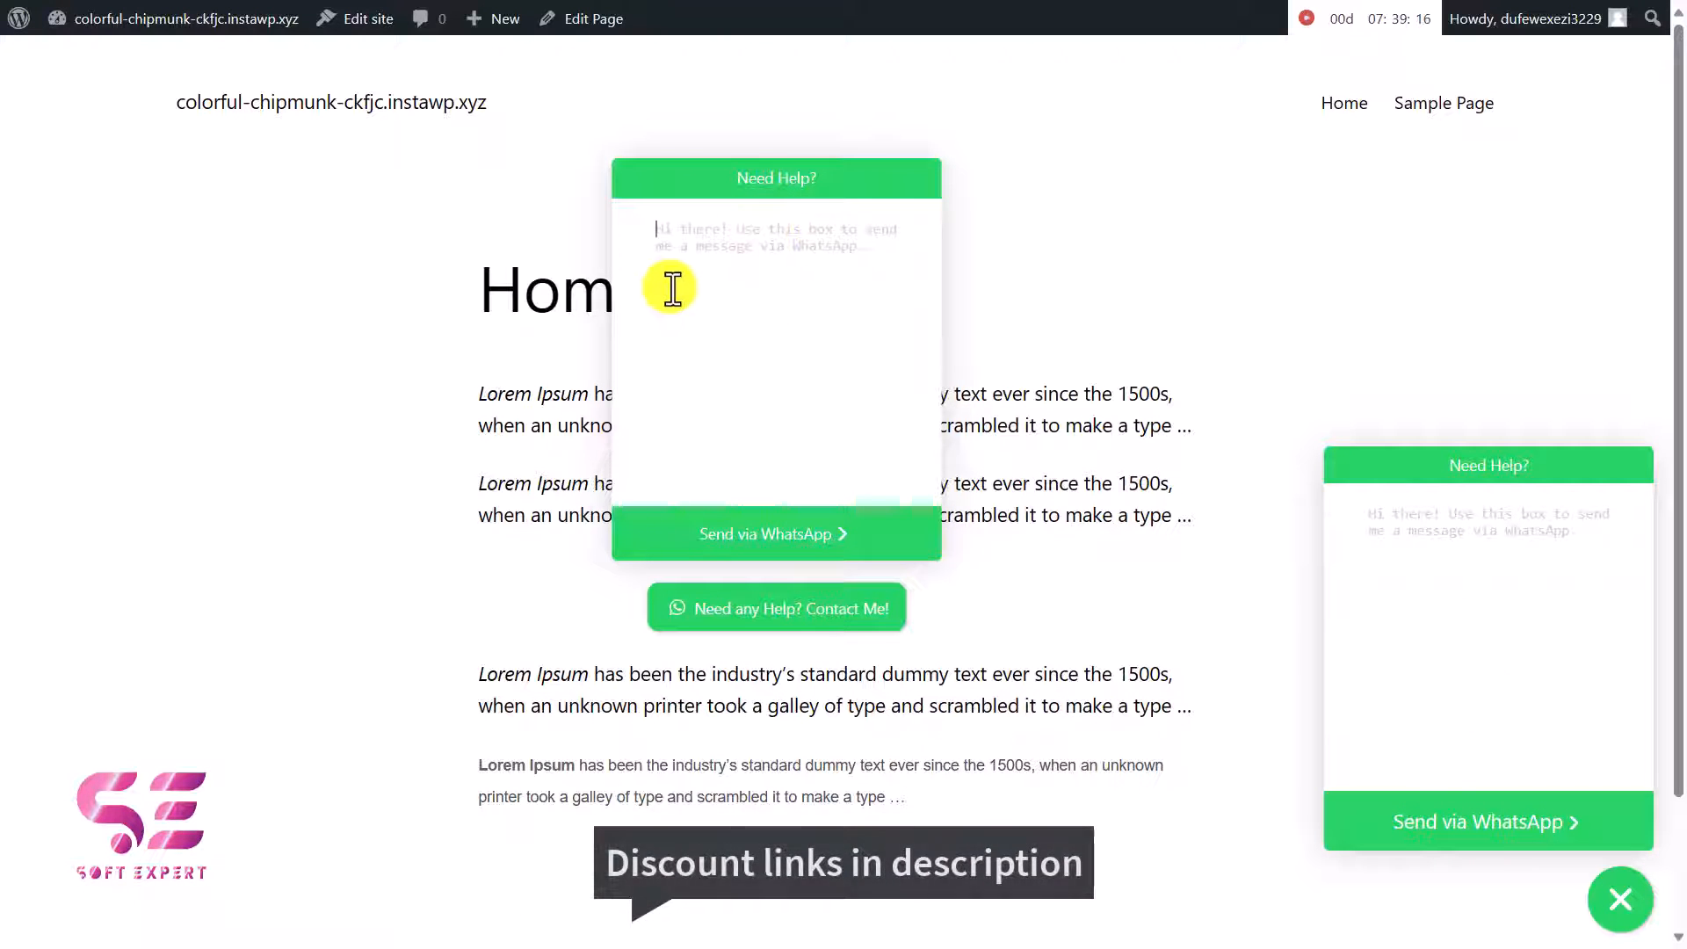
Type 'Hi' in the shortcode button's message box and send it via WhatsApp
type("Hi")
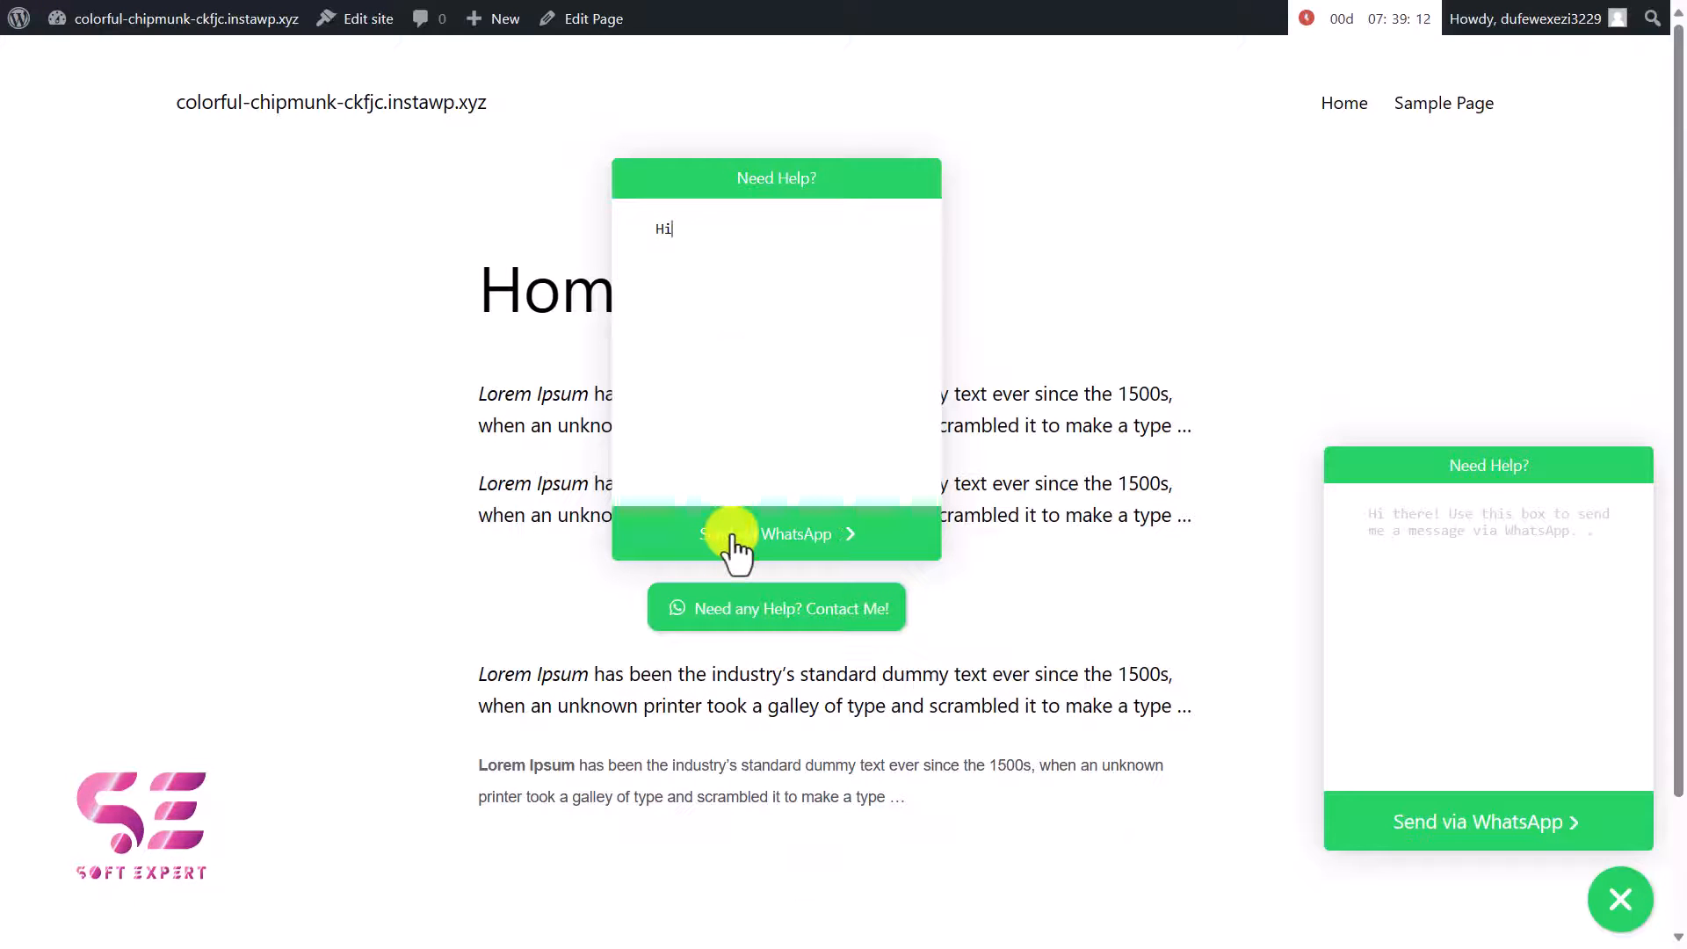
left_click(775, 534)
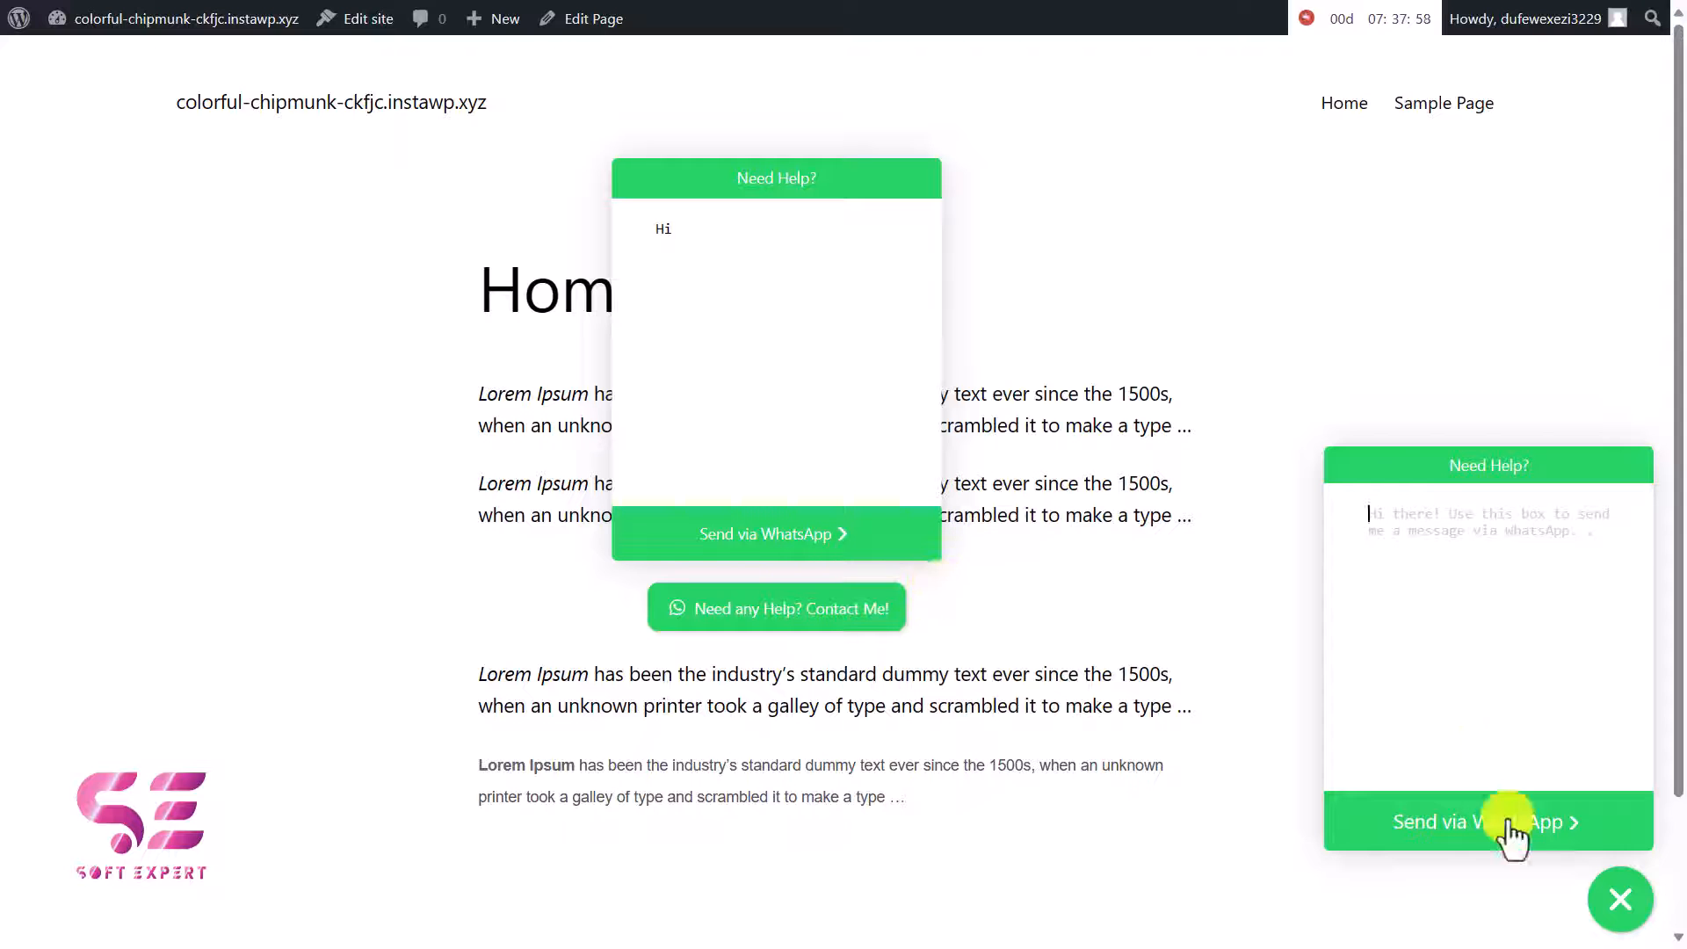
mouse_move(1124, 506)
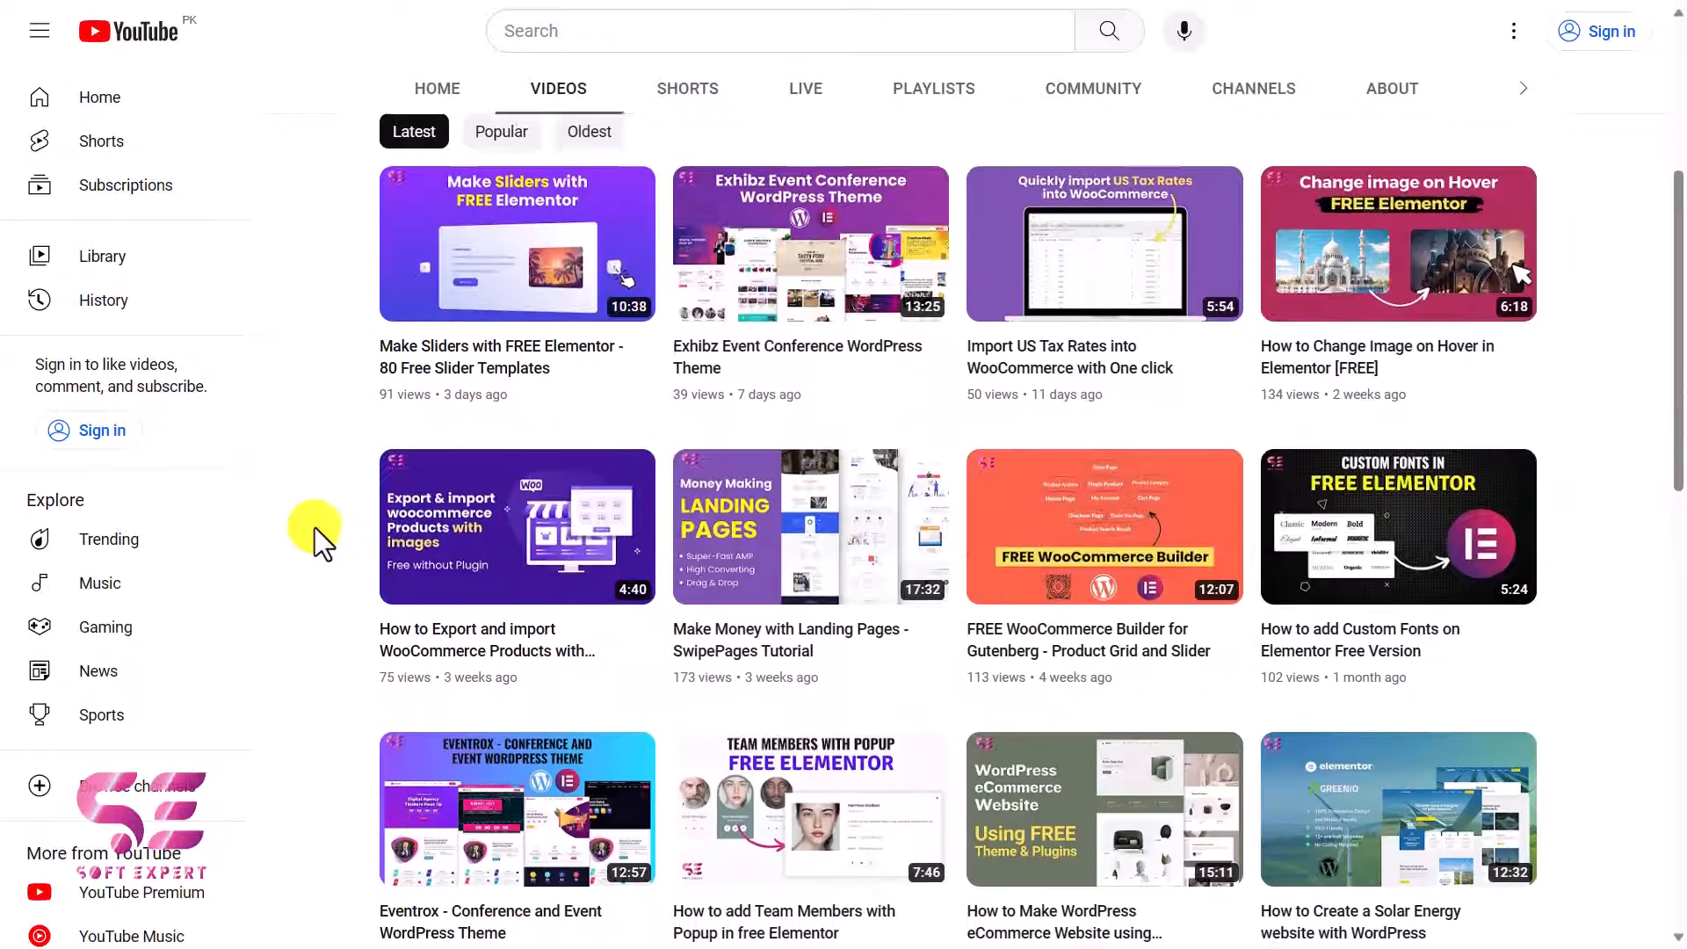
Scroll through the uploads on the YouTube channel's Videos tab
scroll("down", 3)
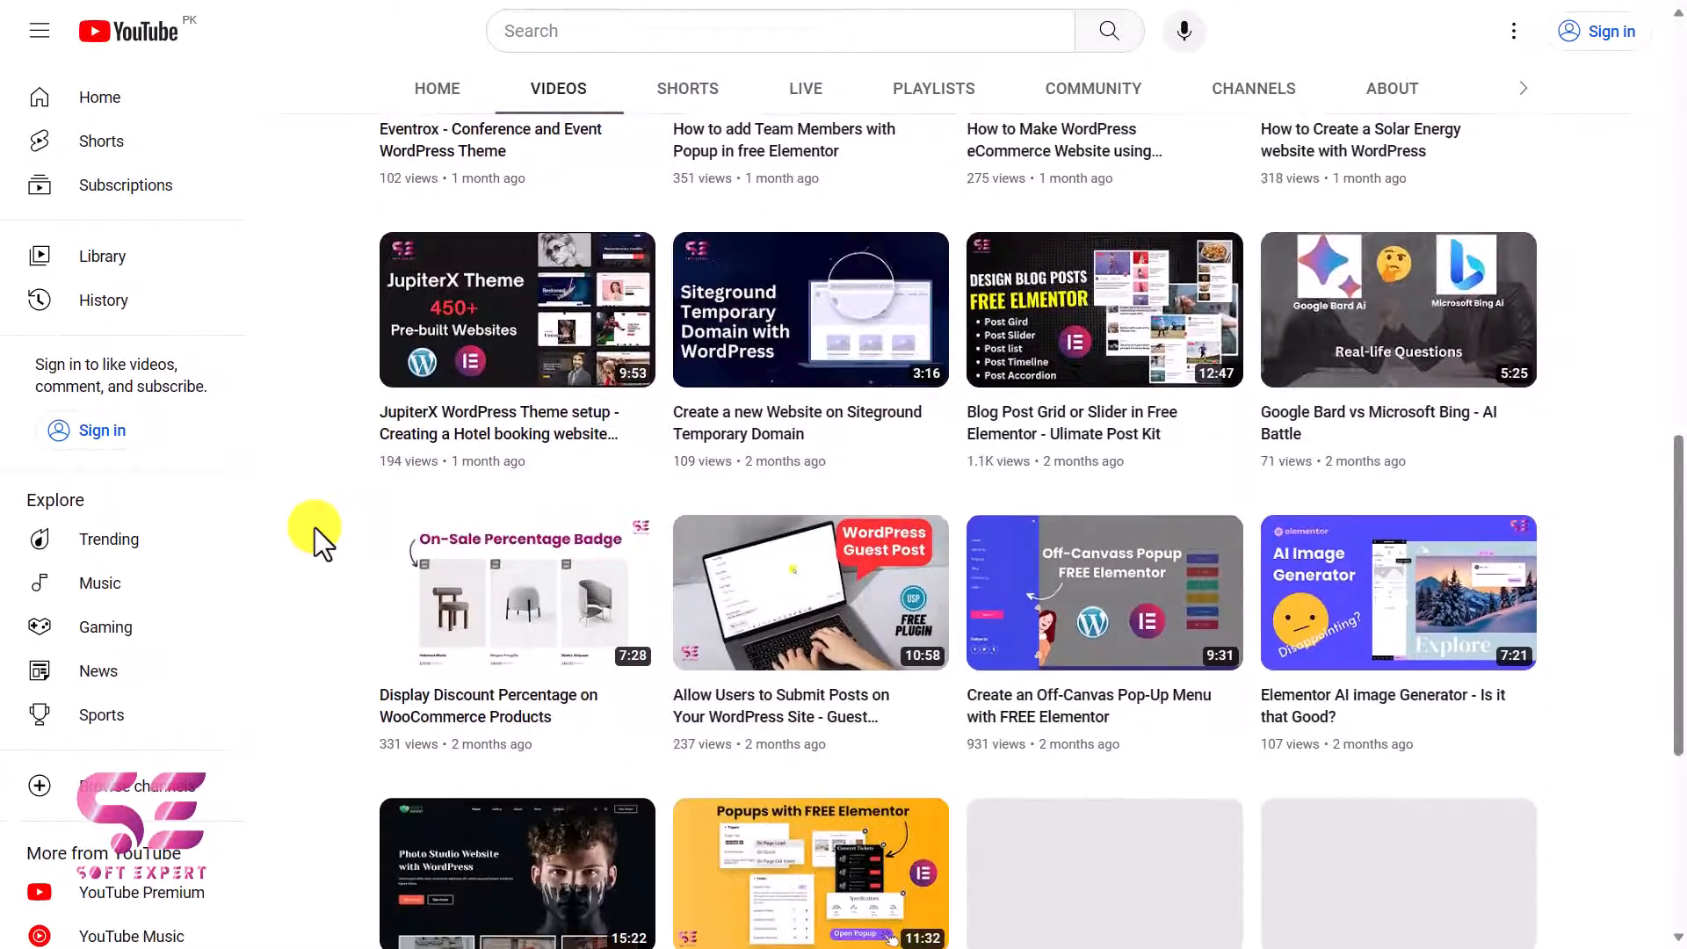
scroll("down", 3)
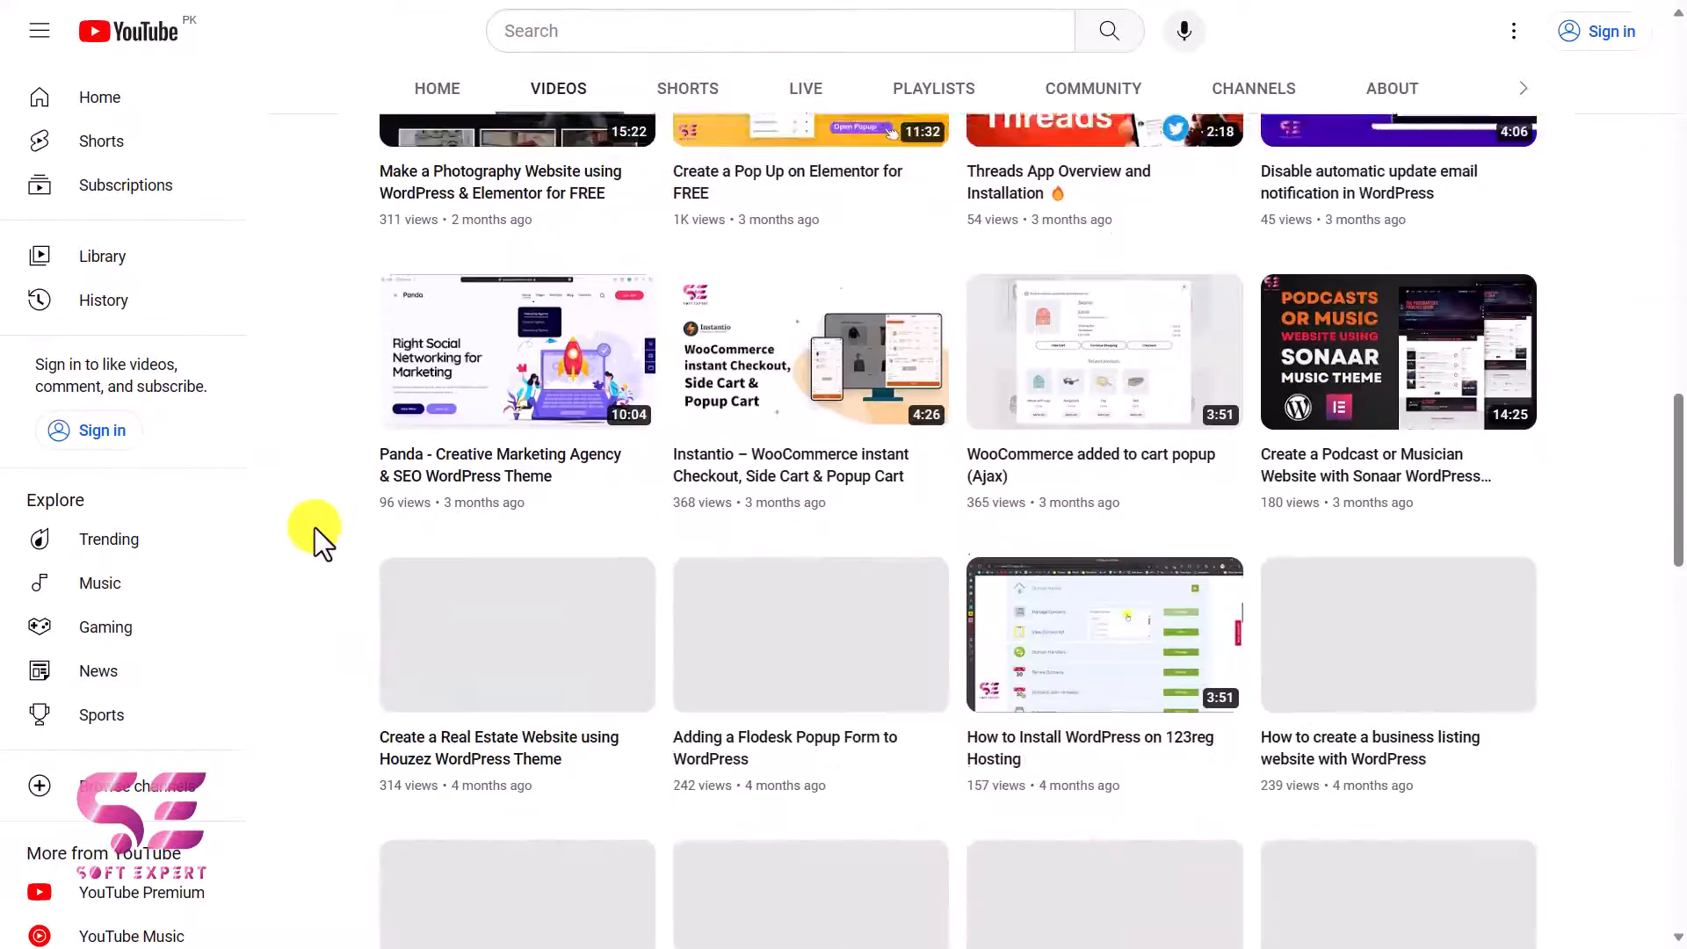
scroll("down", 3)
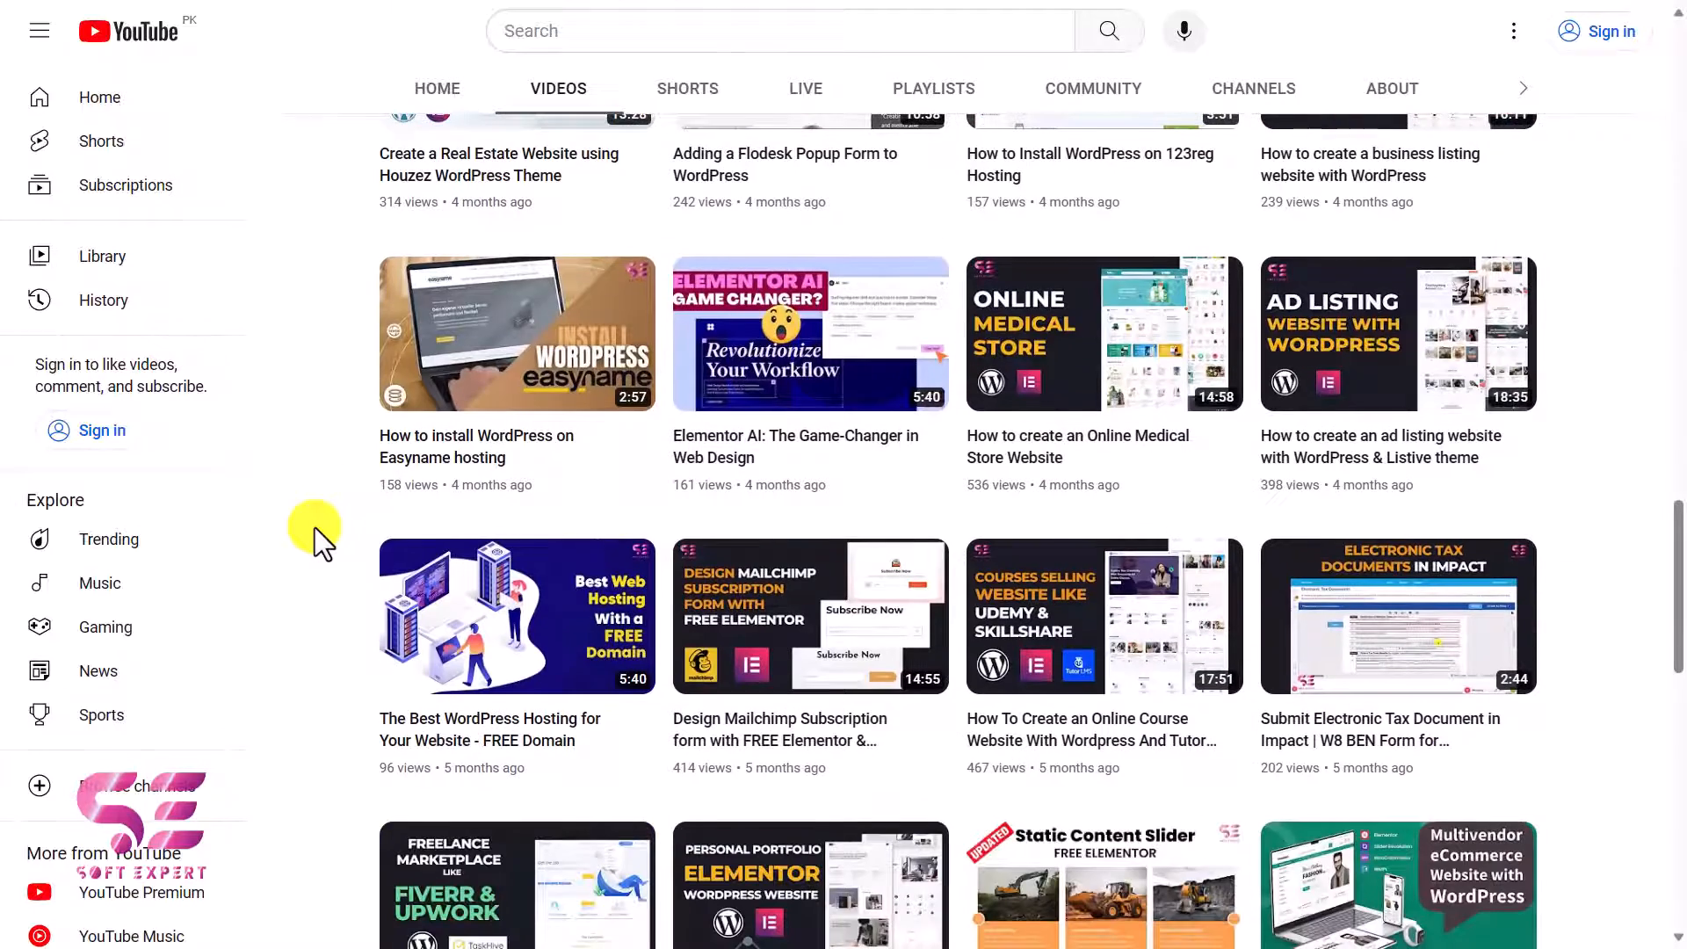
scroll("down", 3)
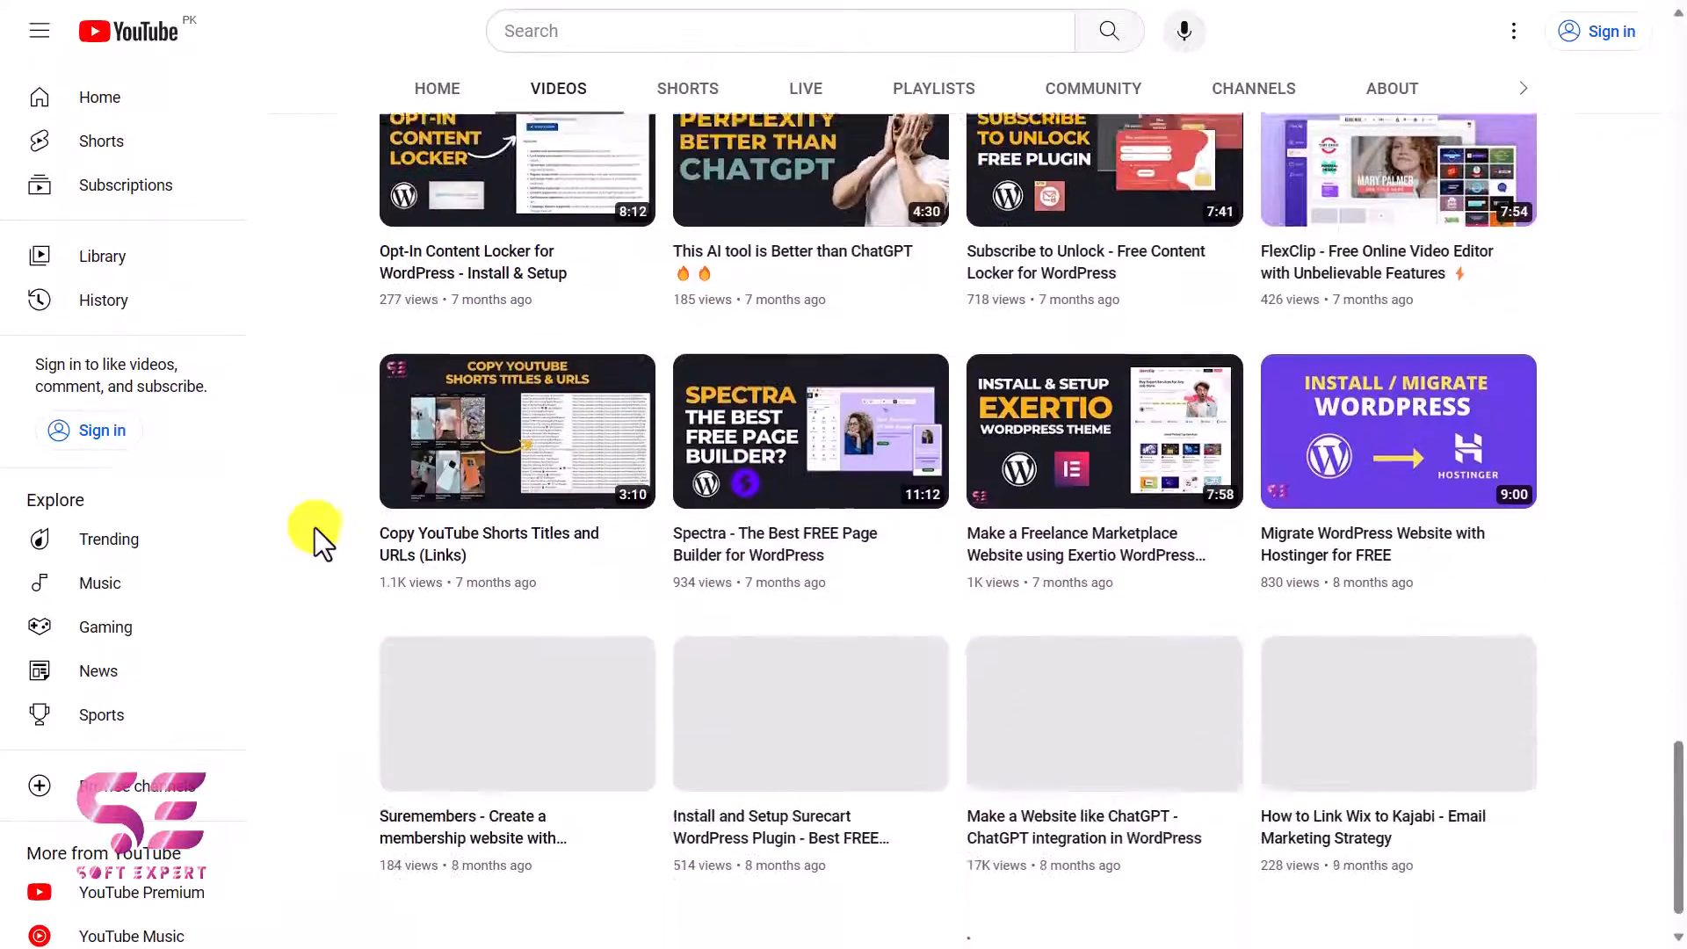